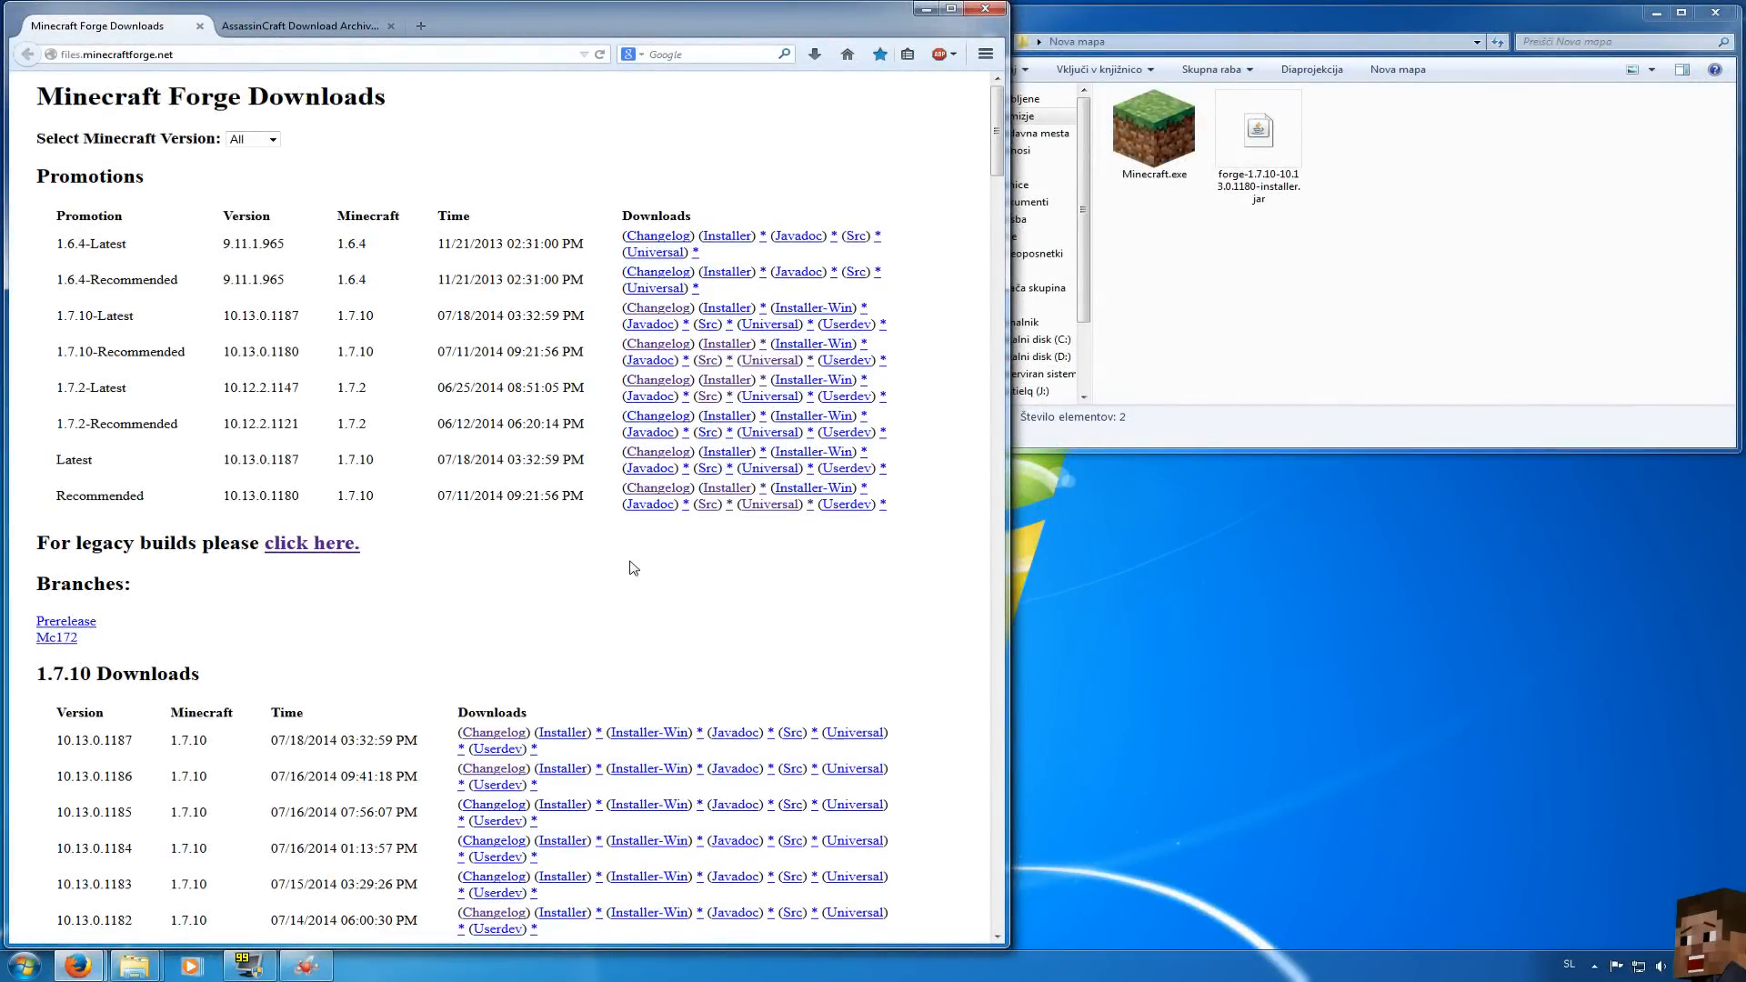
{"action": "mouse_move", "coordinate": [600, 565]}
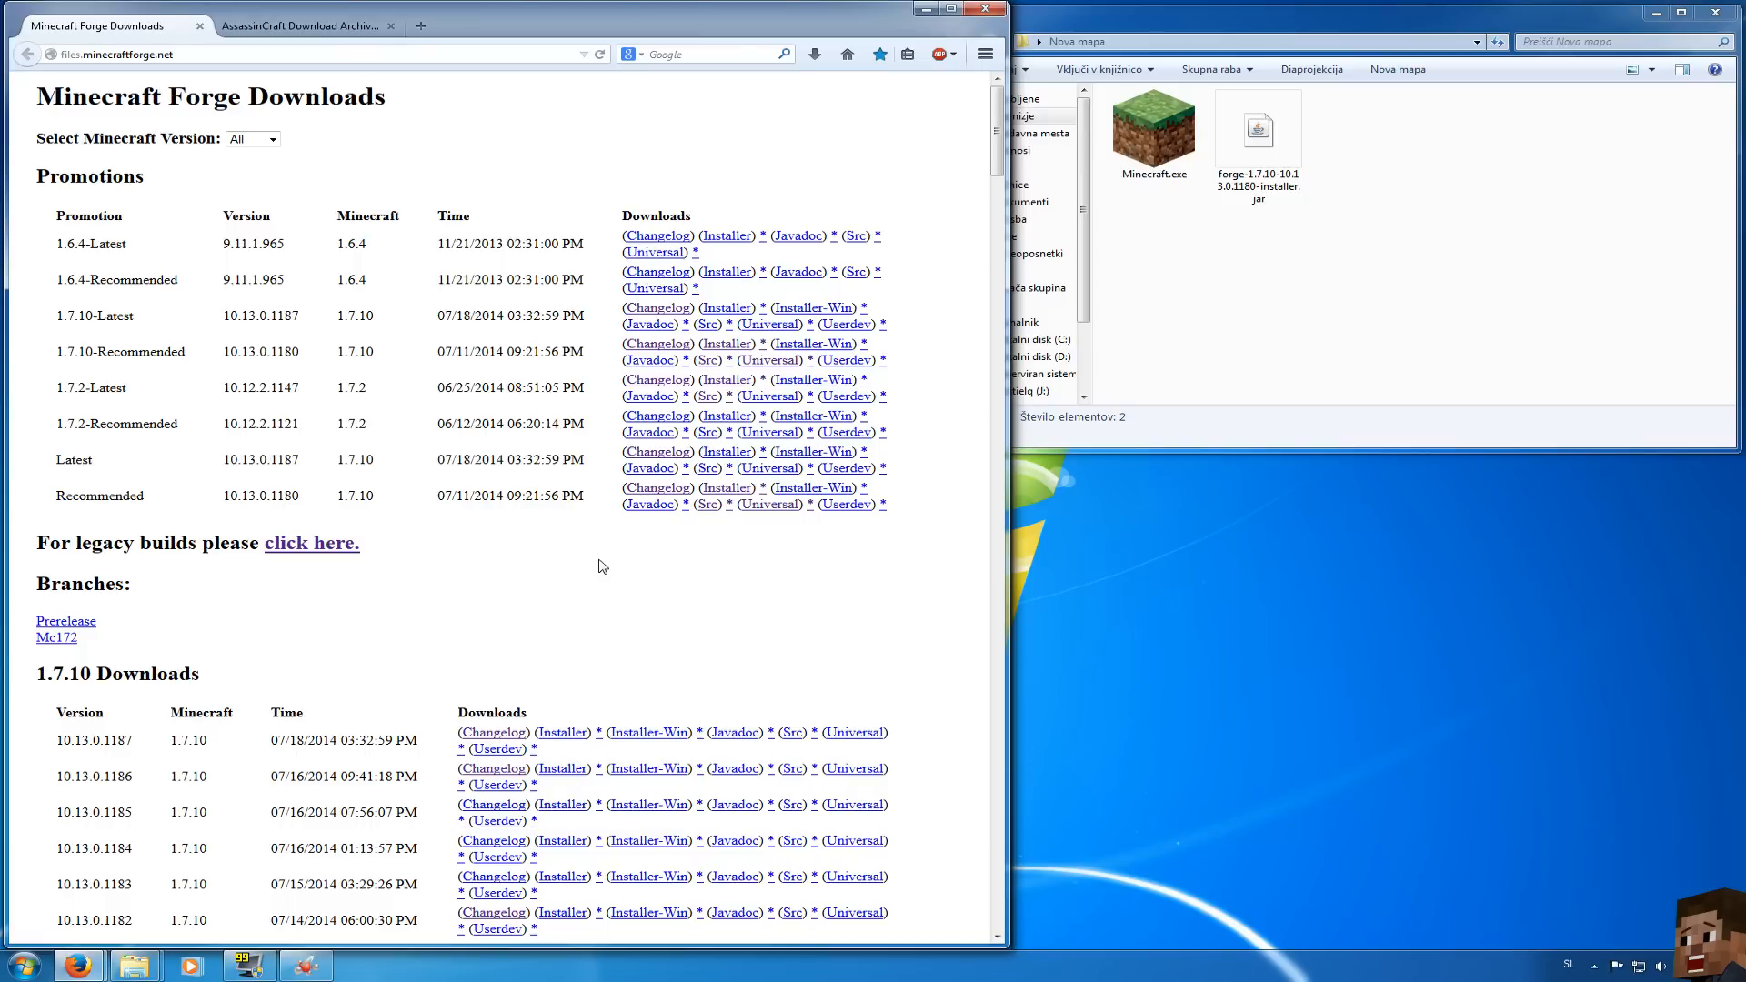
{"action": "mouse_move", "coordinate": [677, 571]}
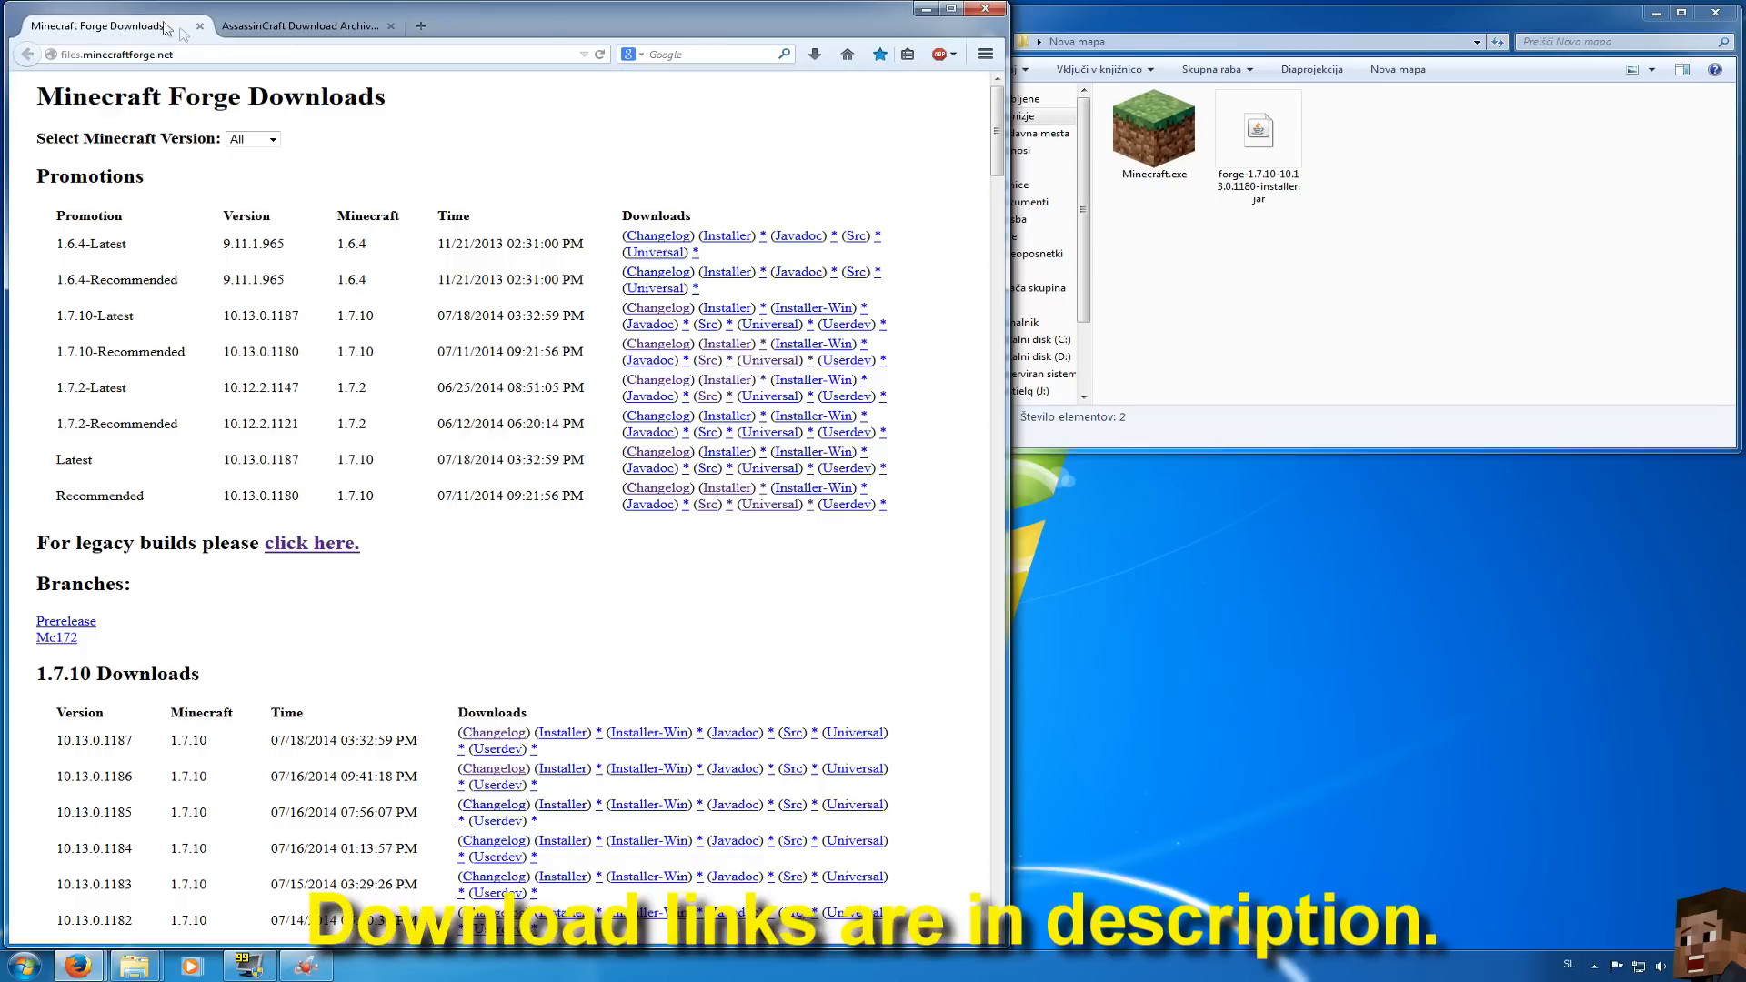
{"action": "mouse_move", "coordinate": [318, 121]}
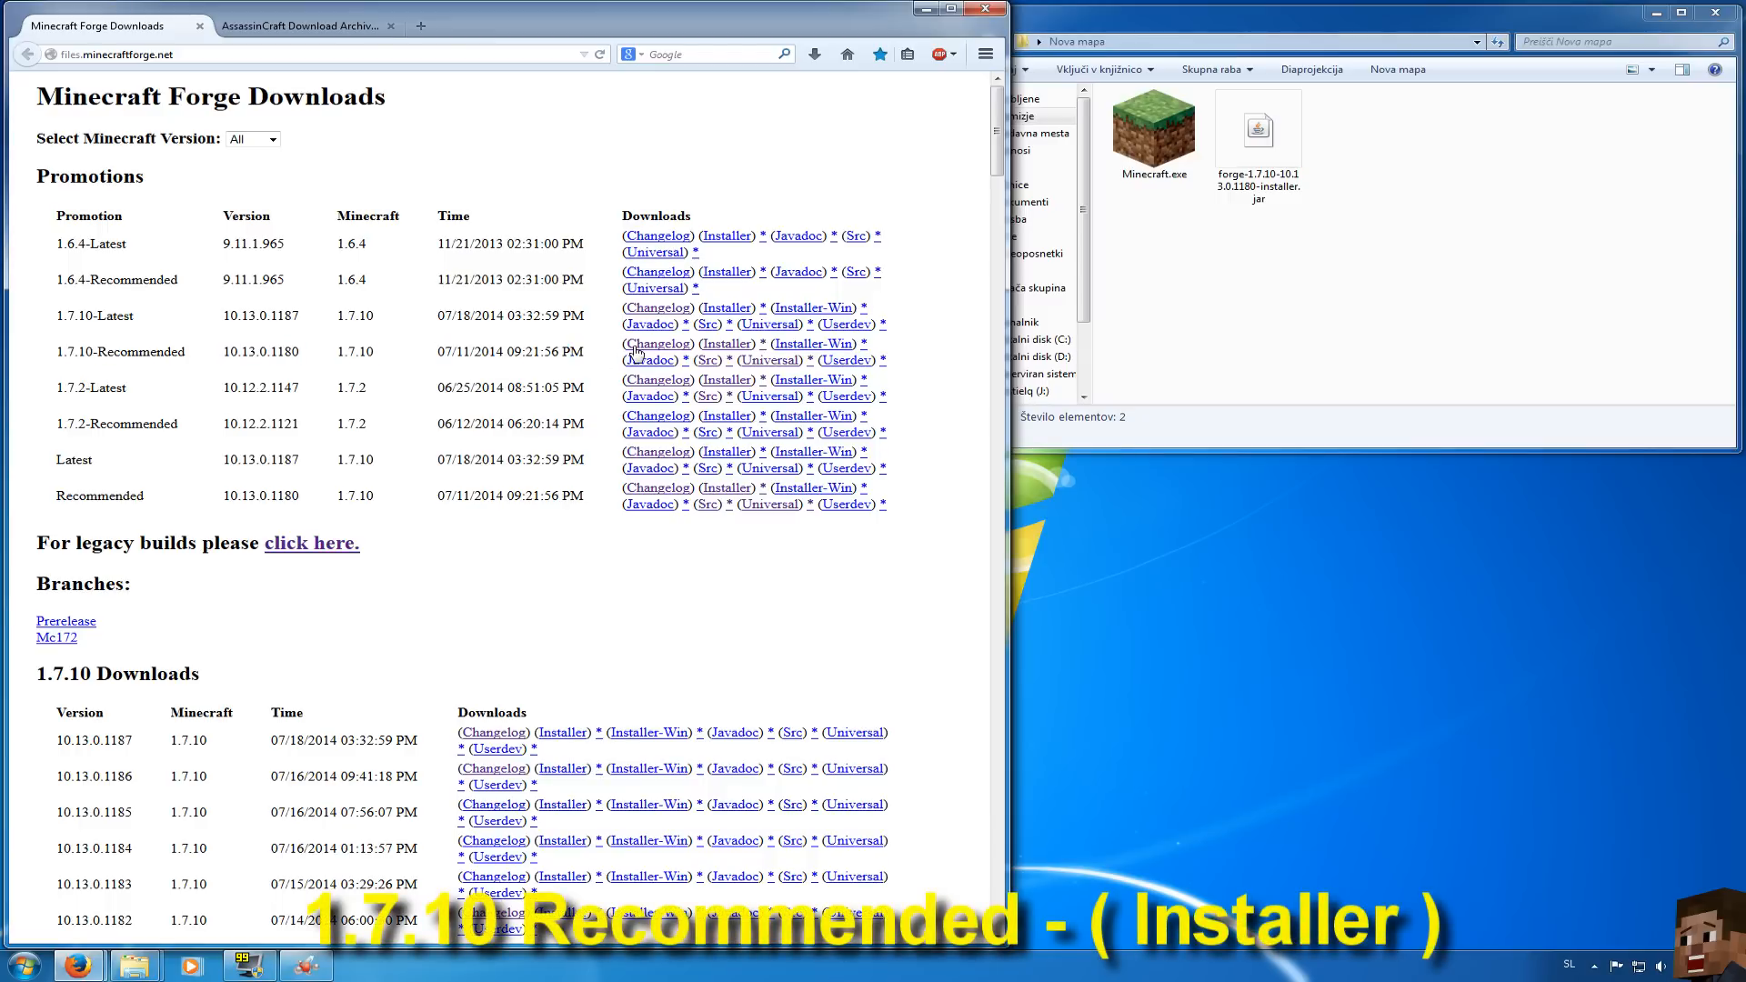
Download the Forge 1.7.10 Recommended installer via adf.ly and return to the AssassinCraft archive page
{"action": "left_click", "coordinate": [725, 344]}
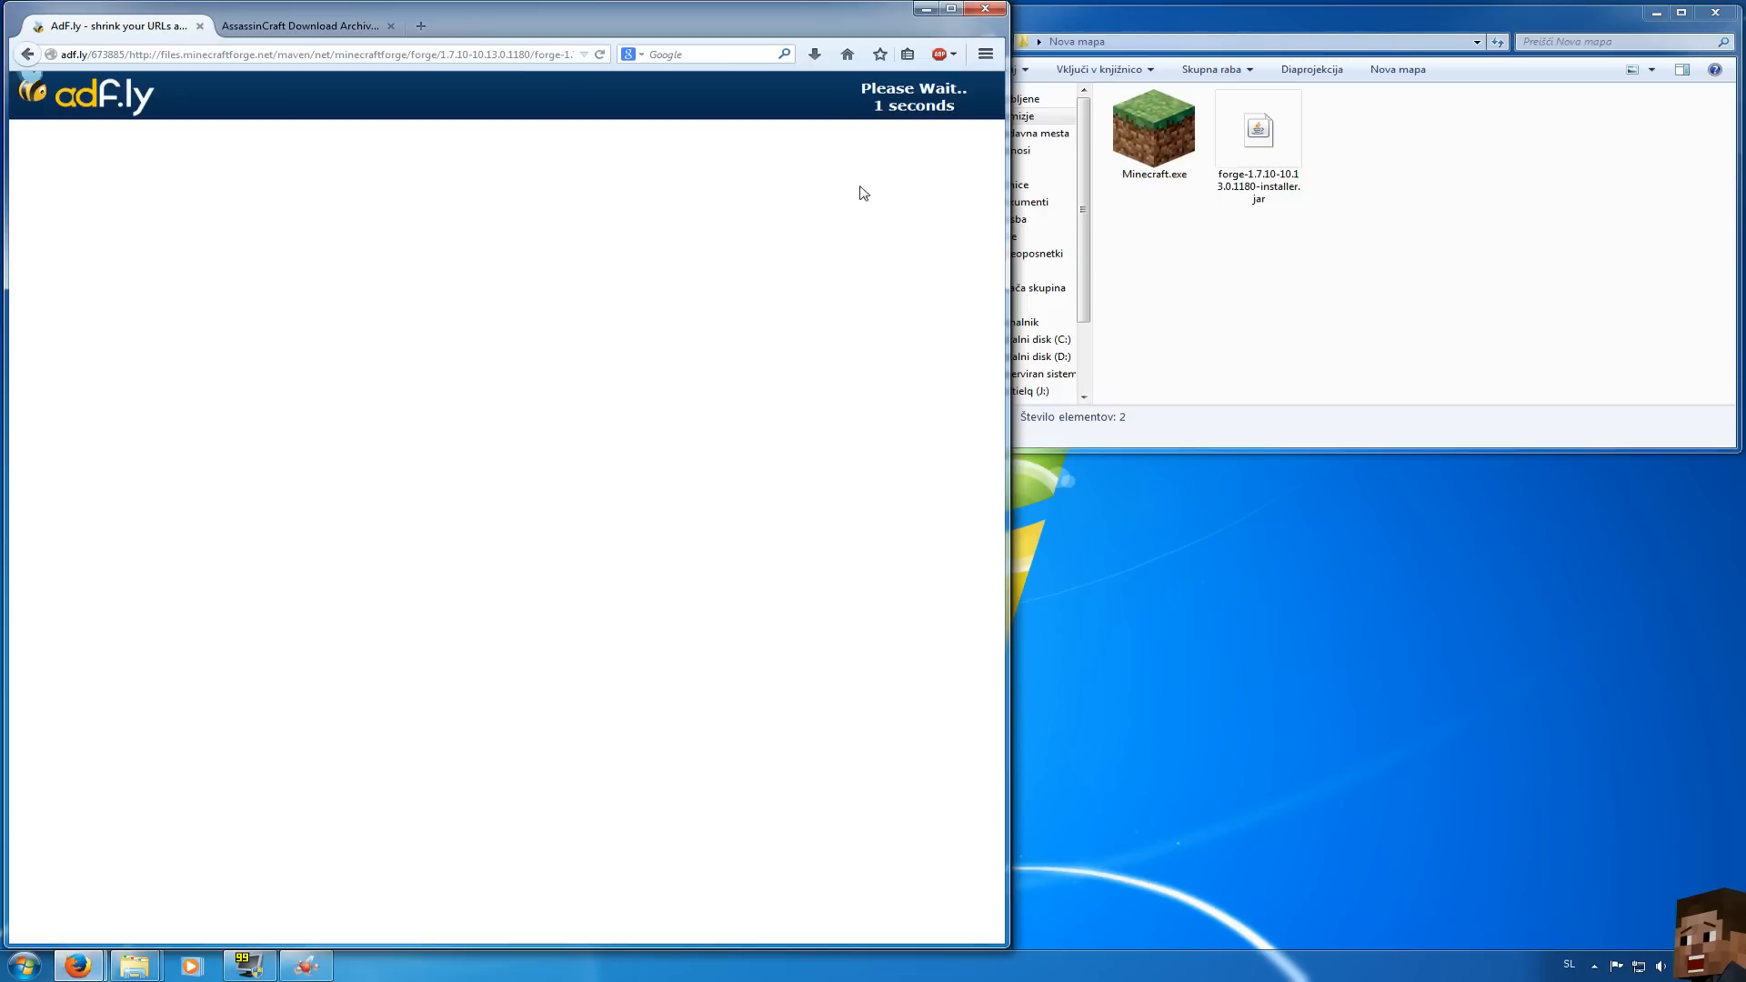
{"action": "left_click", "coordinate": [938, 52]}
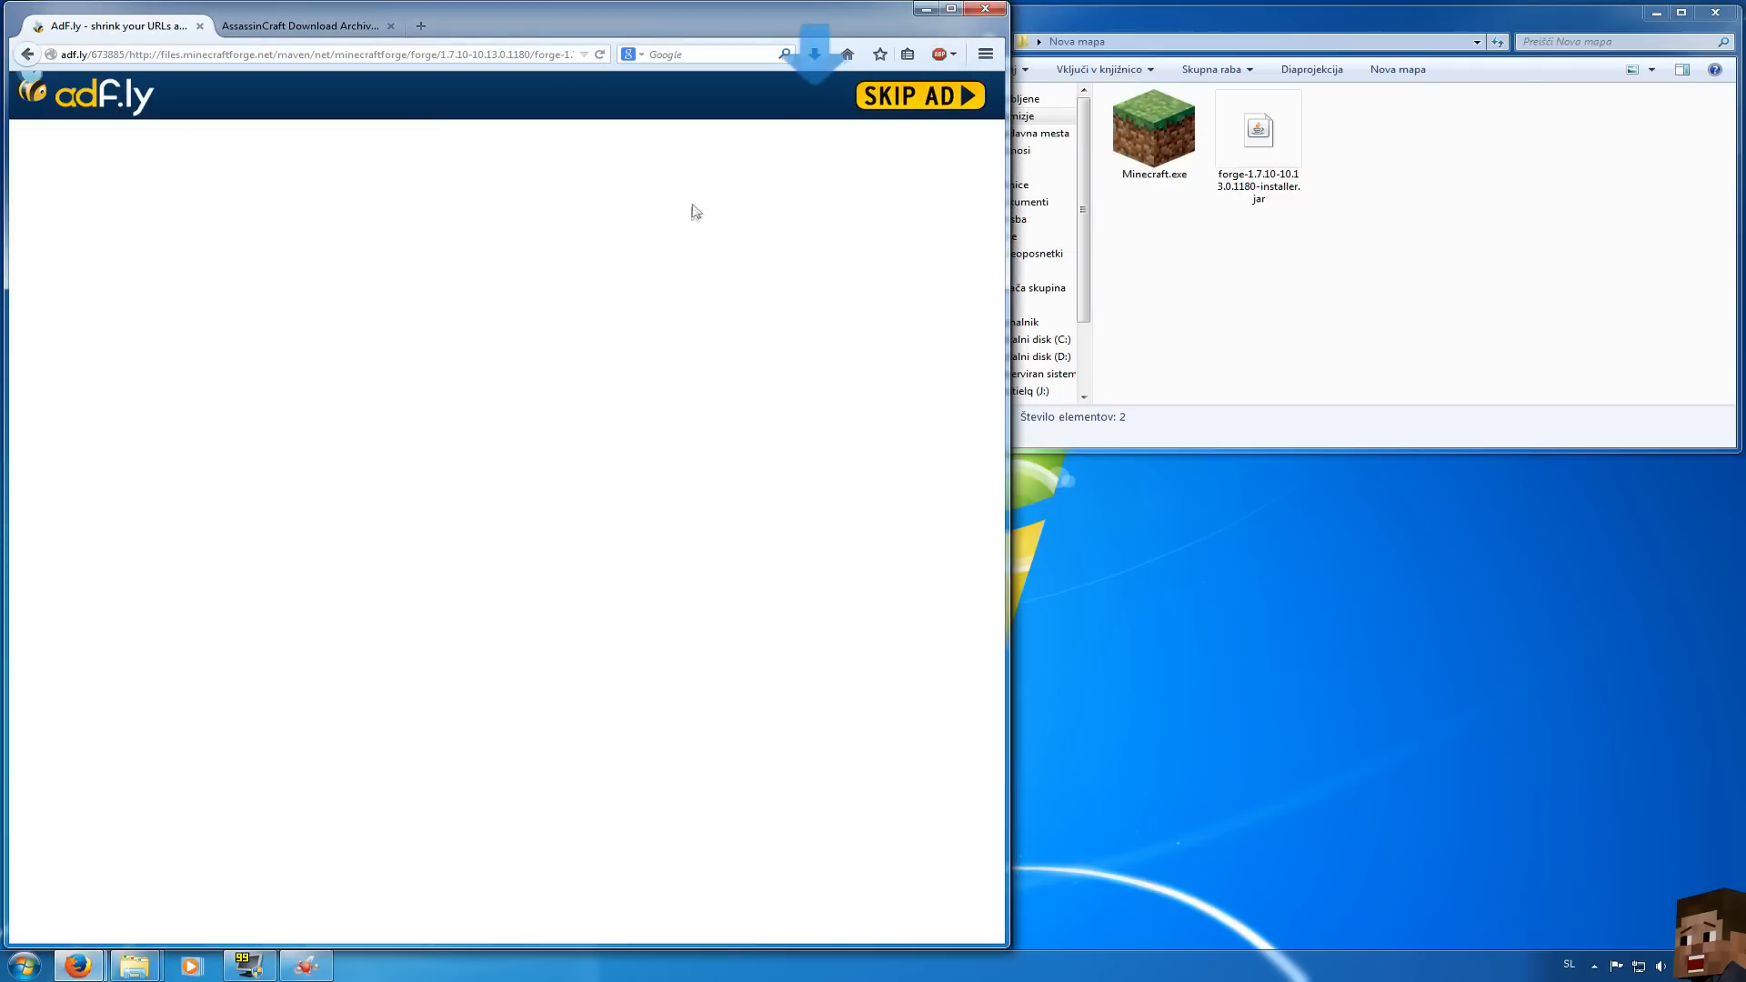
{"action": "mouse_move", "coordinate": [200, 23]}
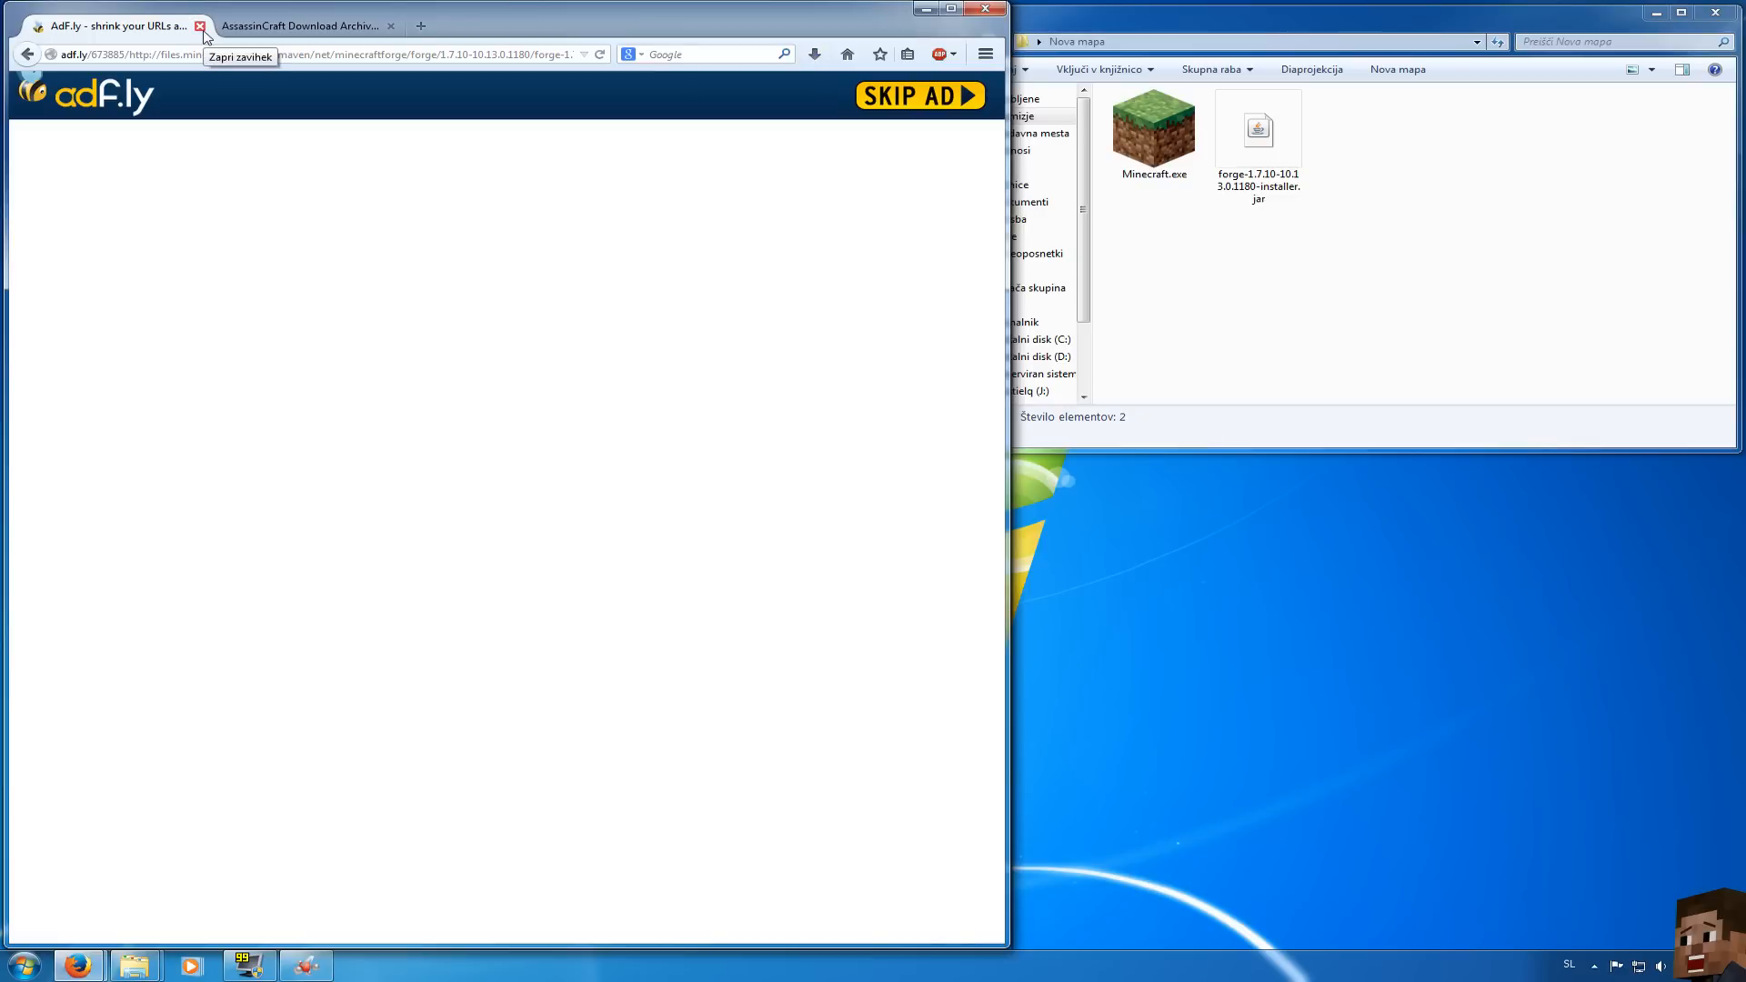
{"action": "left_click", "coordinate": [200, 25]}
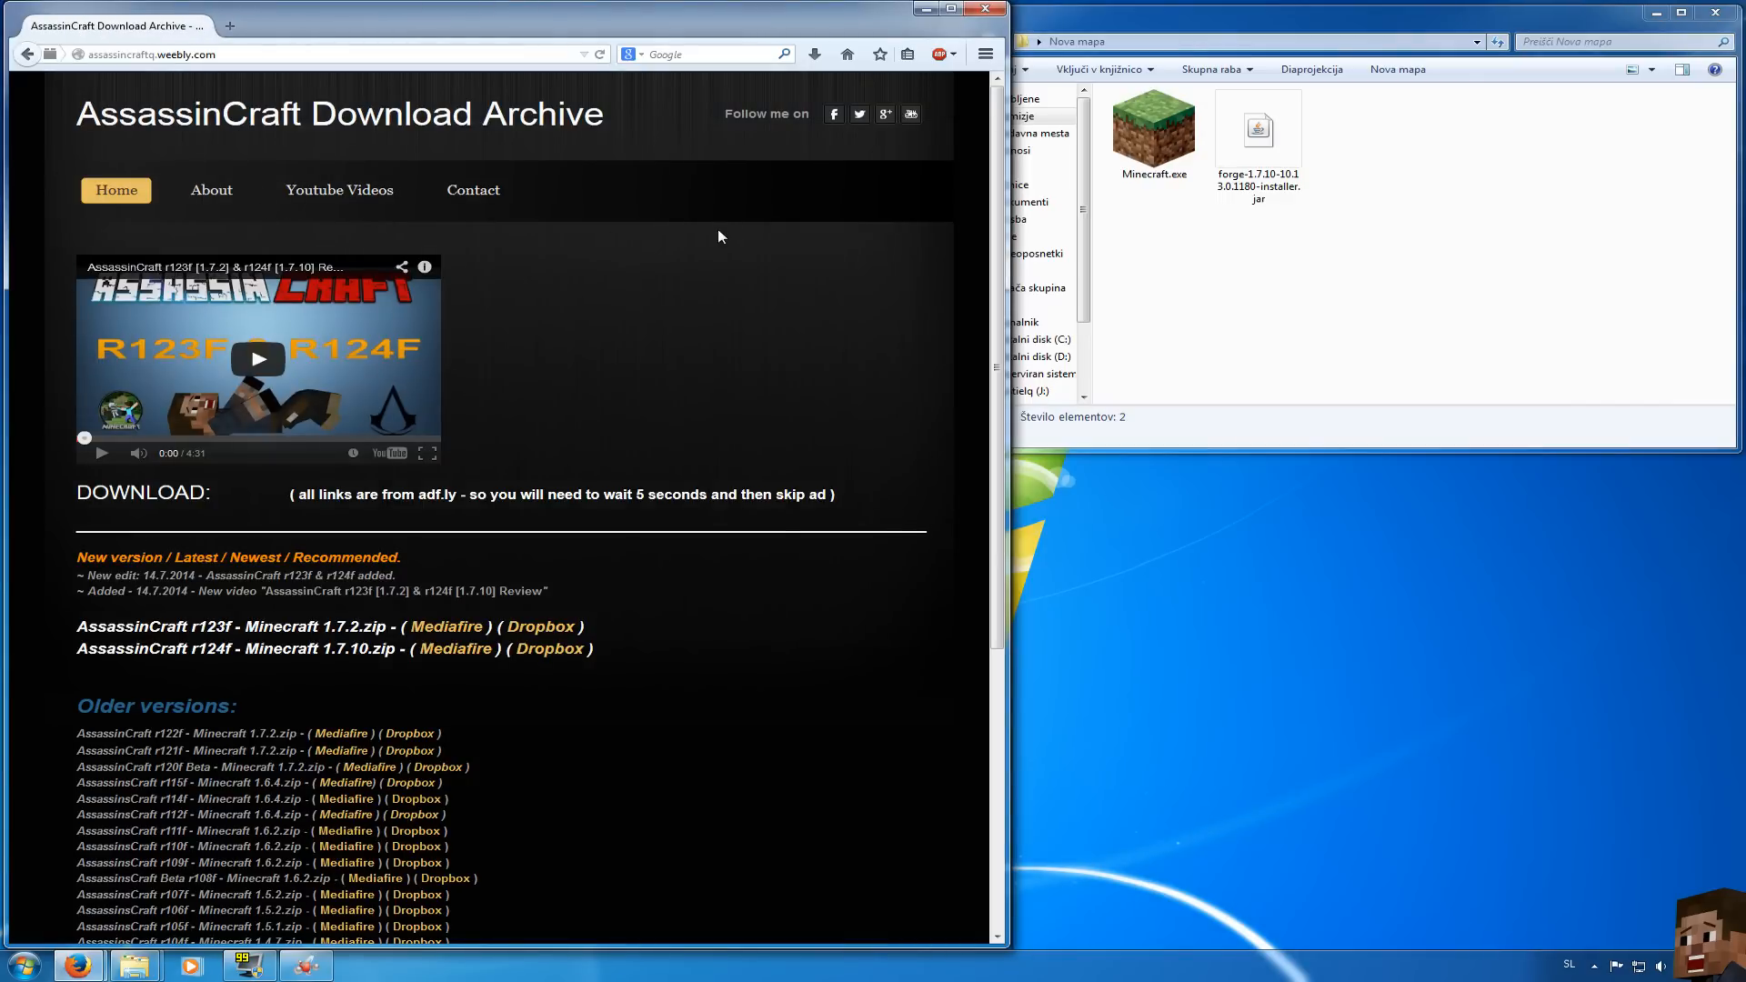
{"action": "mouse_move", "coordinate": [89, 688]}
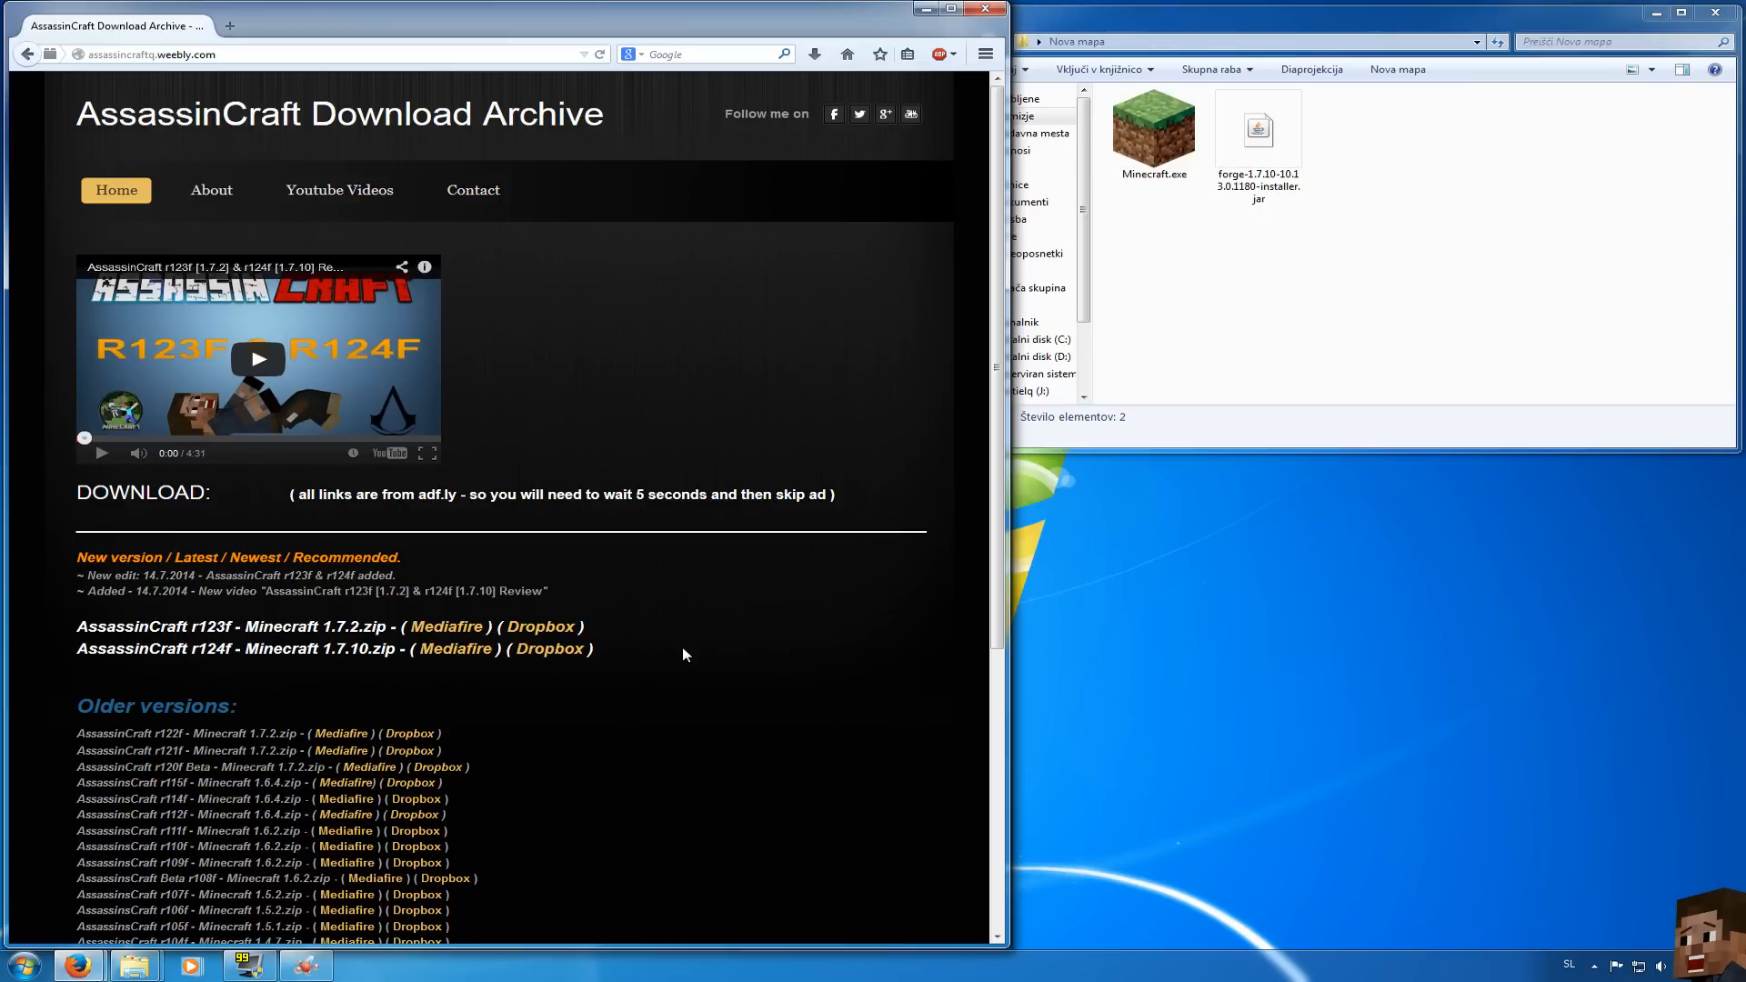
{"action": "mouse_move", "coordinate": [465, 660]}
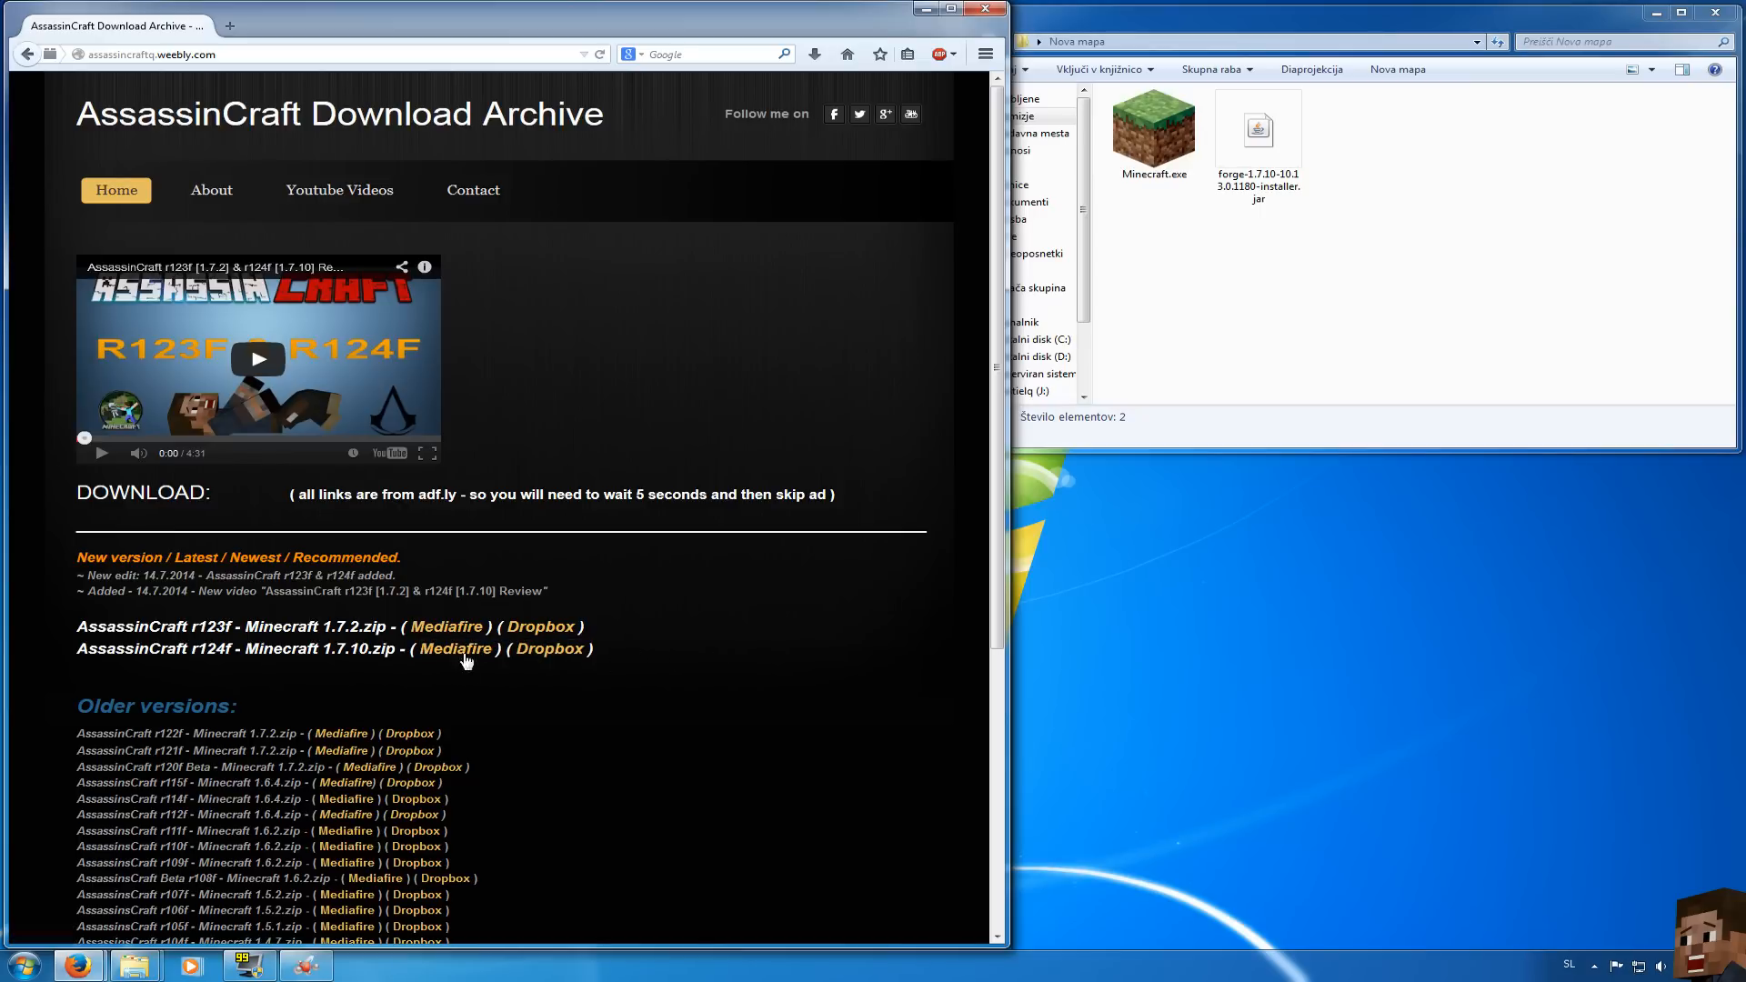
Download AssassinCraft r124f for Minecraft 1.7.10 from the Mediafire link past the ad
{"action": "left_click", "coordinate": [456, 647]}
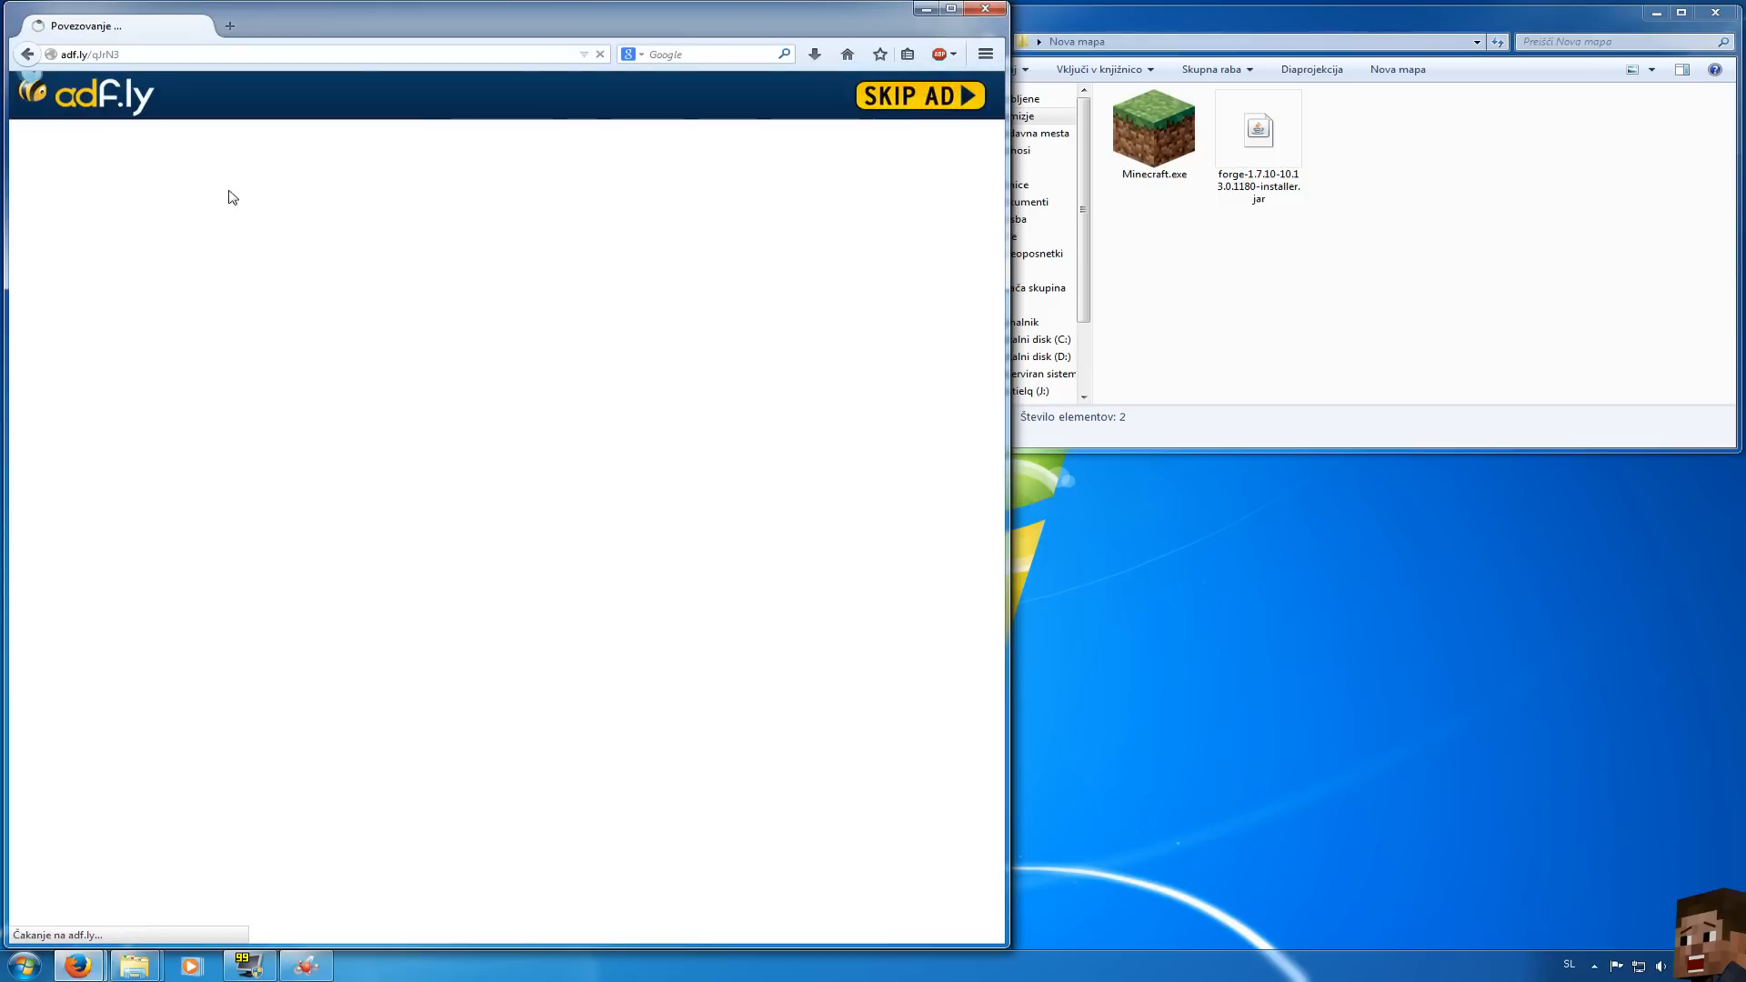
{"action": "left_click", "coordinate": [920, 94]}
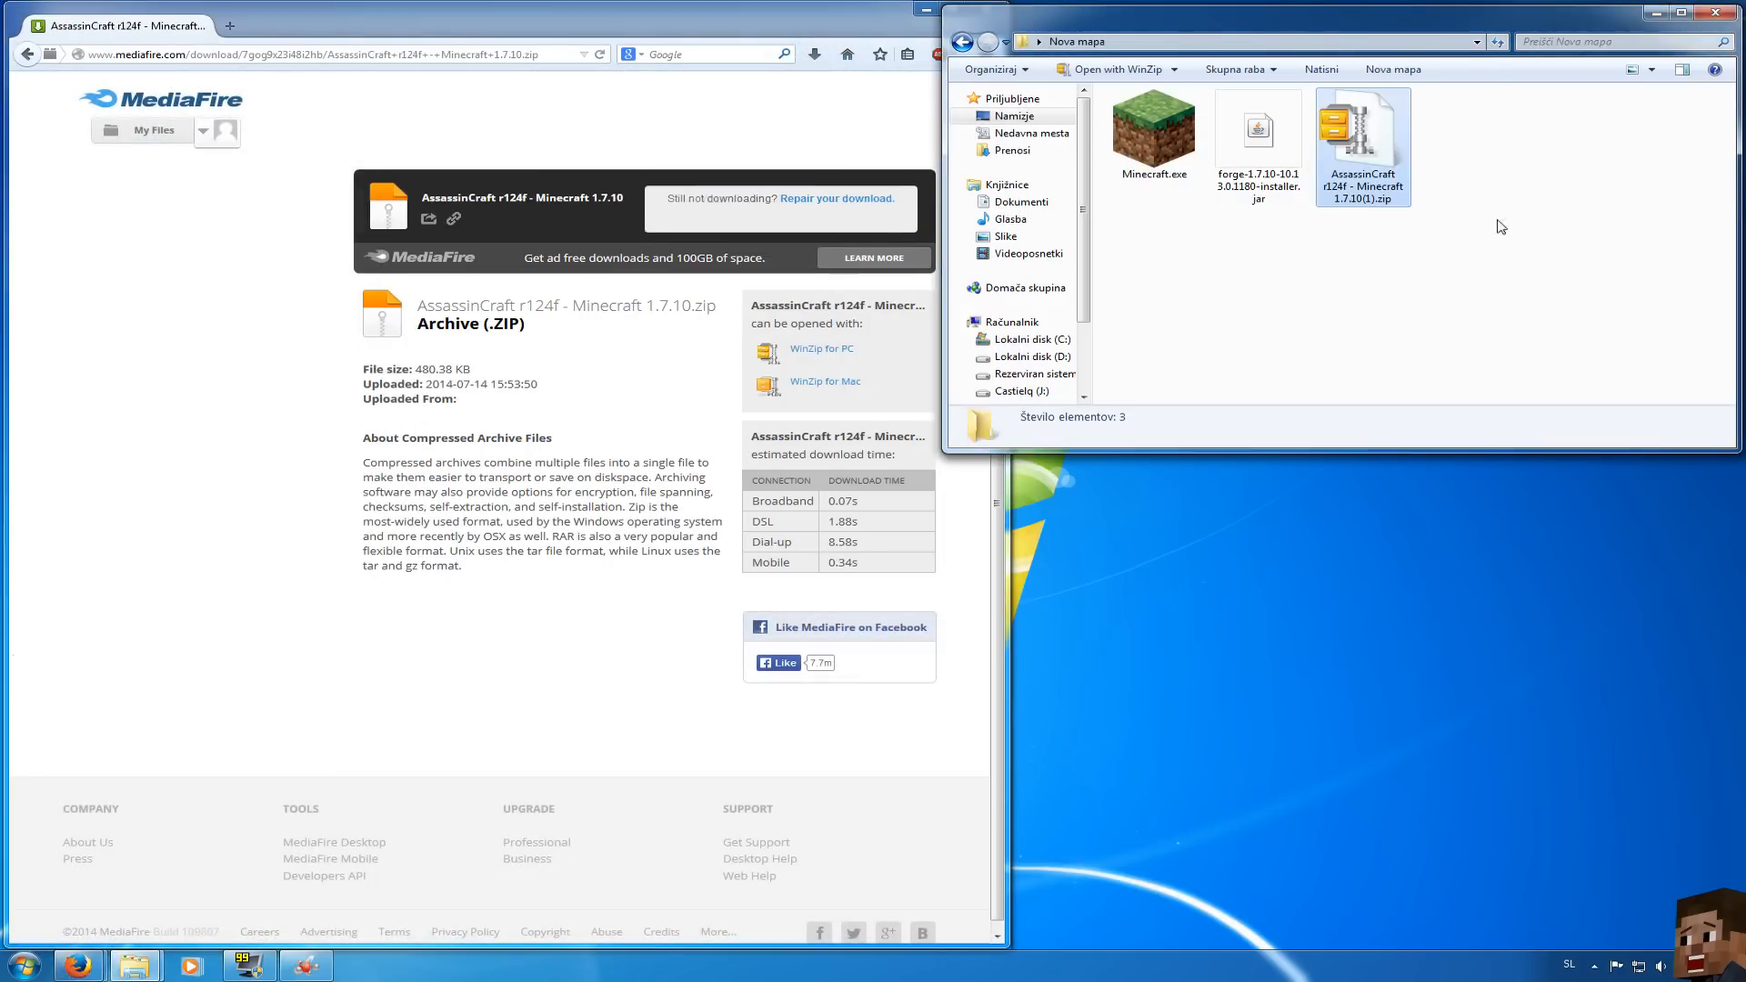
Launch Minecraft.exe from the download folder and set the profile to use Release 1.7.10
{"action": "left_click", "coordinate": [931, 11]}
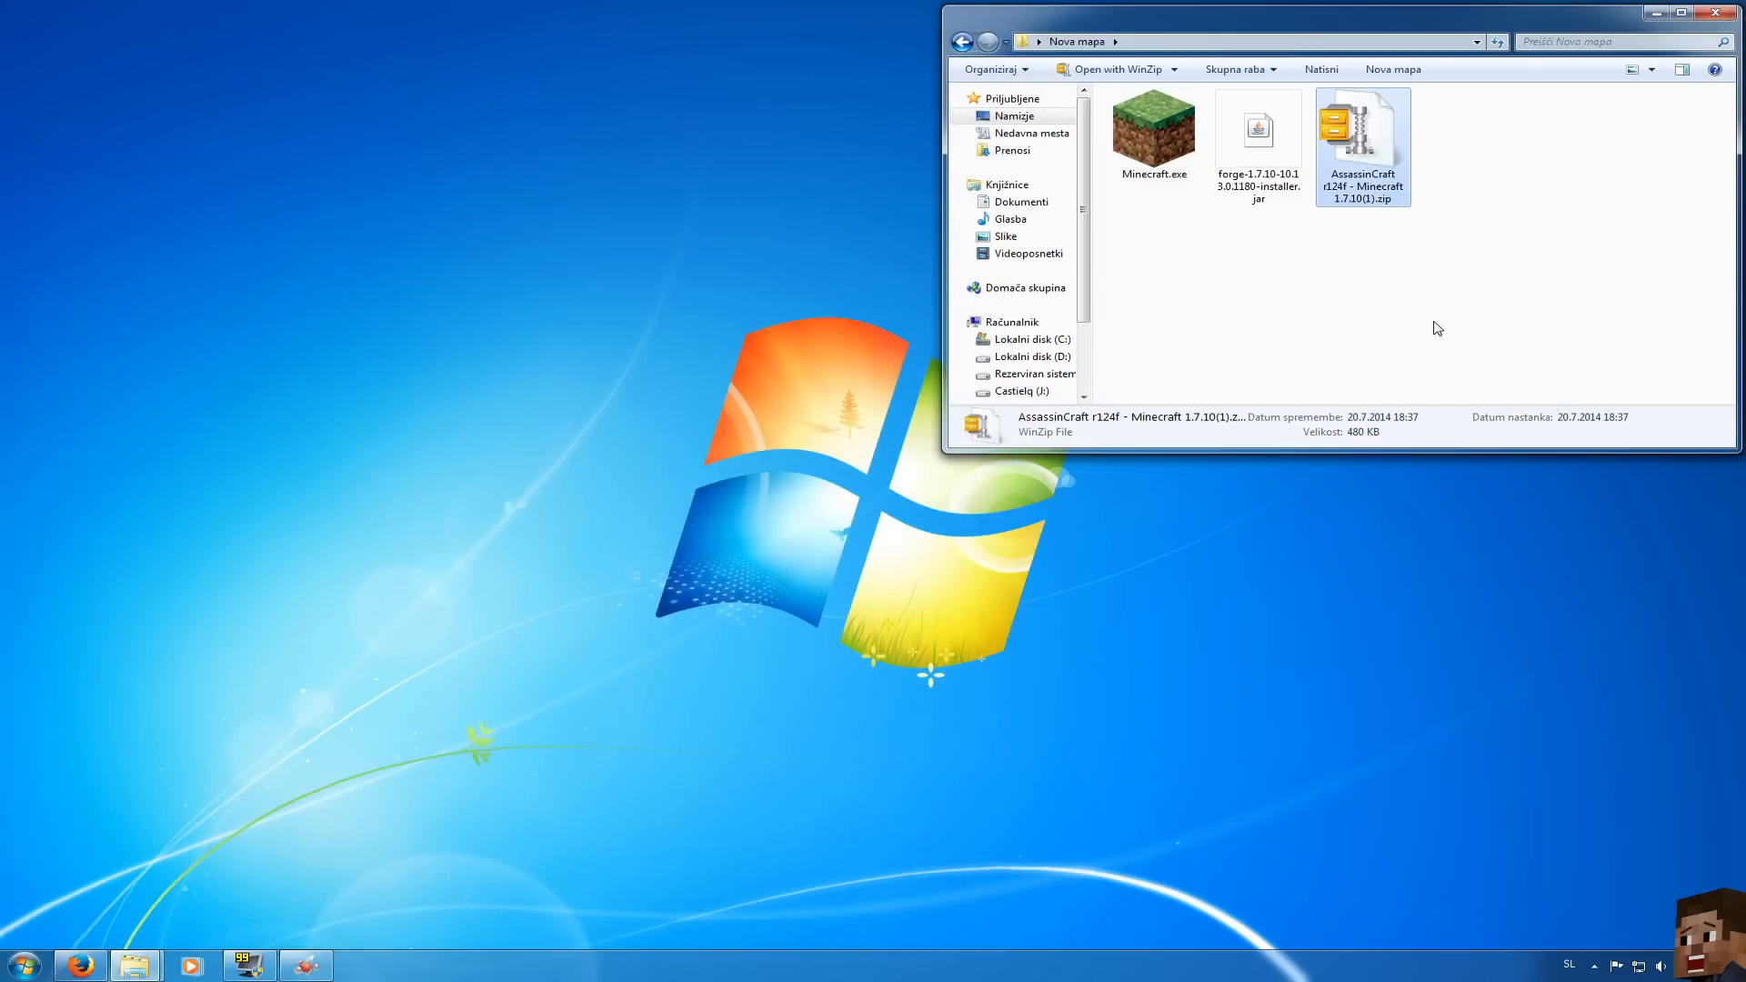
{"action": "mouse_move", "coordinate": [1415, 289]}
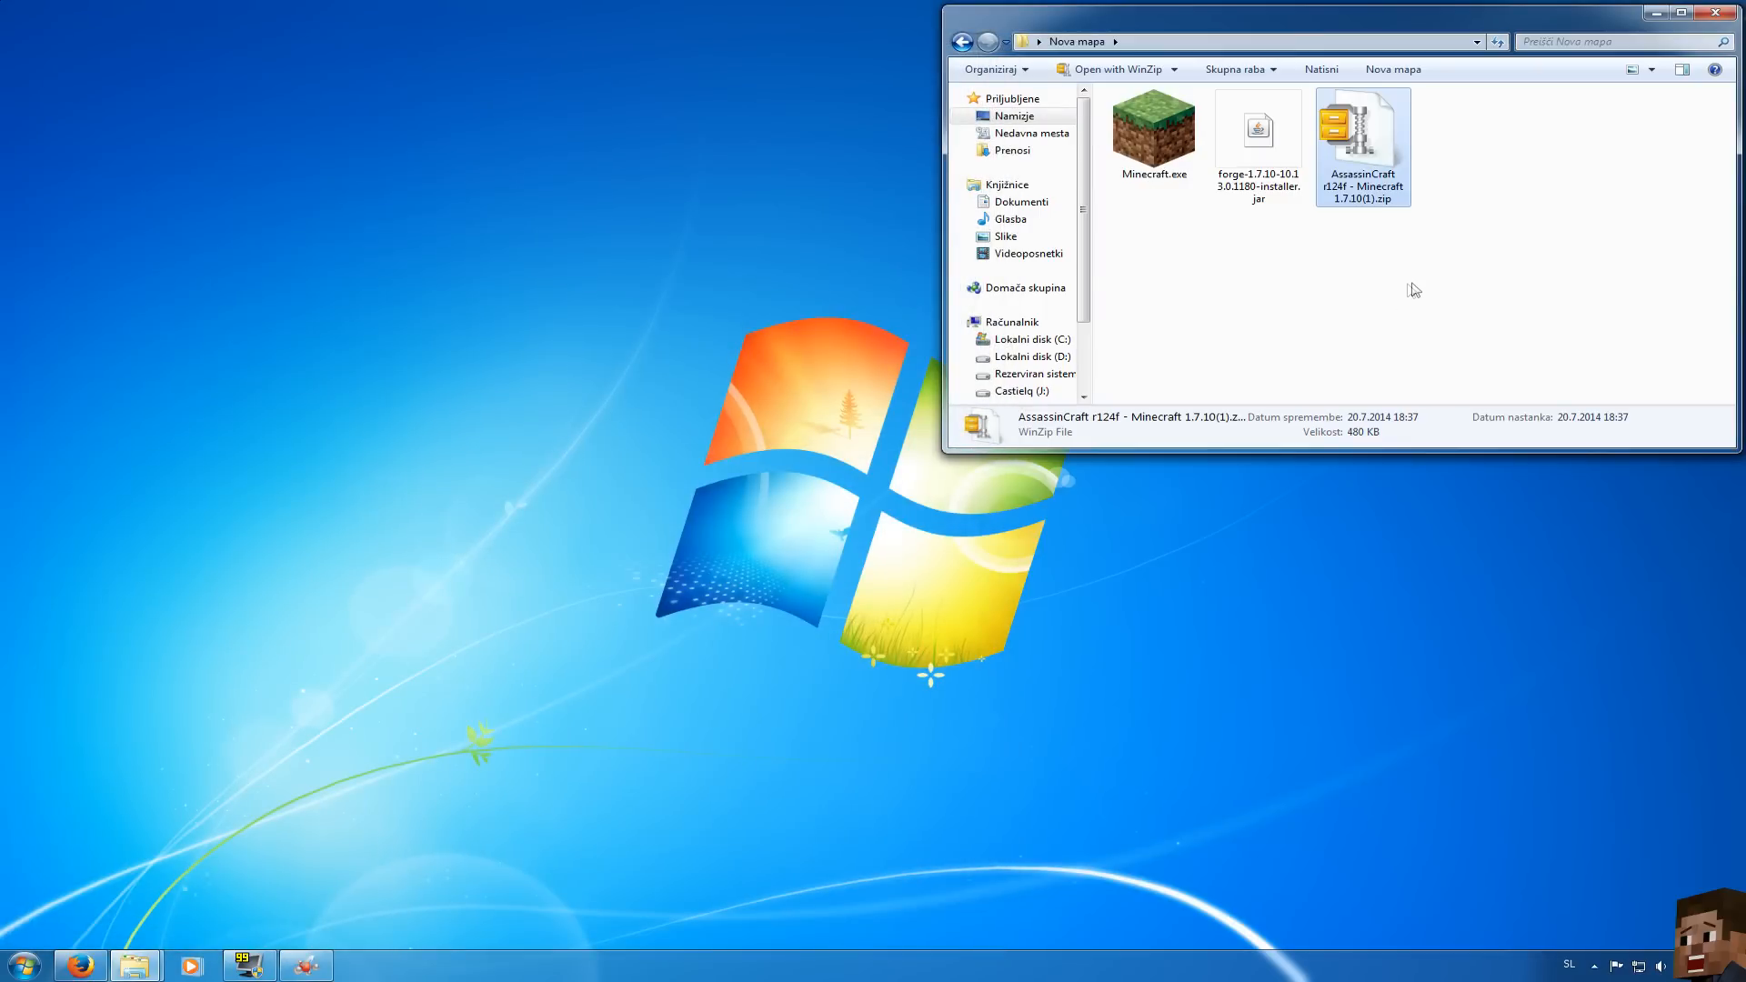
{"action": "left_click", "coordinate": [1266, 265]}
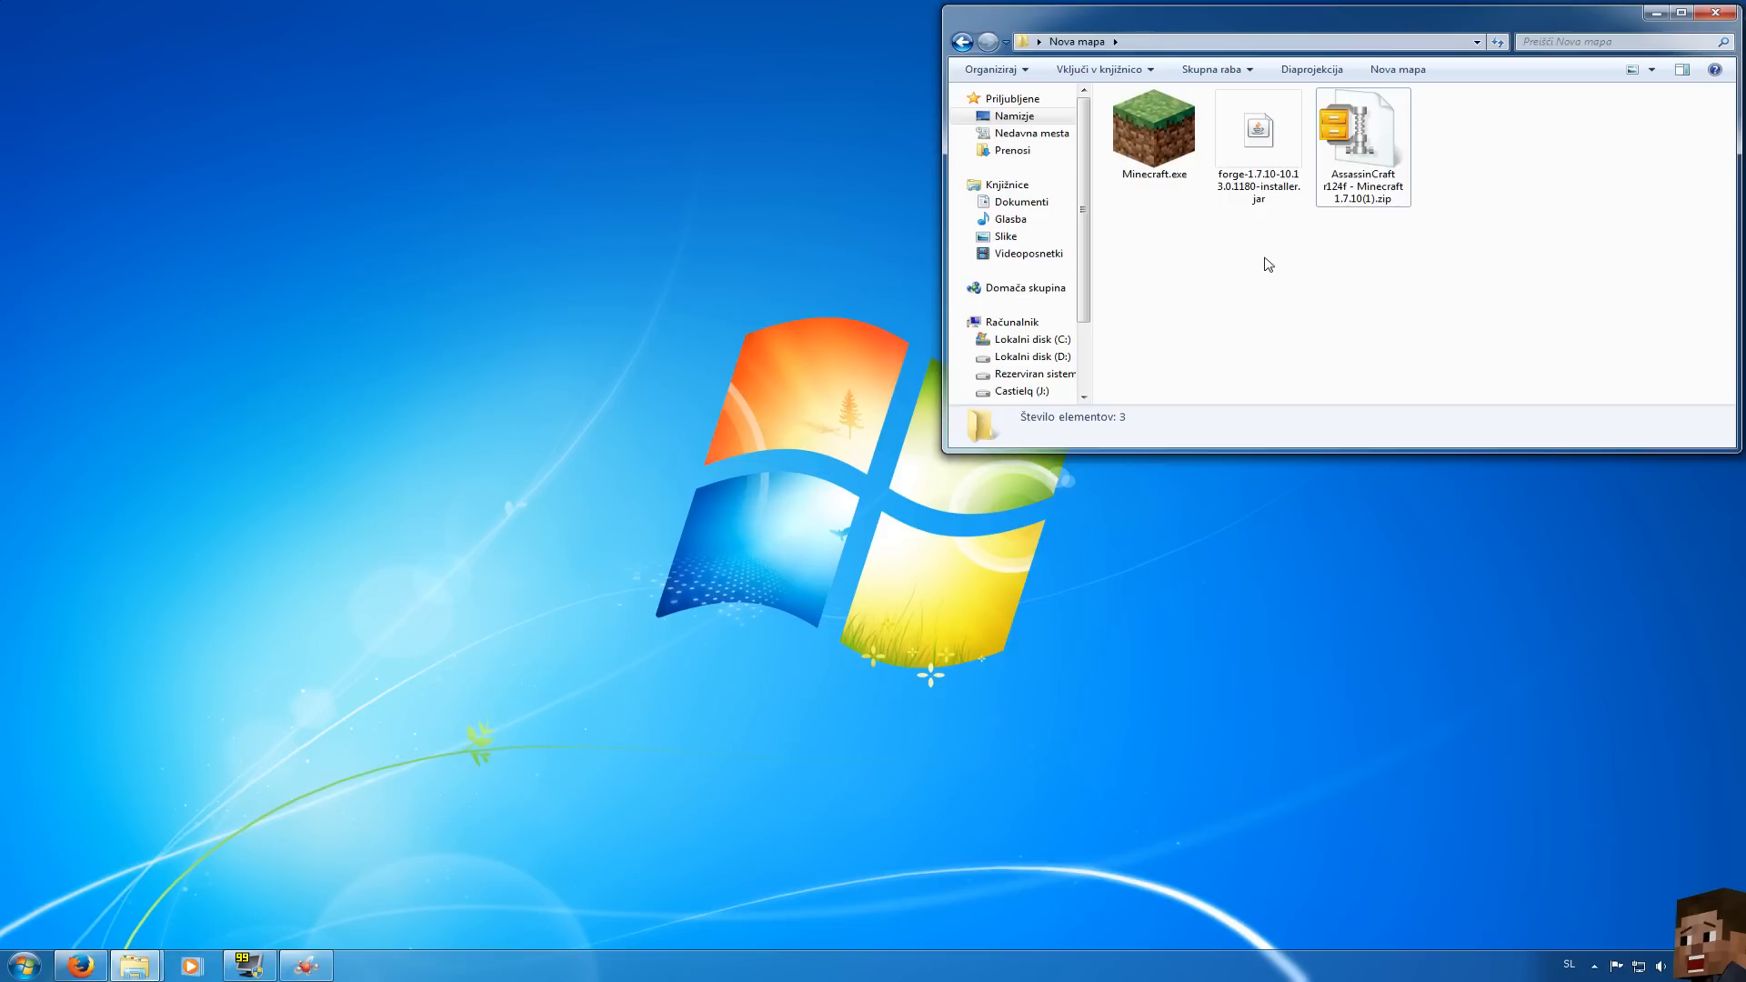
{"action": "left_click", "coordinate": [1153, 132]}
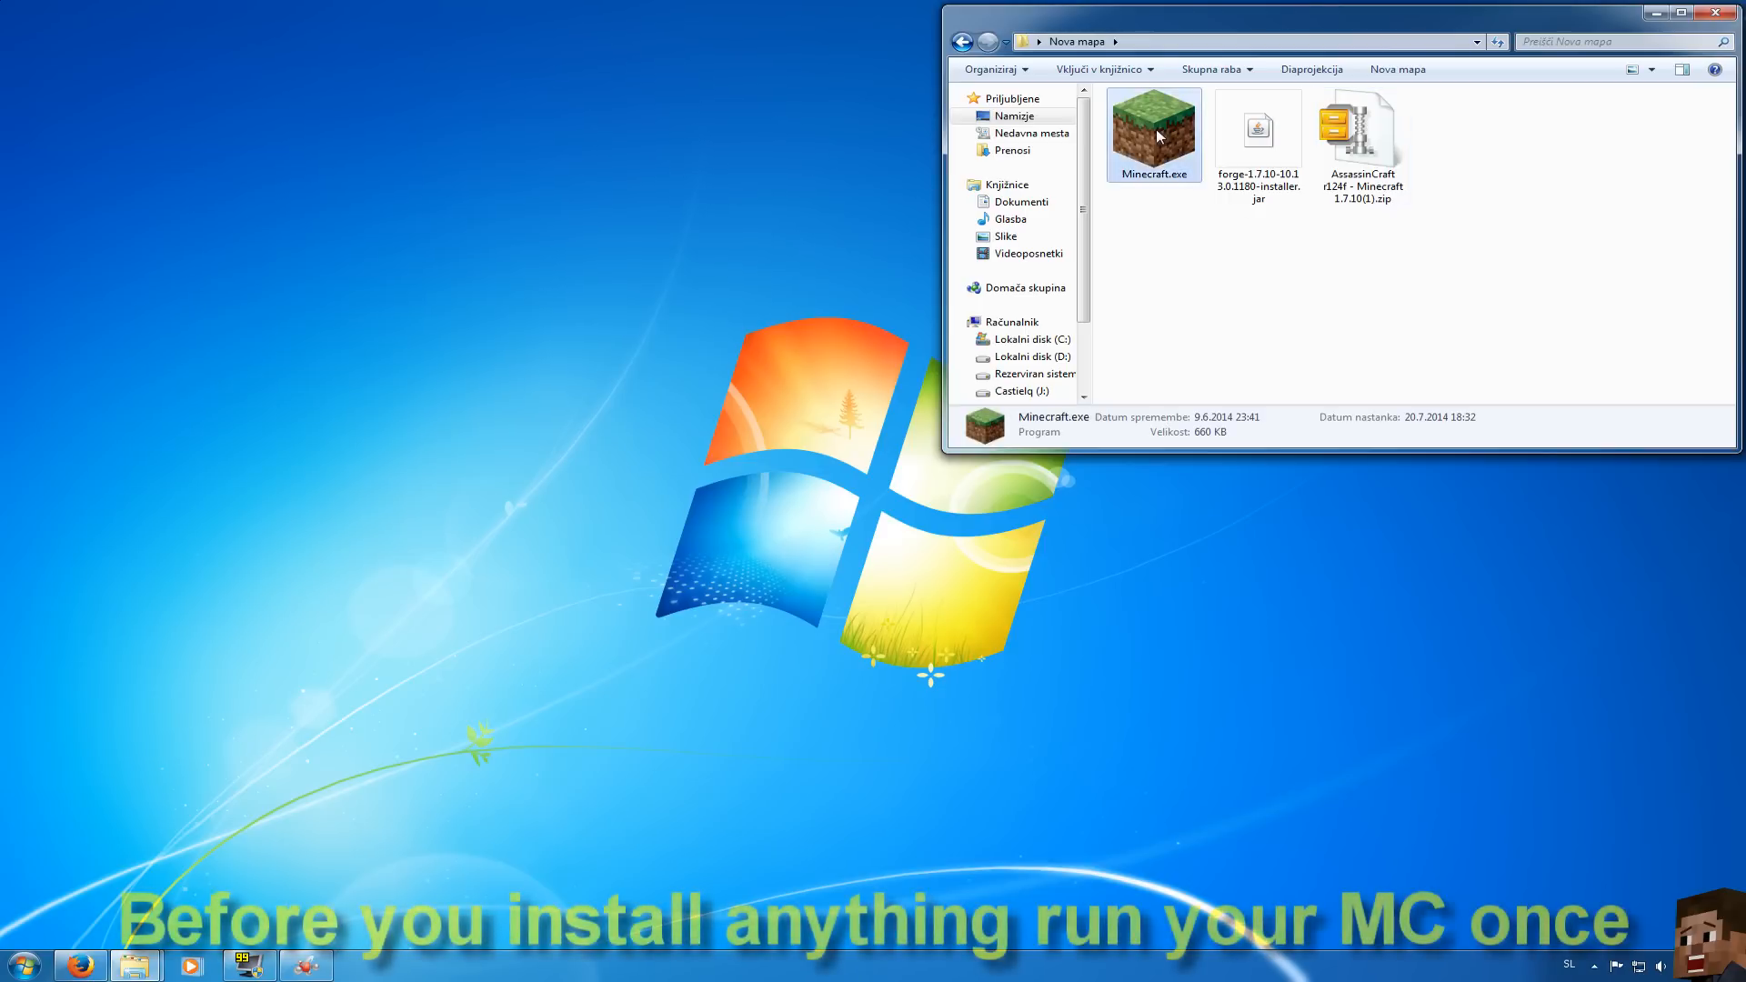
{"action": "double_click", "coordinate": [1153, 127]}
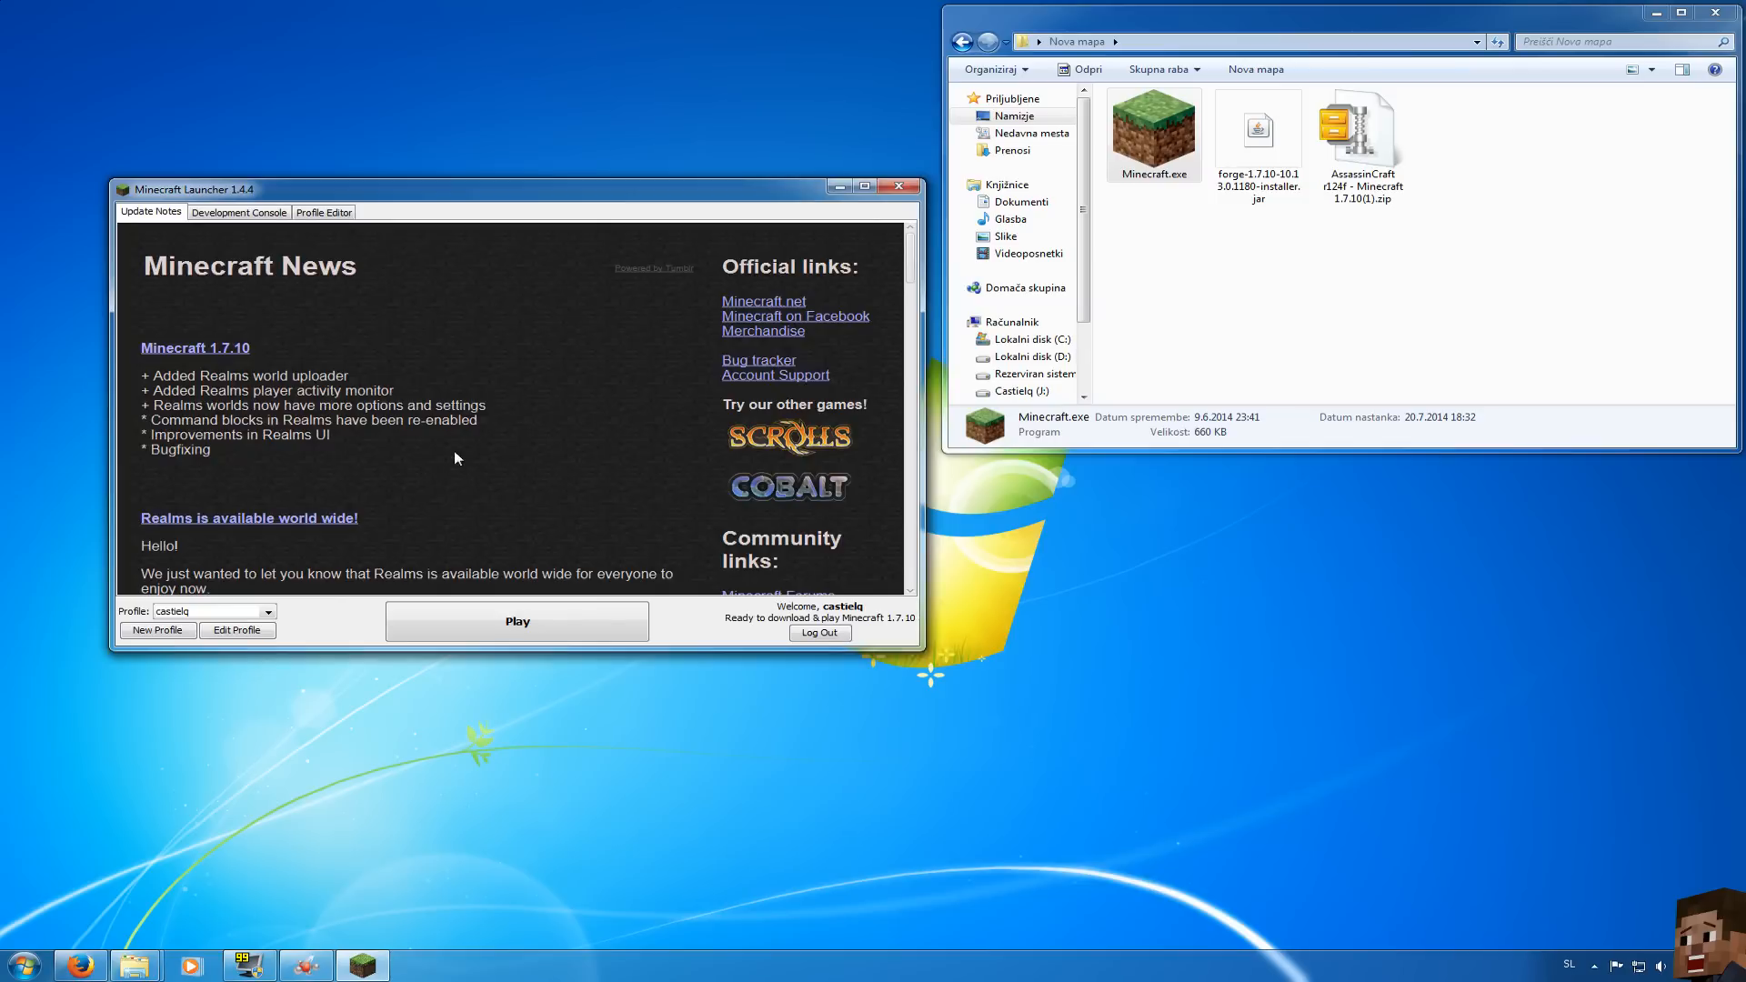
{"action": "mouse_move", "coordinate": [237, 631]}
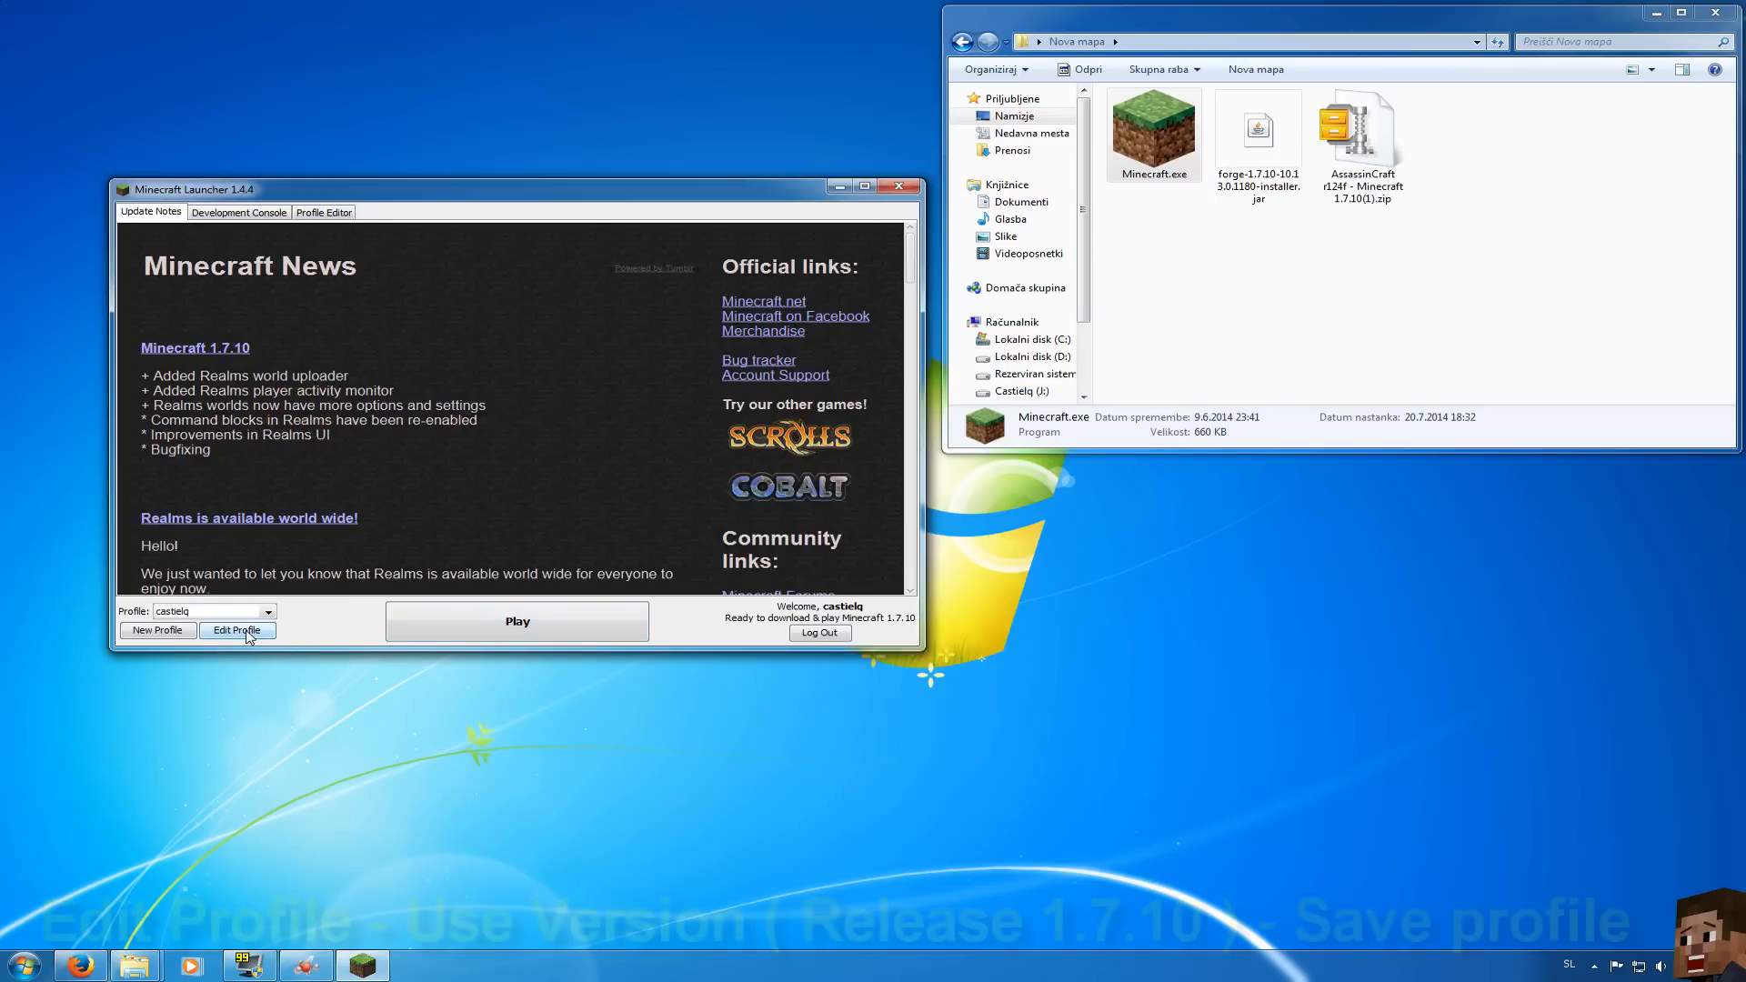
{"action": "left_click", "coordinate": [236, 631]}
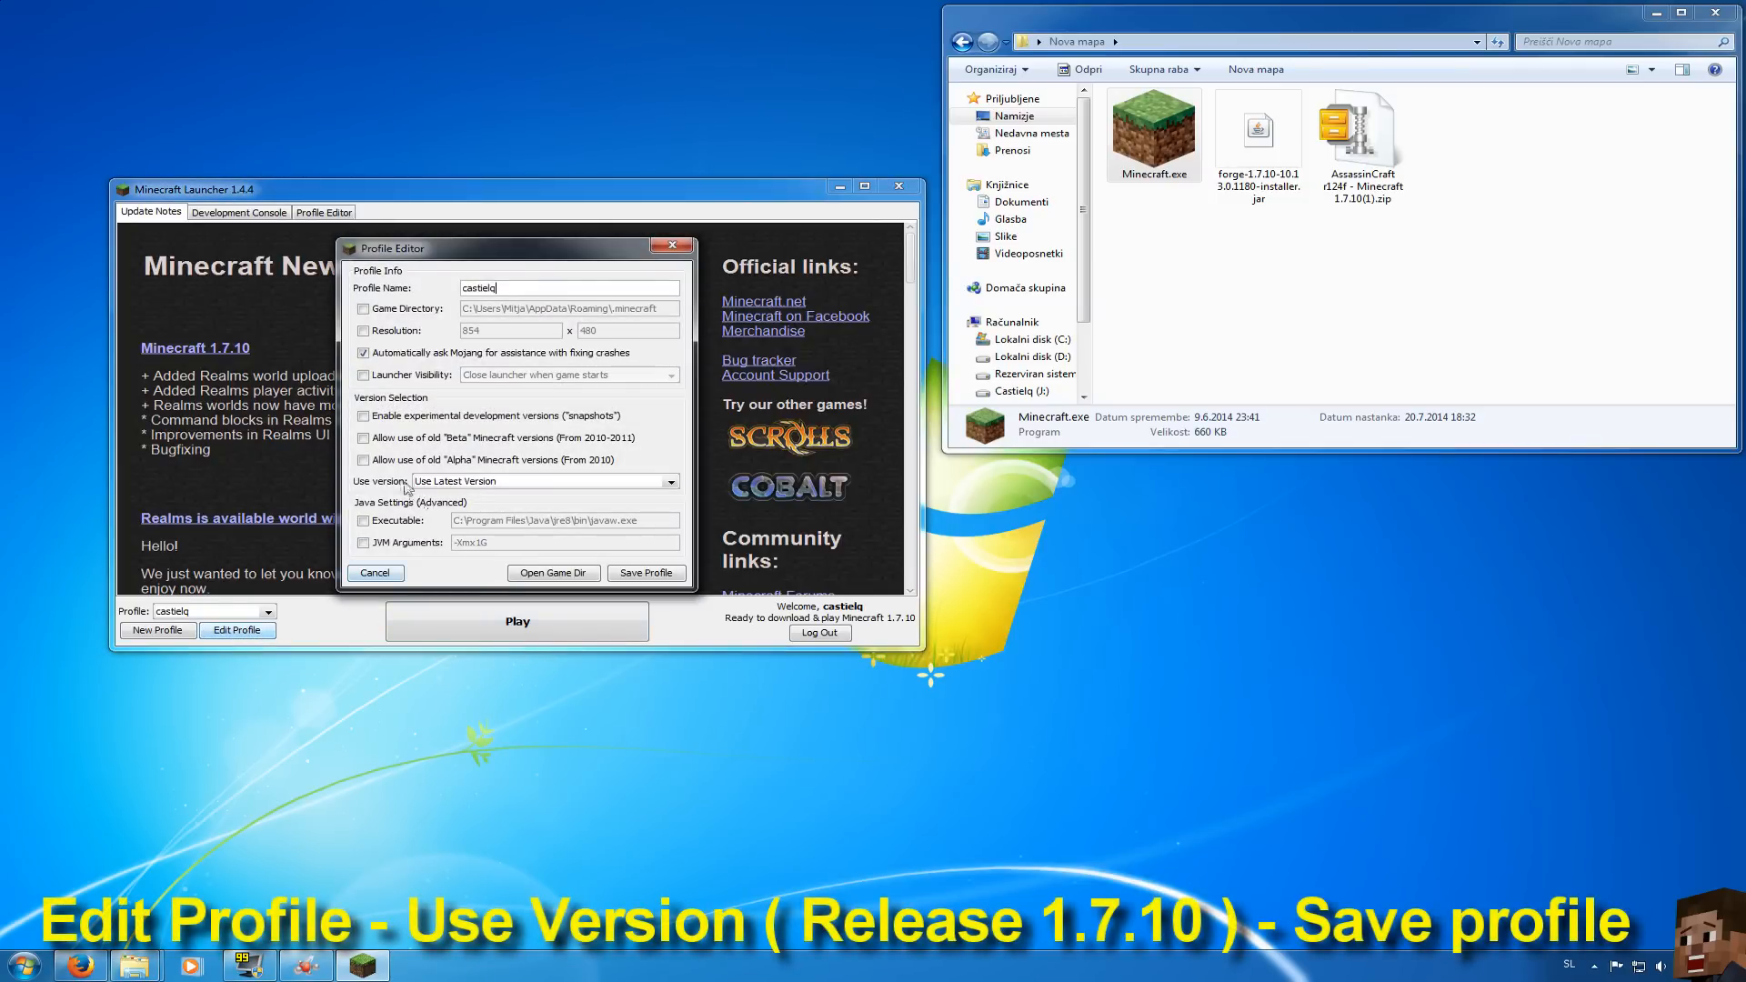
{"action": "left_click", "coordinate": [669, 480]}
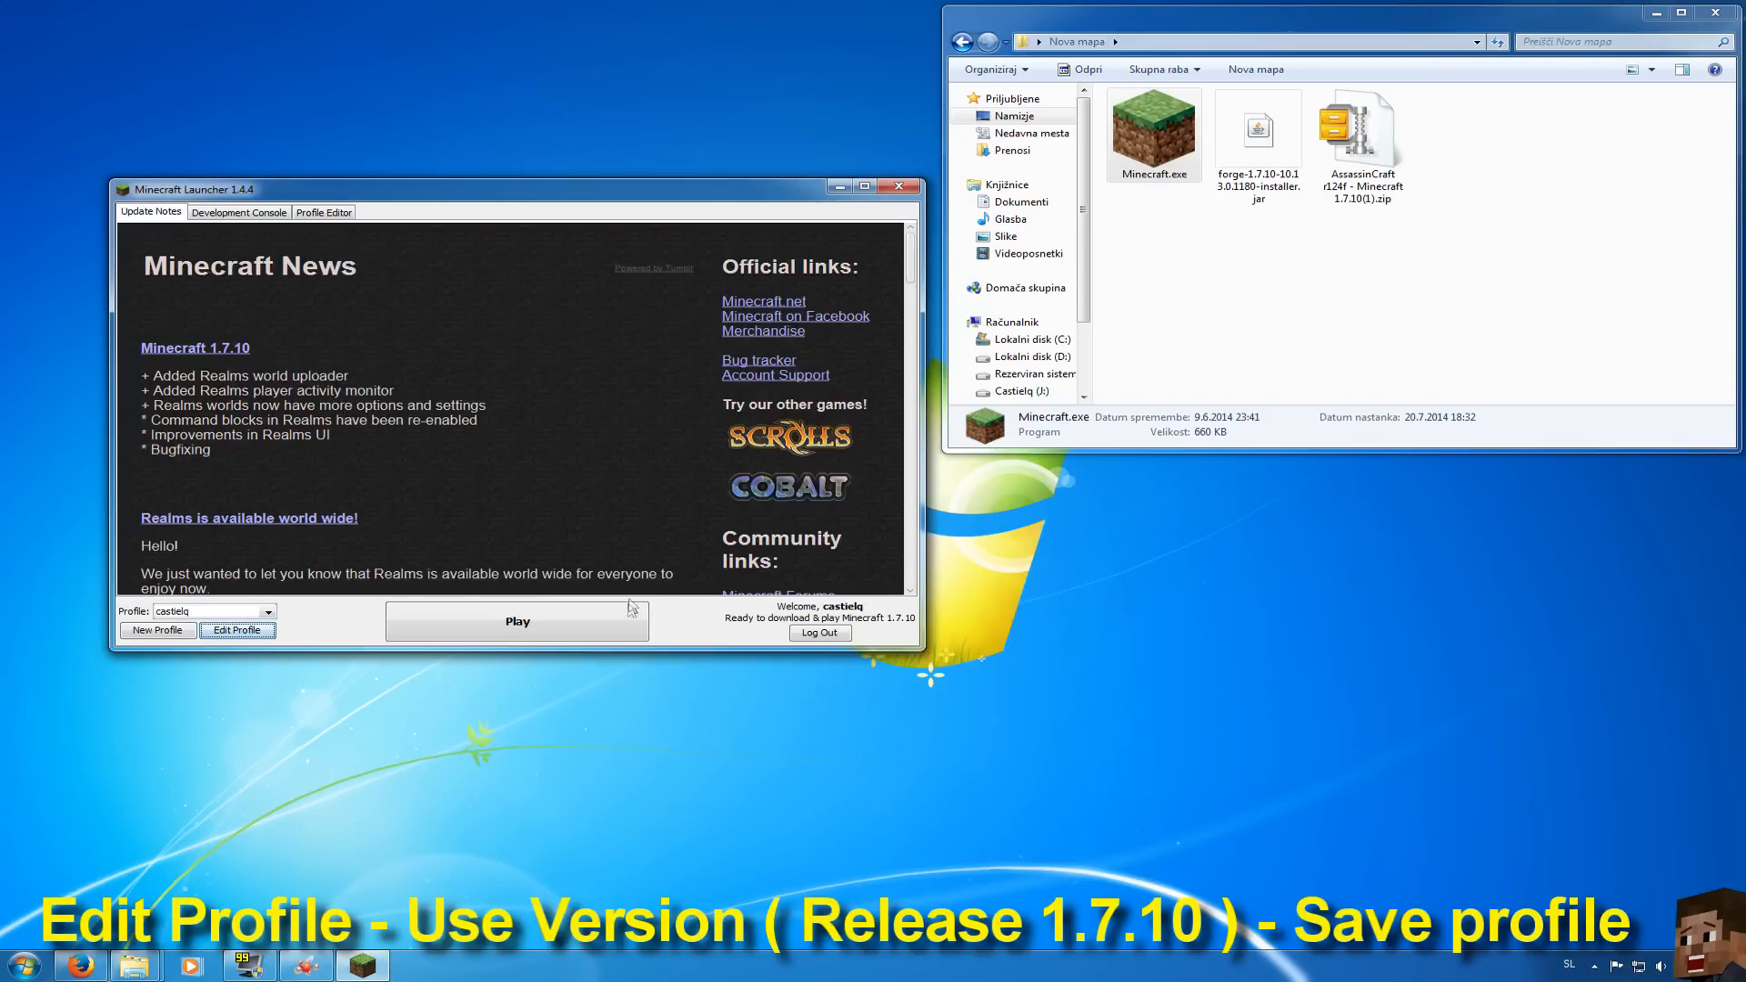
Play the plain 1.7.10 game once until its title screen, then quit
{"action": "left_click", "coordinate": [516, 621]}
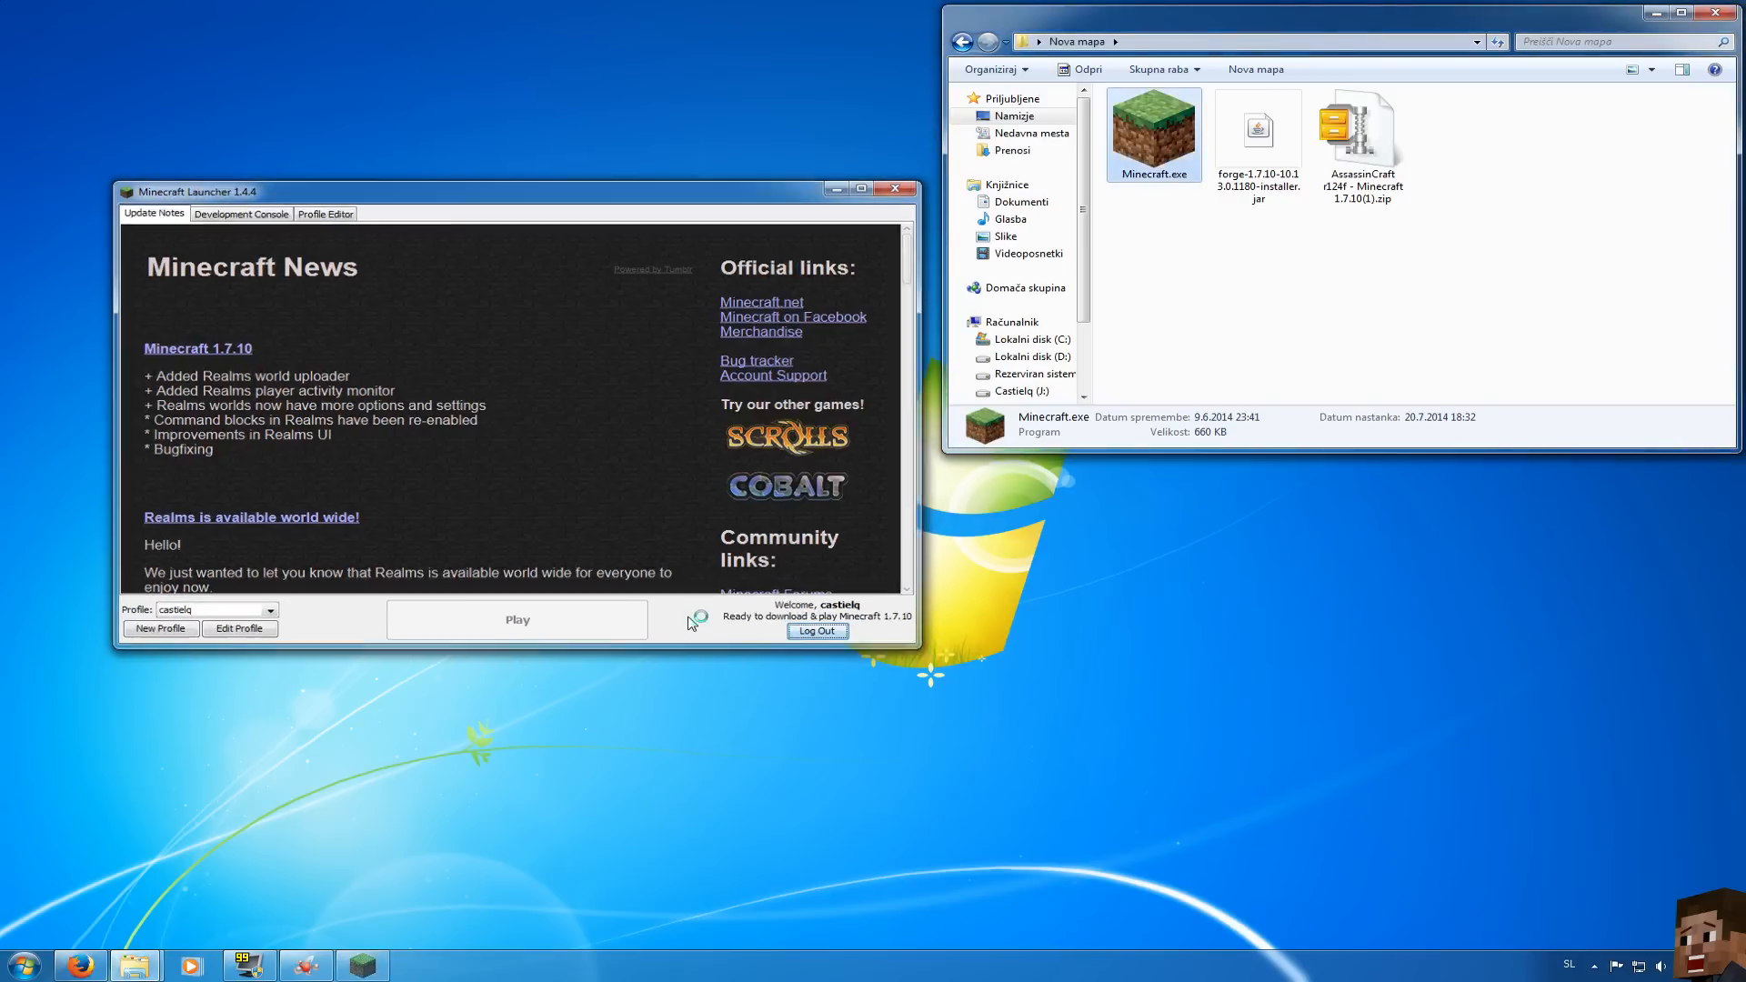
{"action": "left_click", "coordinate": [515, 619]}
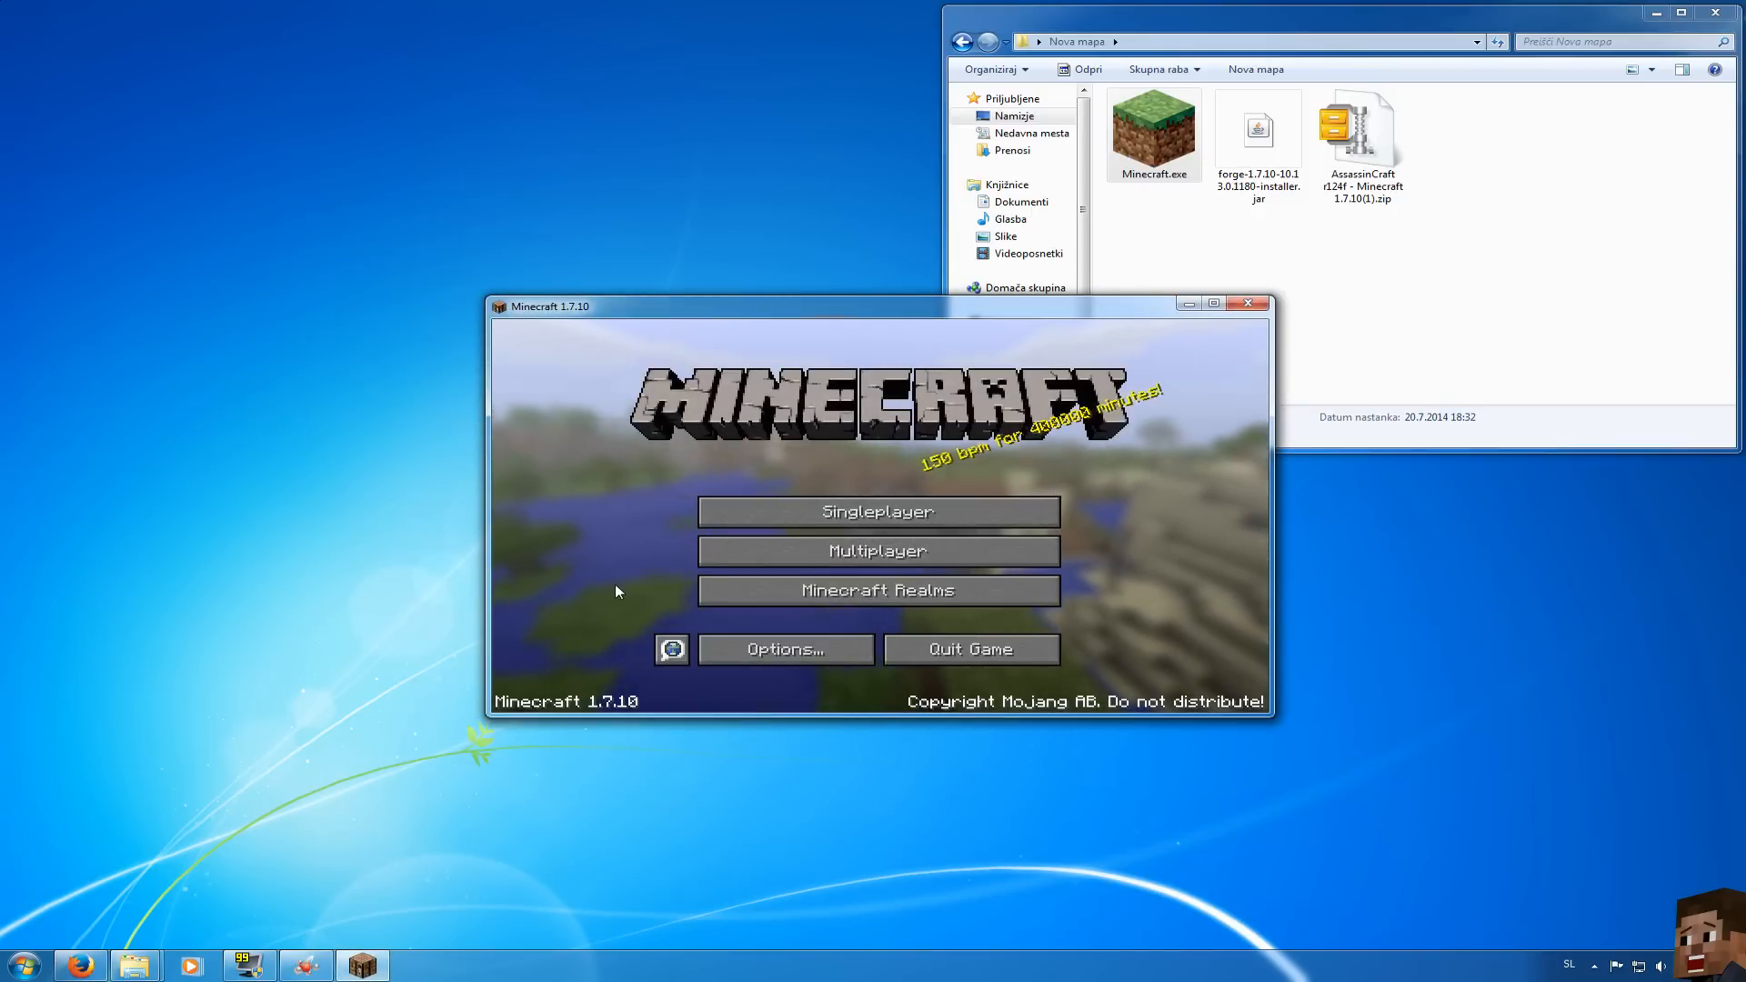
{"action": "mouse_move", "coordinate": [654, 729]}
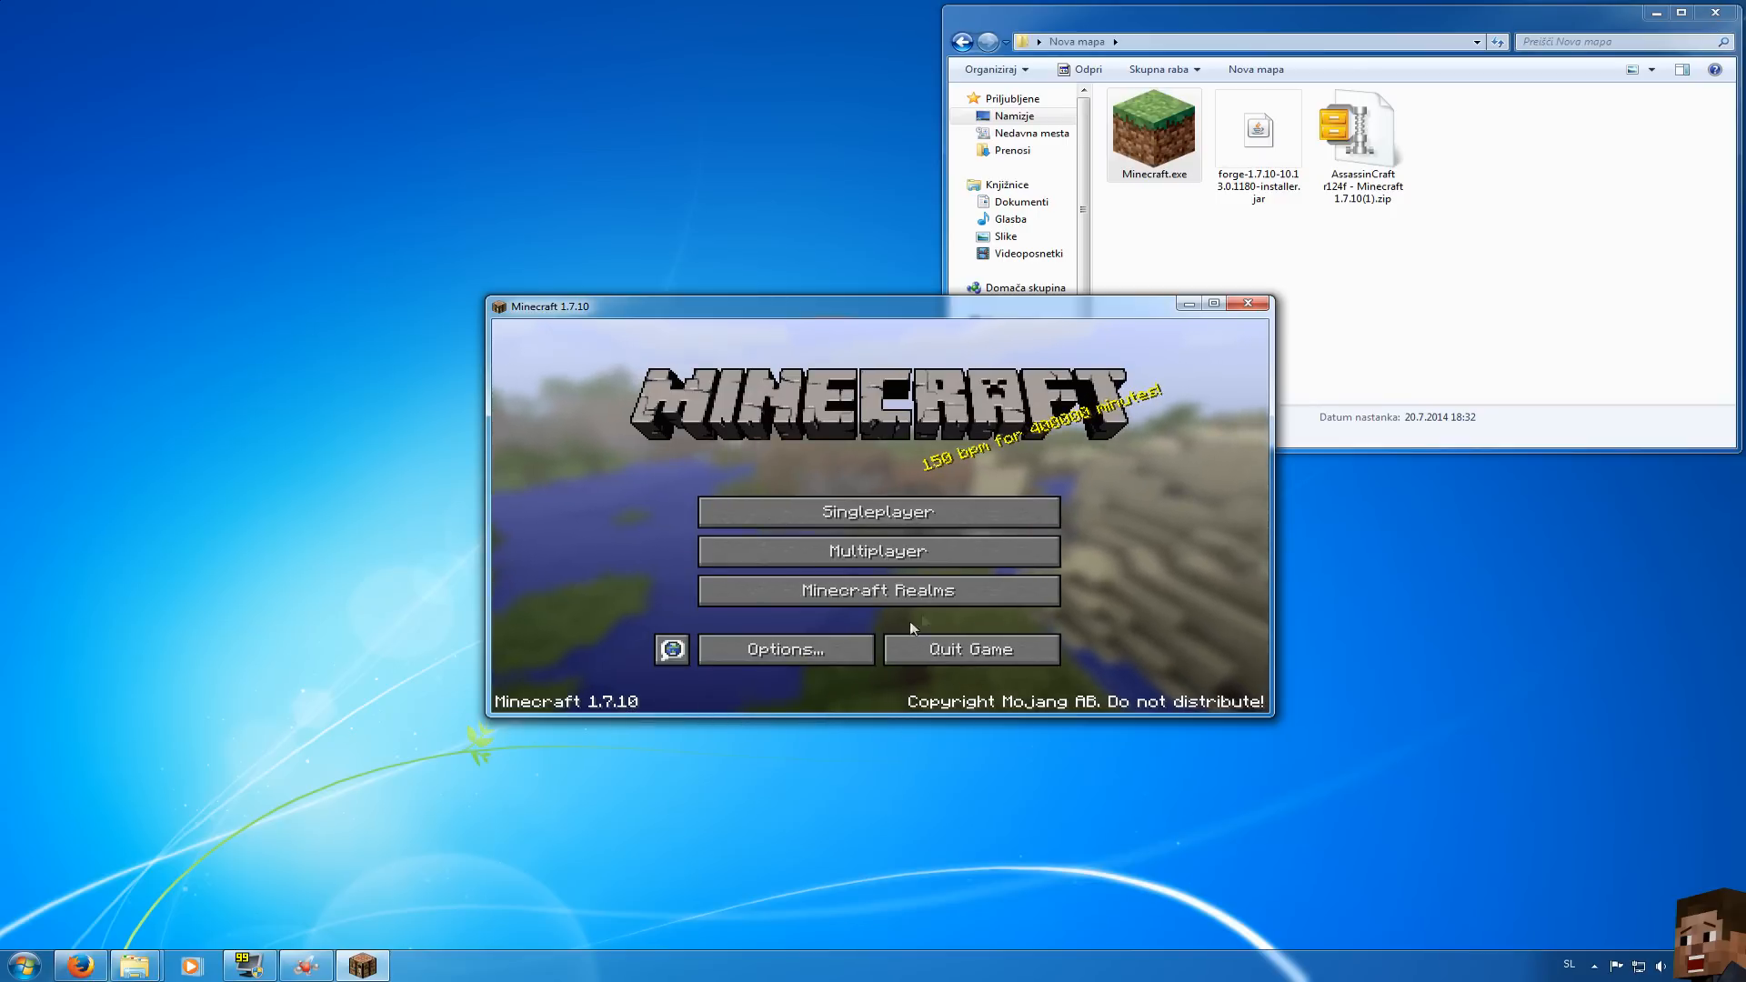
{"action": "mouse_move", "coordinate": [969, 650]}
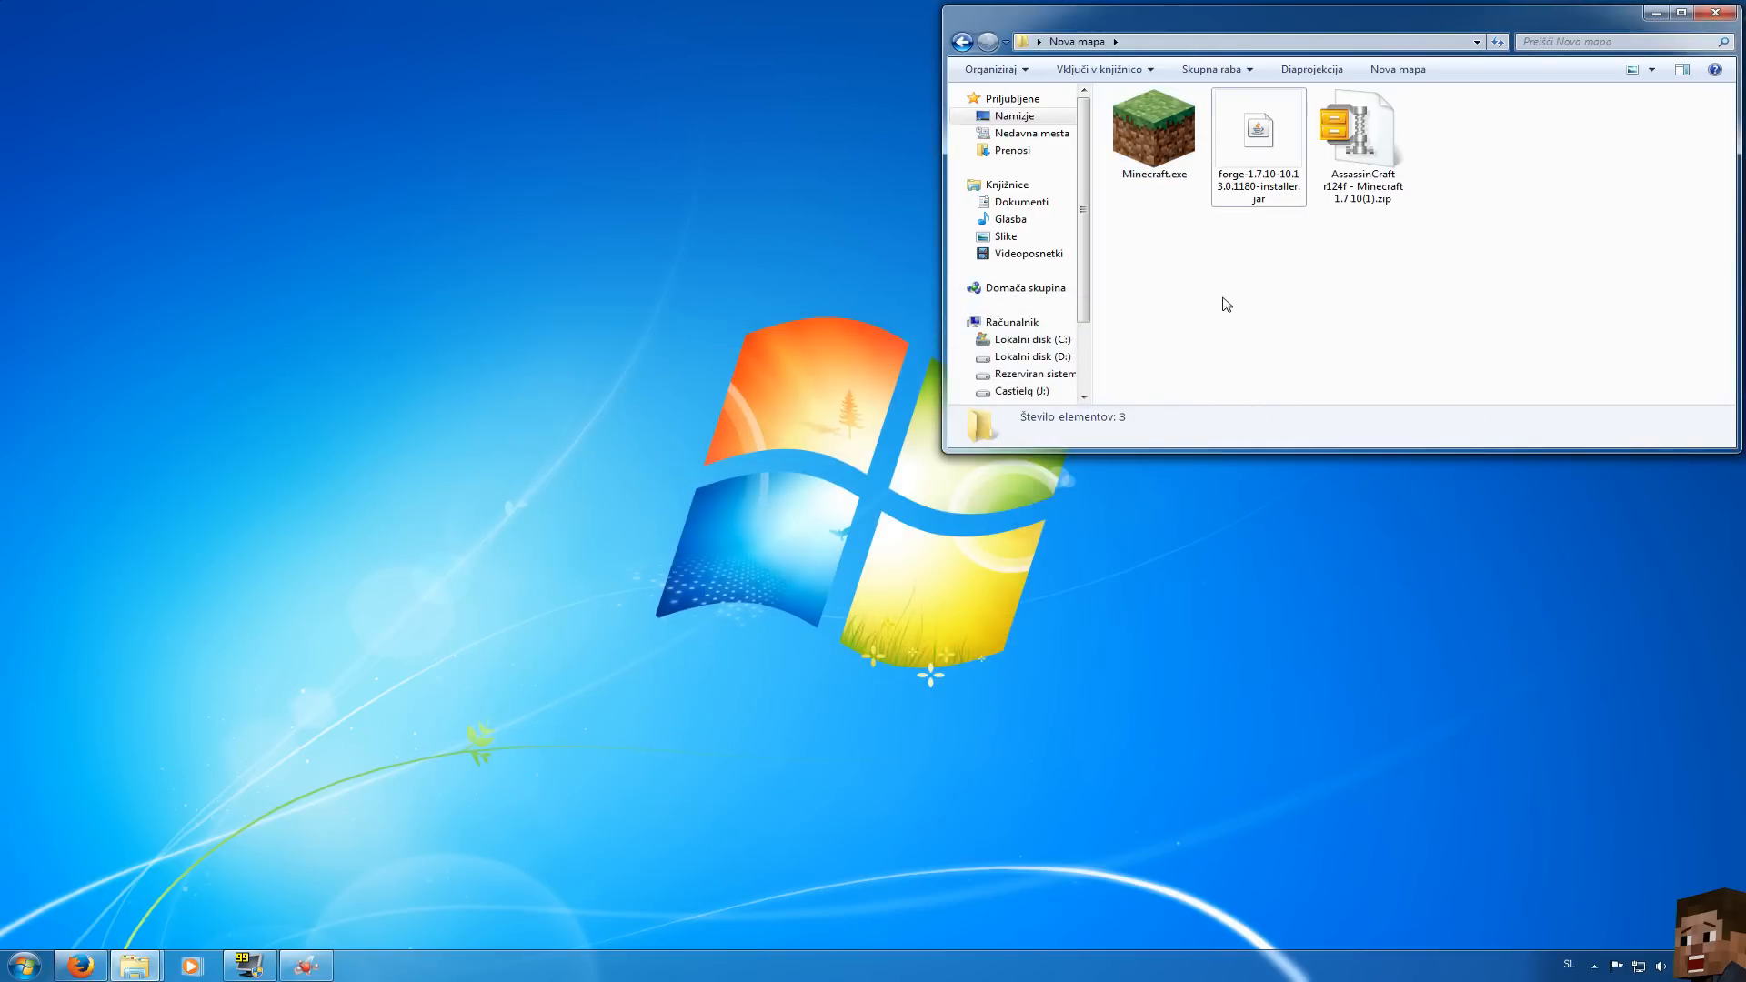
Run the Forge installer jar and install the Forge 10.13.0.1180 client, confirming success
{"action": "left_click", "coordinate": [1256, 140]}
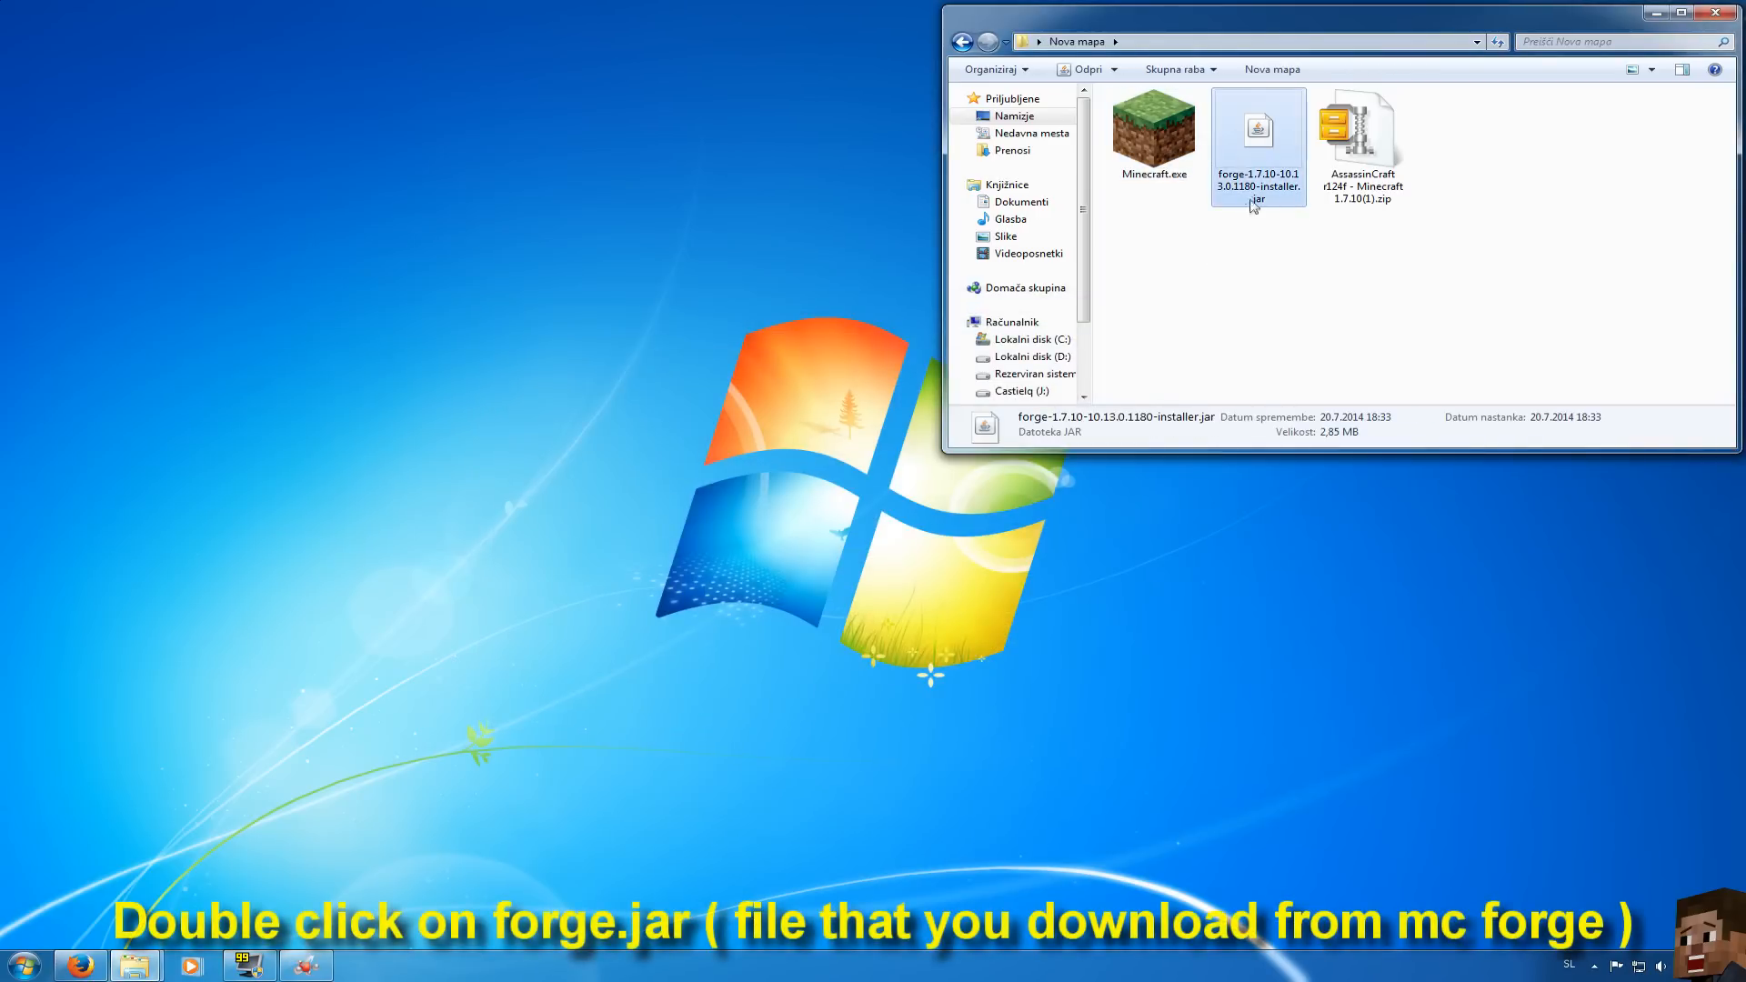
{"action": "double_click", "coordinate": [1256, 132]}
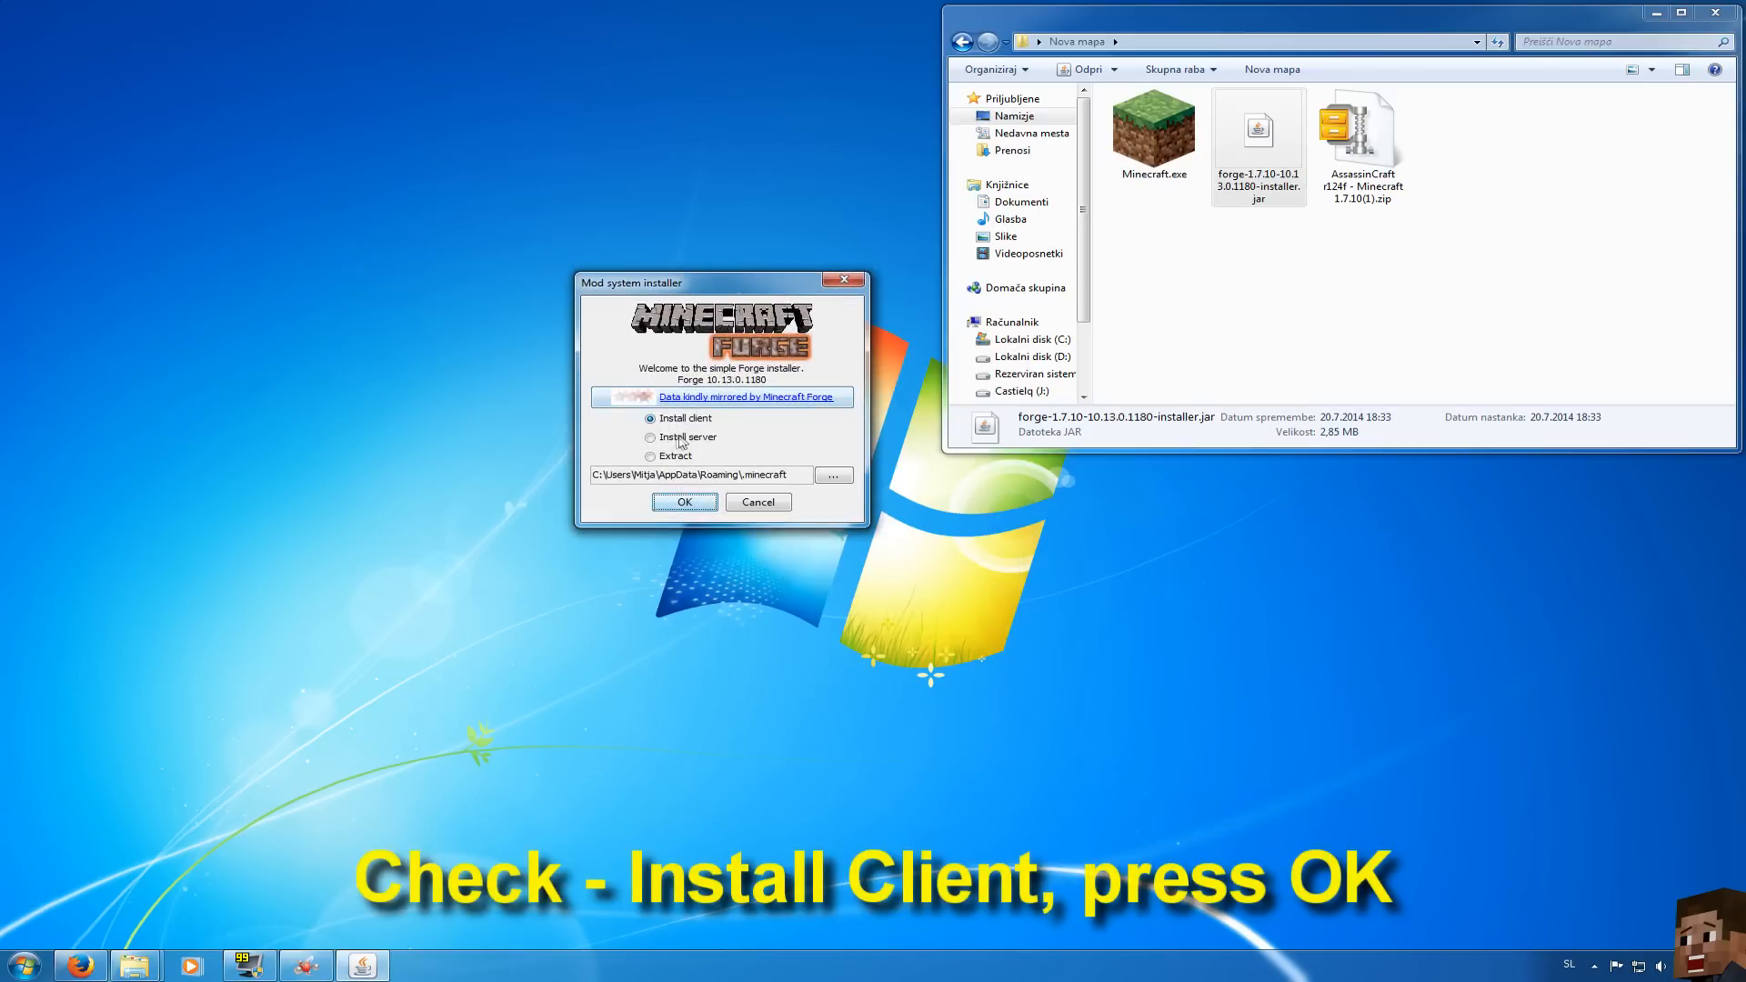
{"action": "mouse_move", "coordinate": [791, 431]}
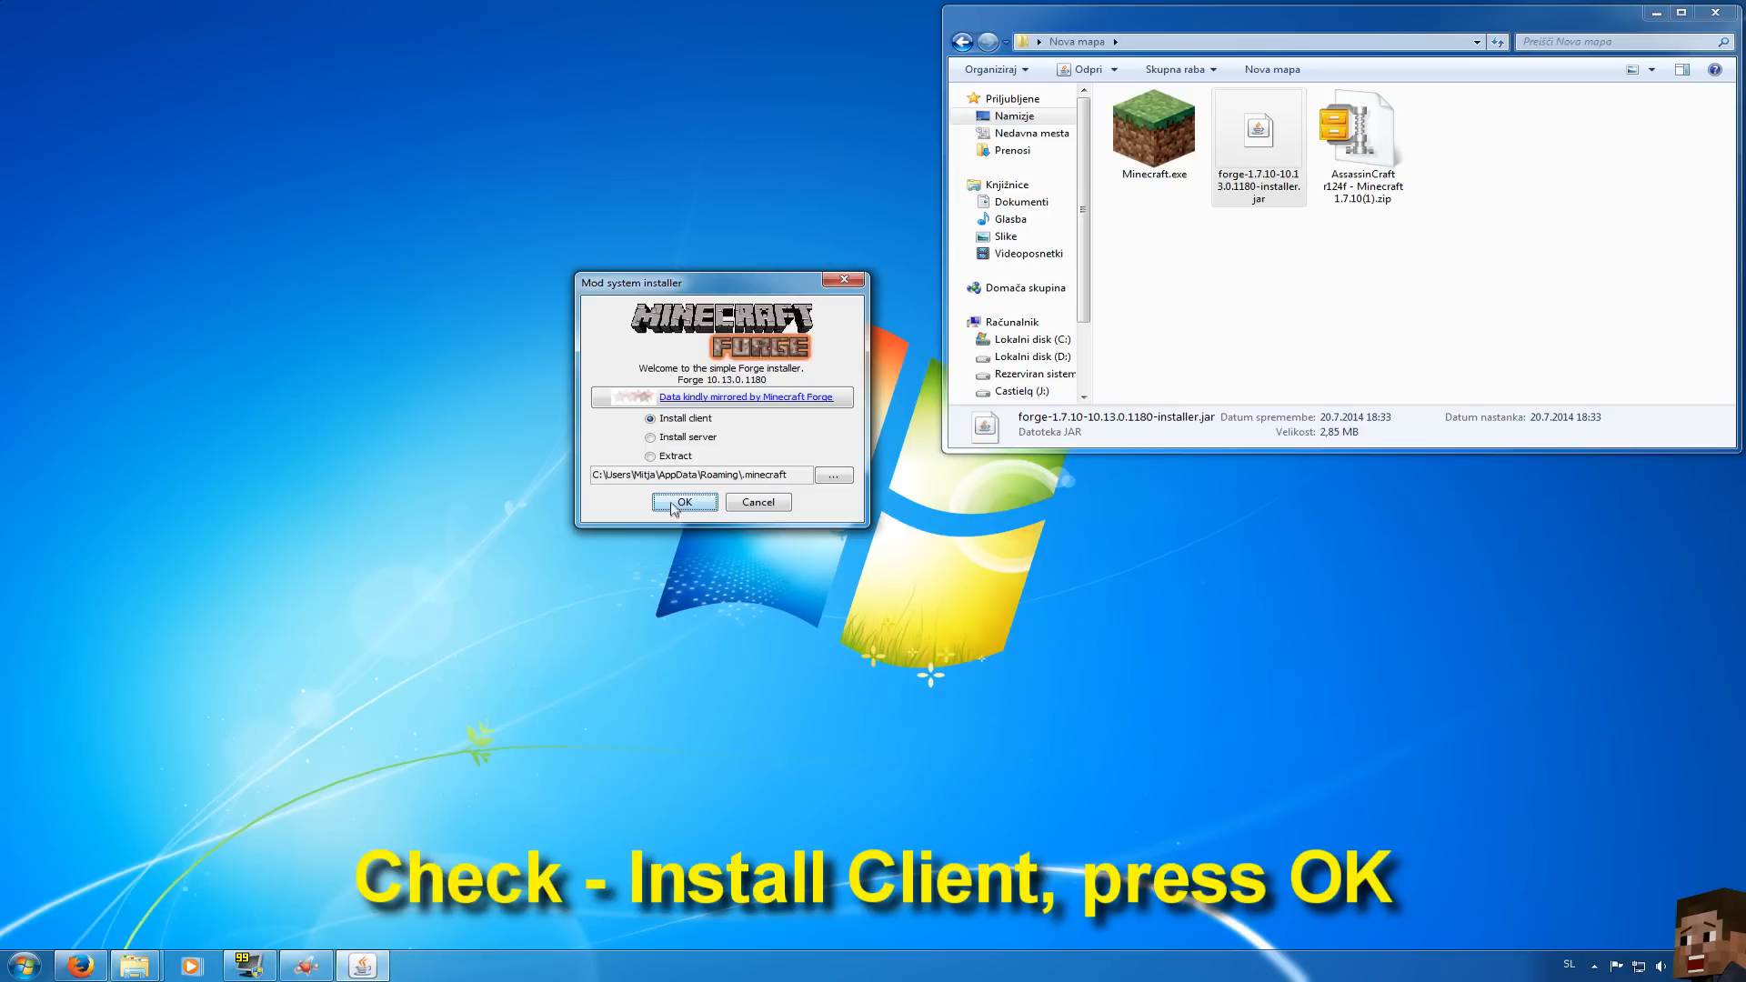
{"action": "left_click", "coordinate": [684, 502]}
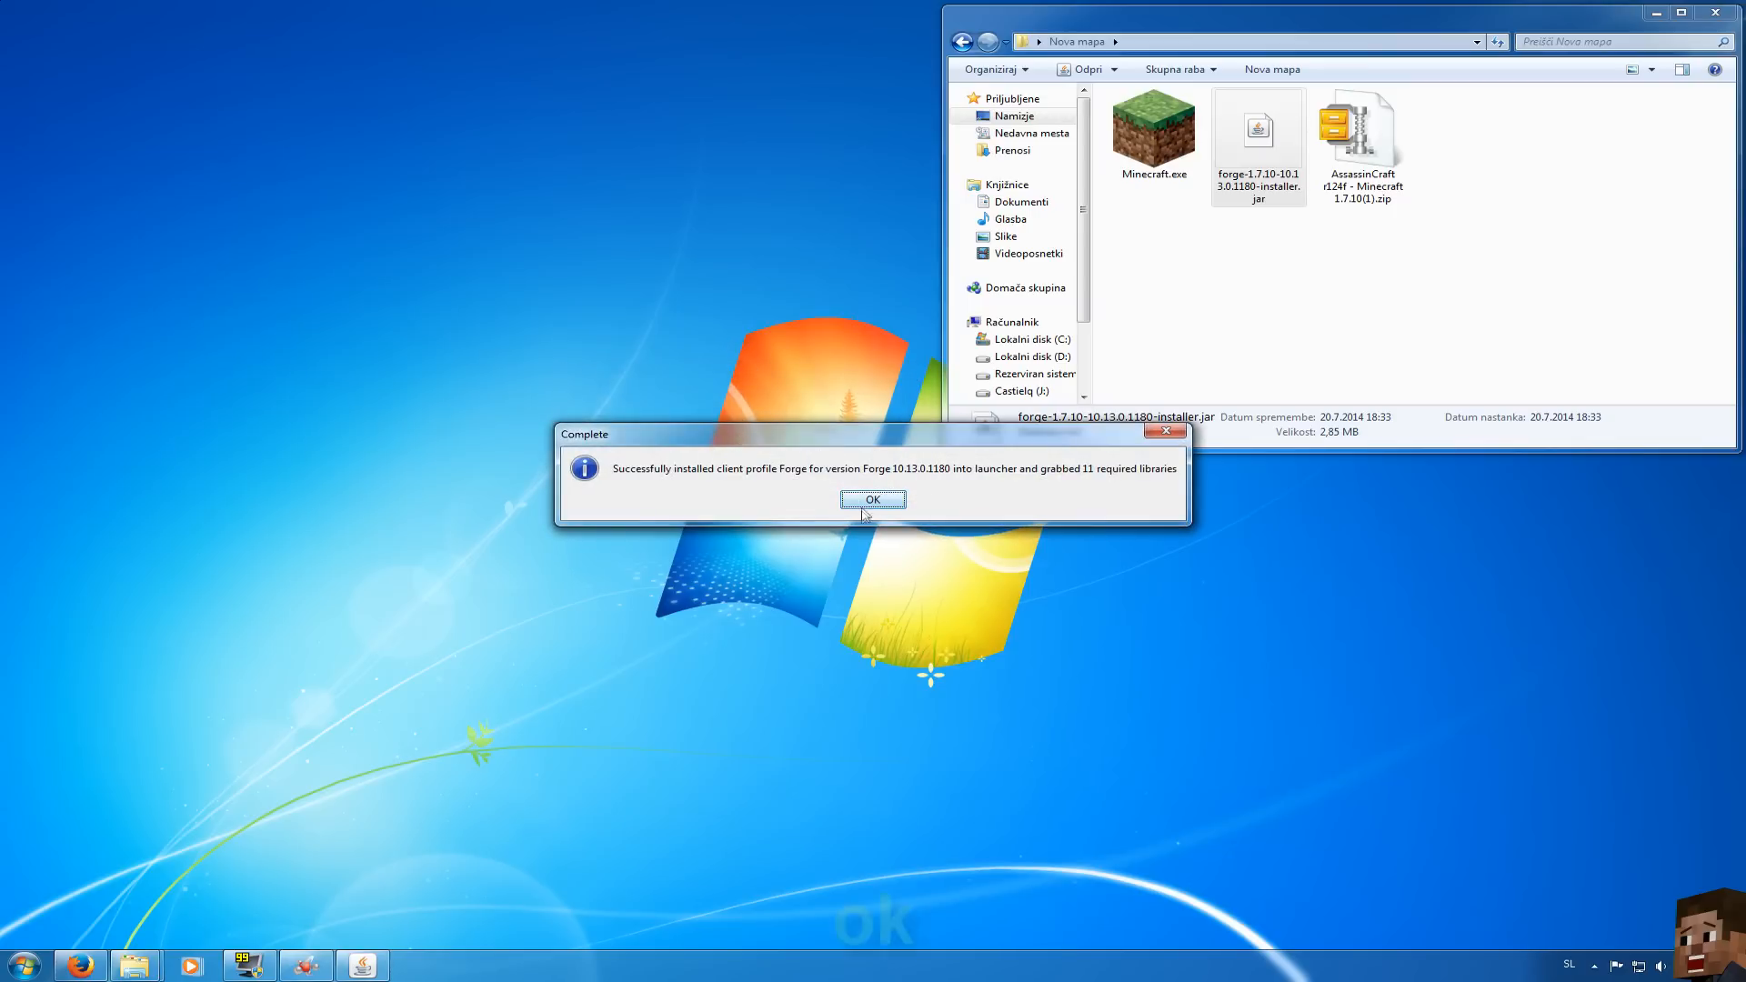
{"action": "left_click", "coordinate": [871, 499]}
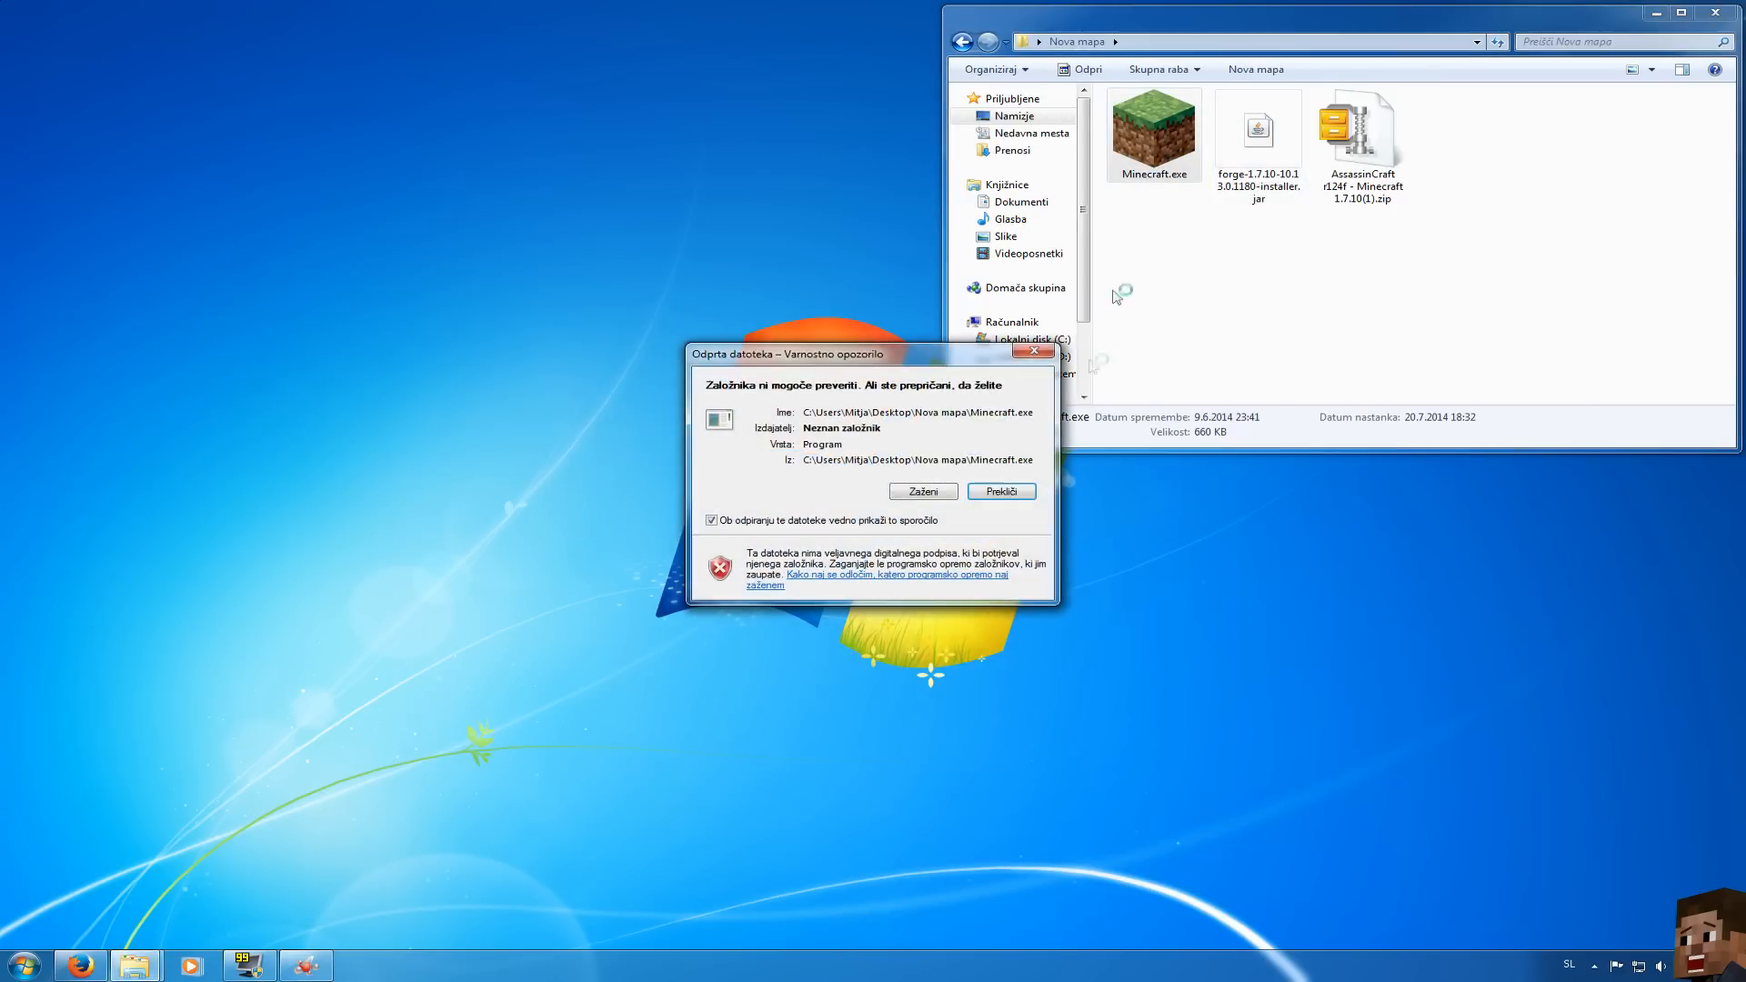
Set the launcher profile to release 1.7.10-Forge10.13.0.1180 and save it
{"action": "left_click", "coordinate": [920, 491]}
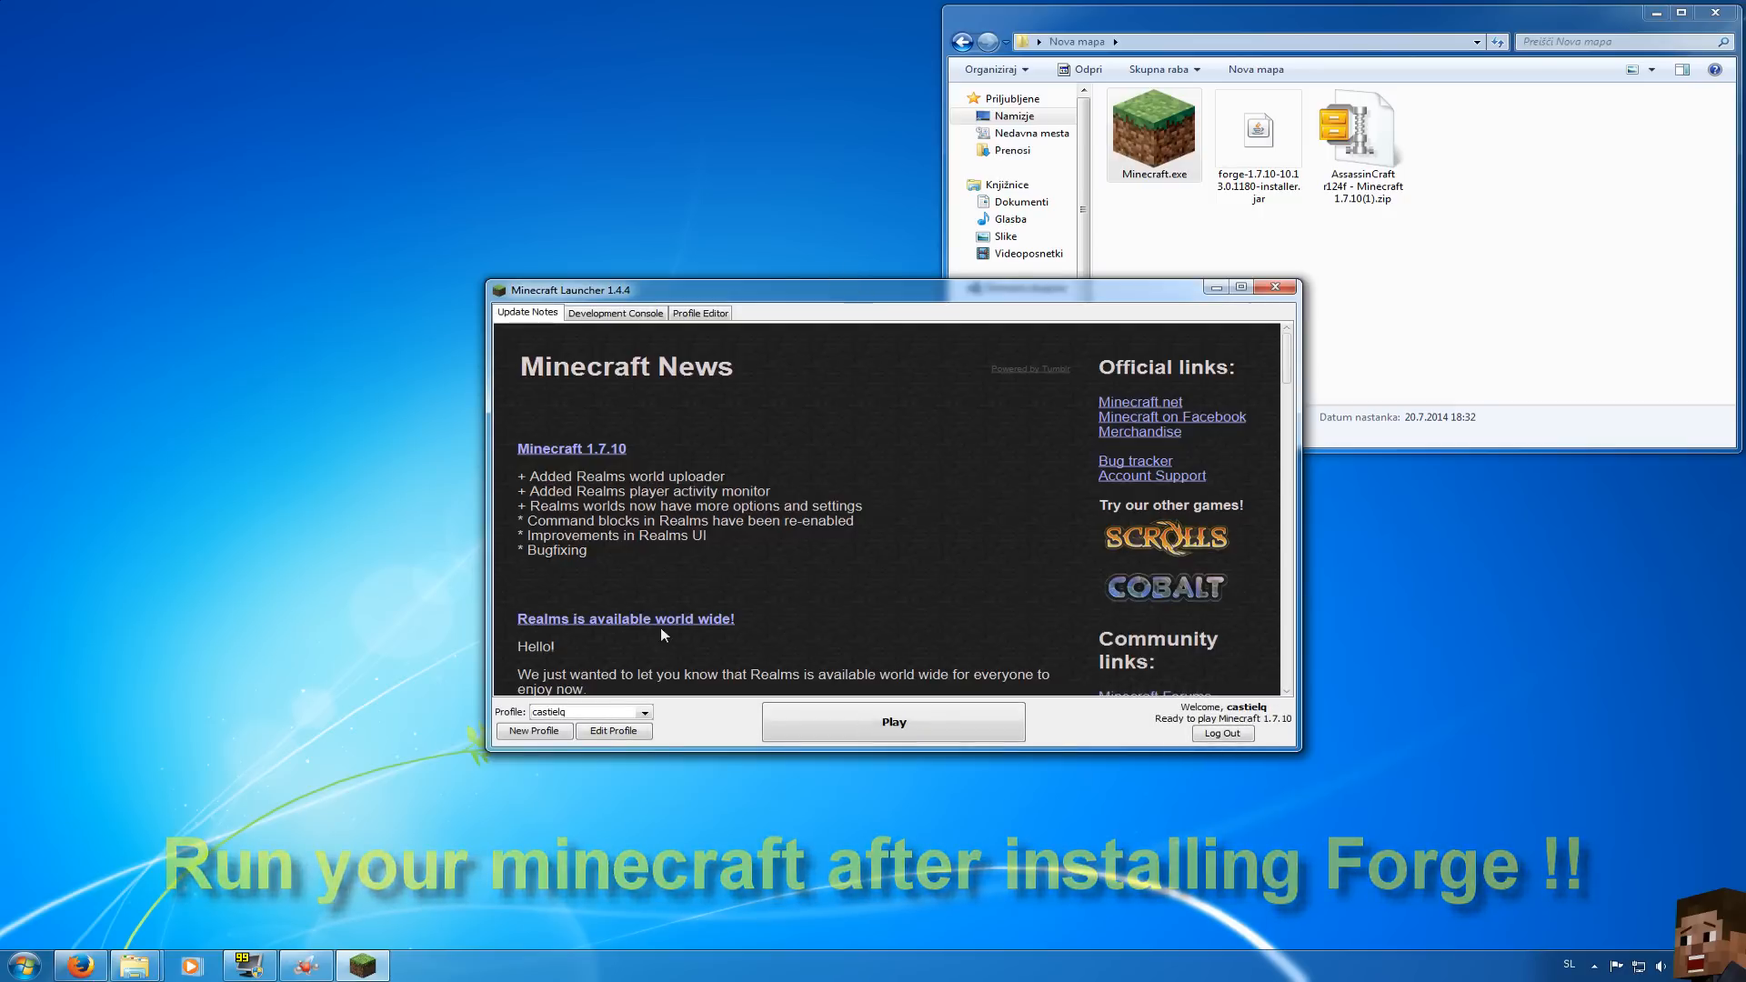
{"action": "left_click", "coordinate": [613, 731]}
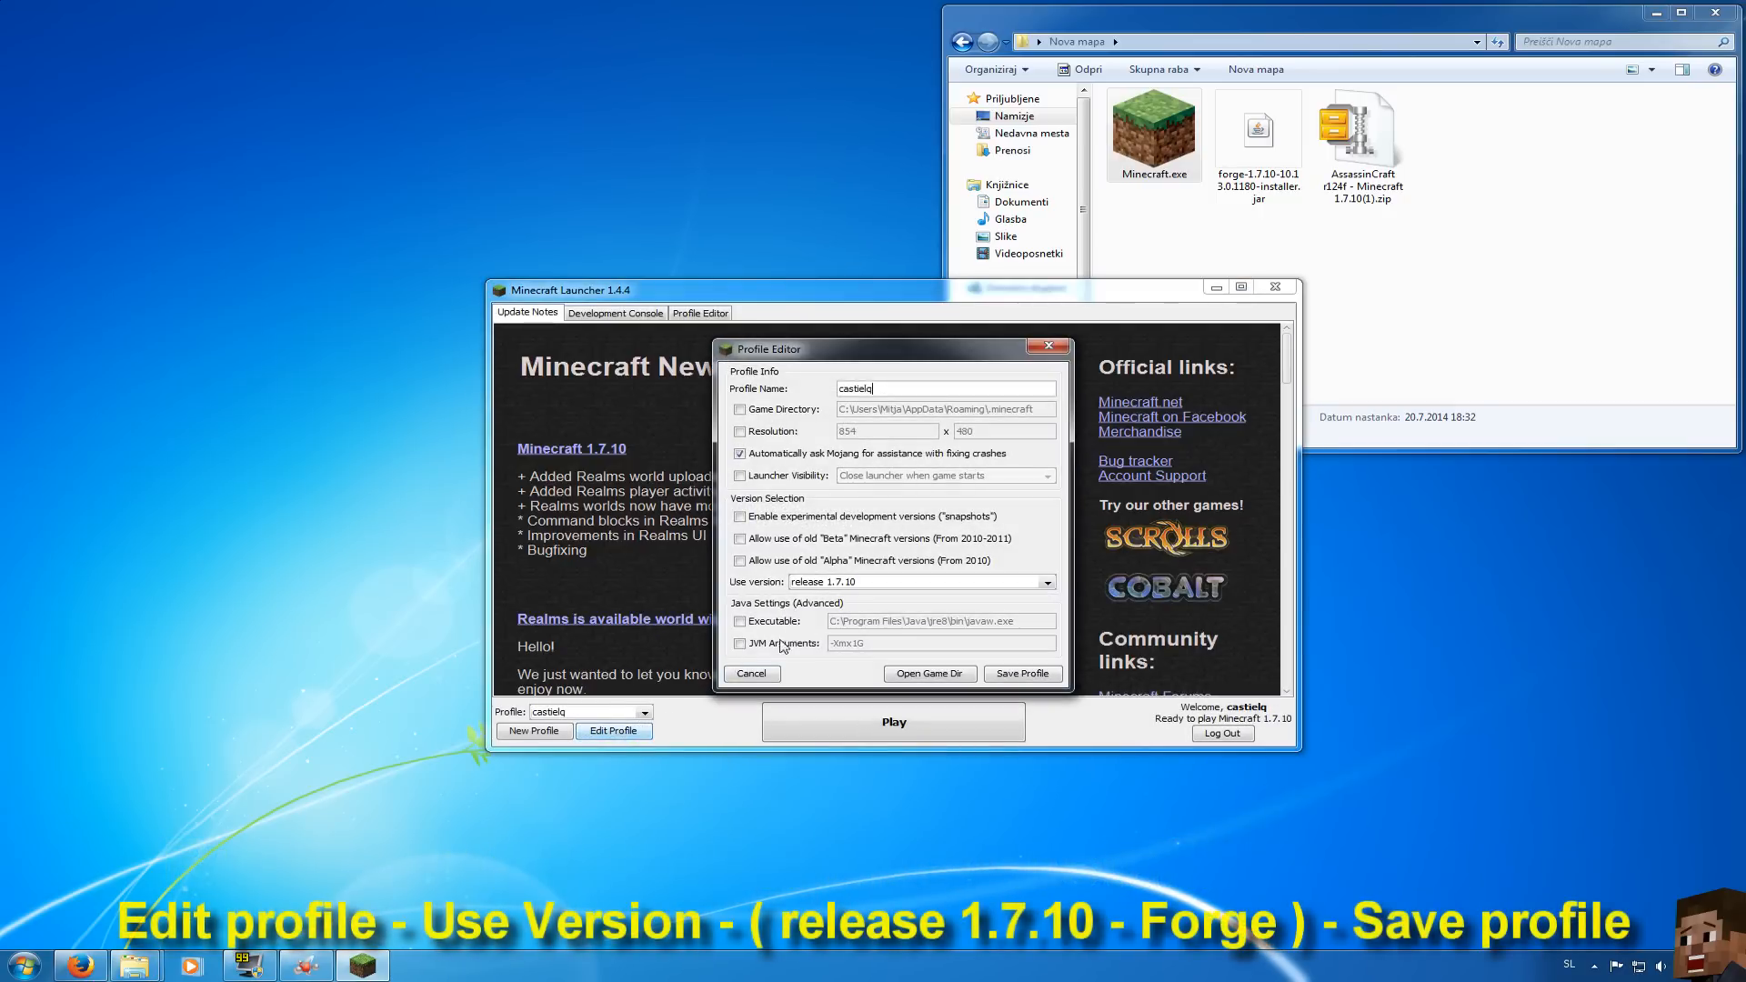
{"action": "left_click", "coordinate": [1044, 582]}
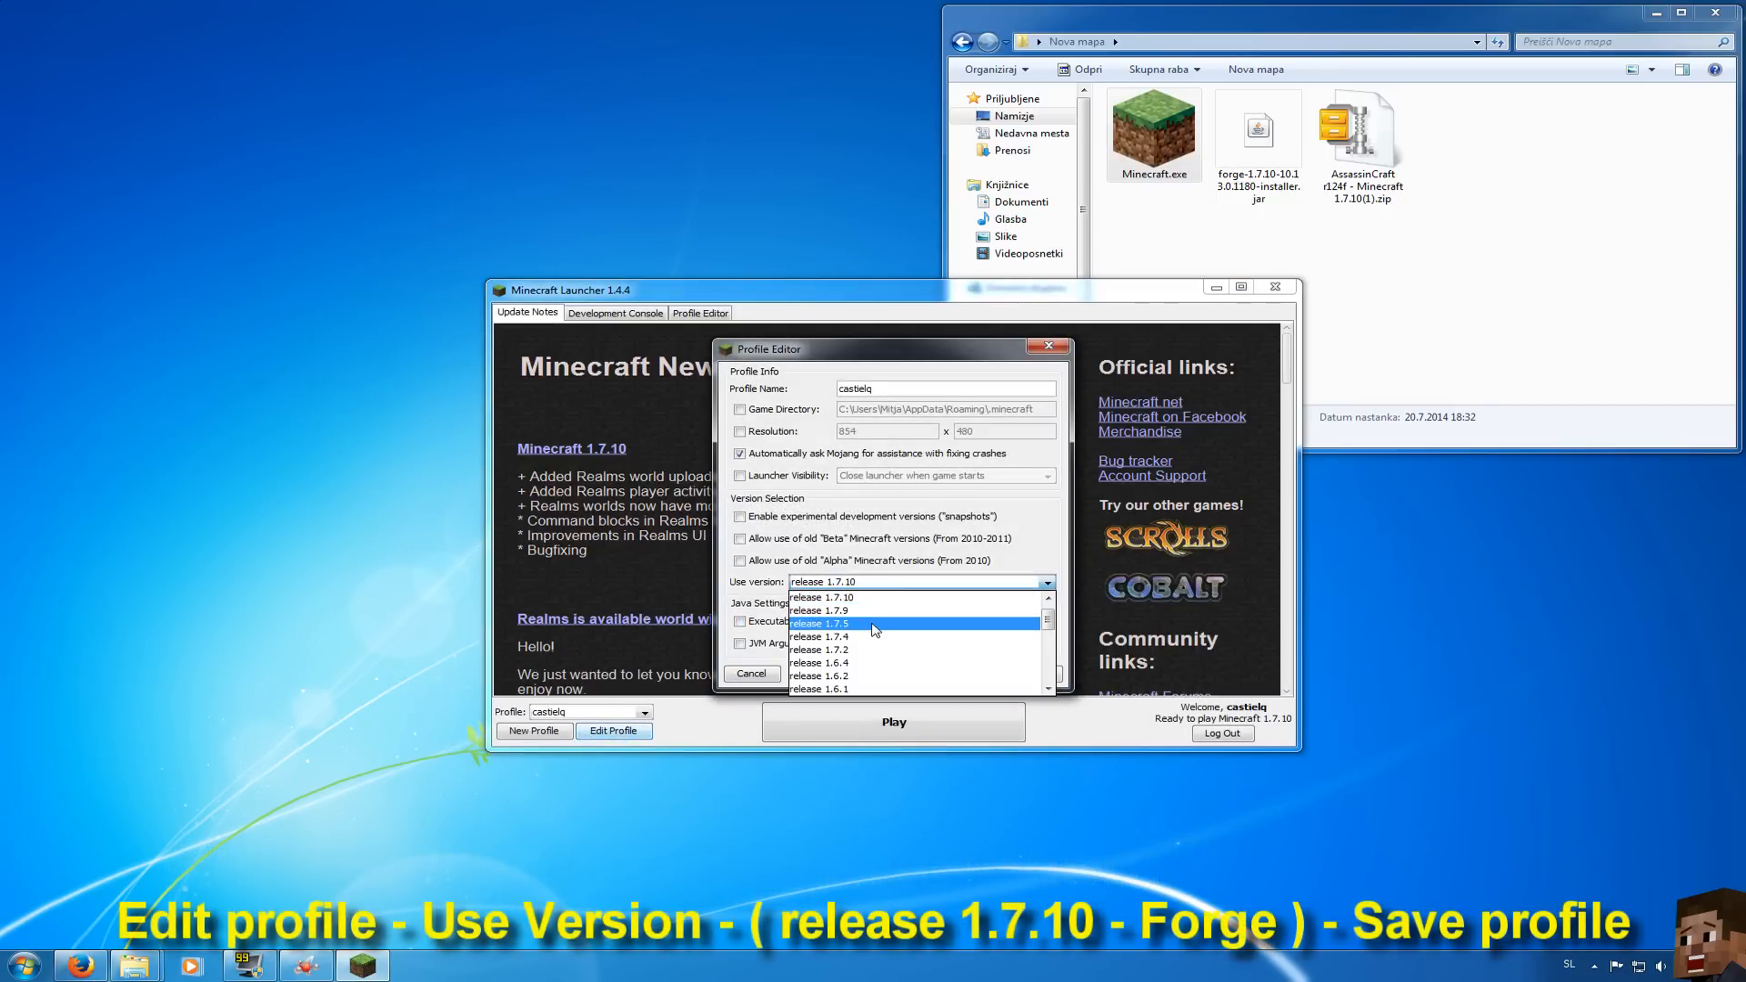
{"action": "scroll", "scroll_direction": "down", "scroll_amount": 3}
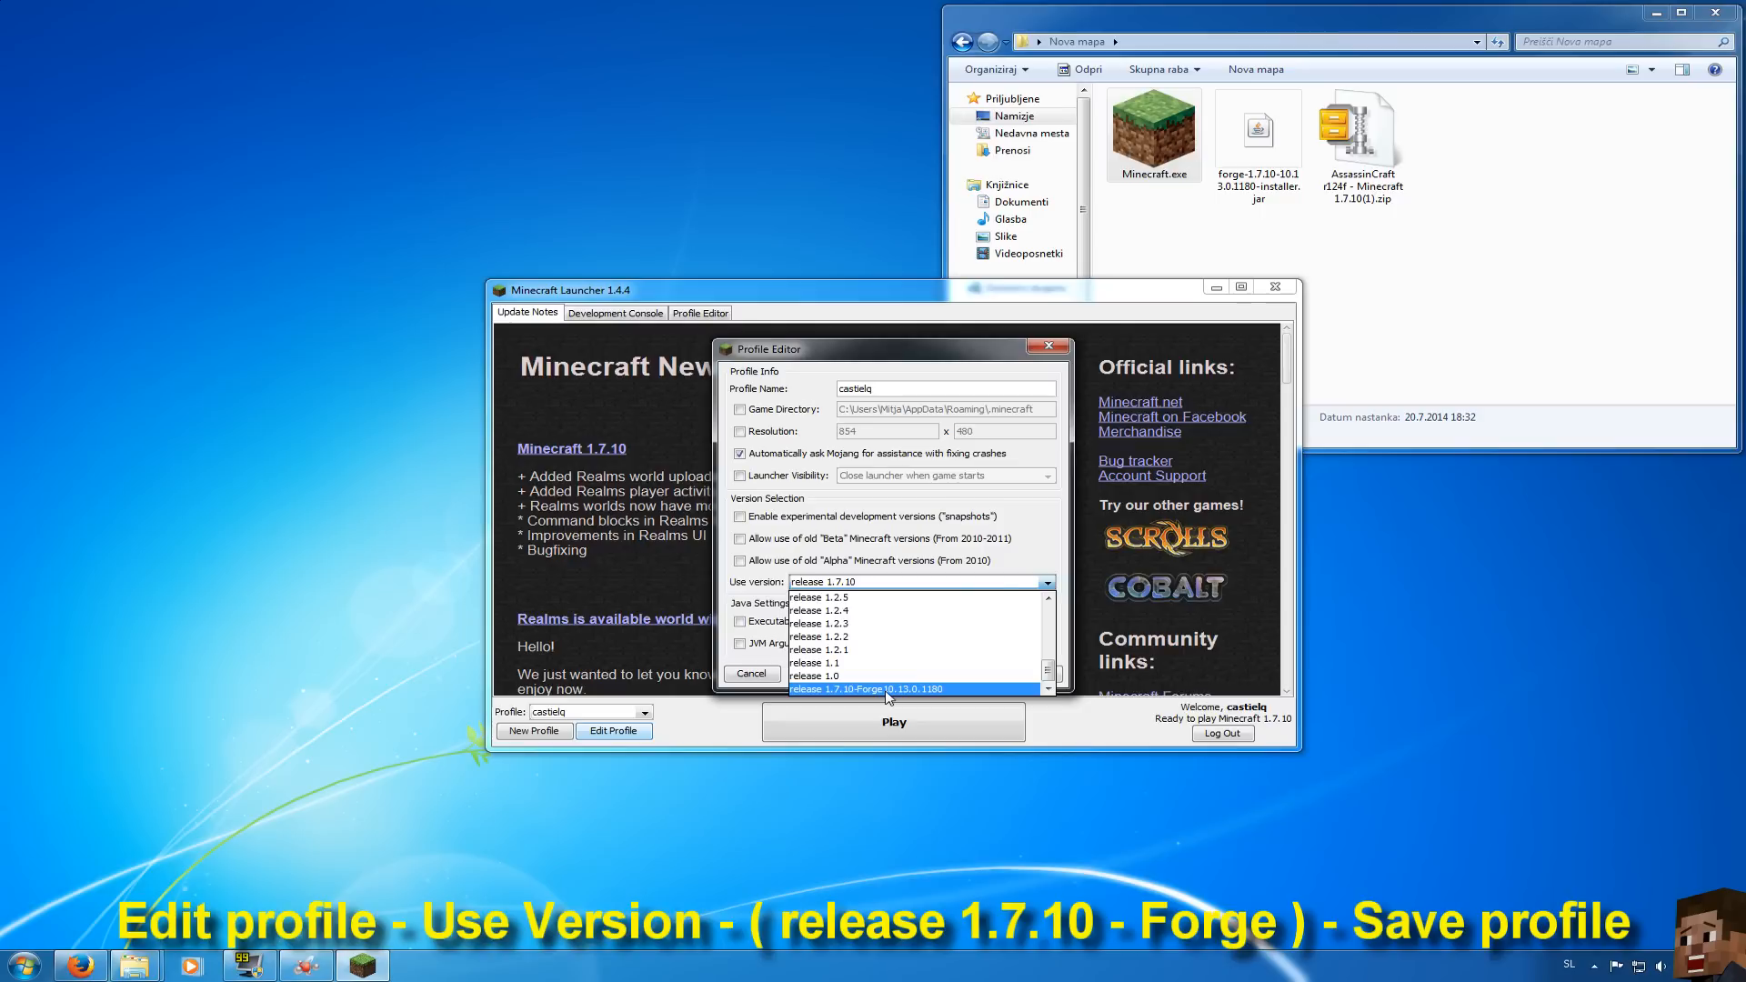
{"action": "left_click", "coordinate": [866, 688]}
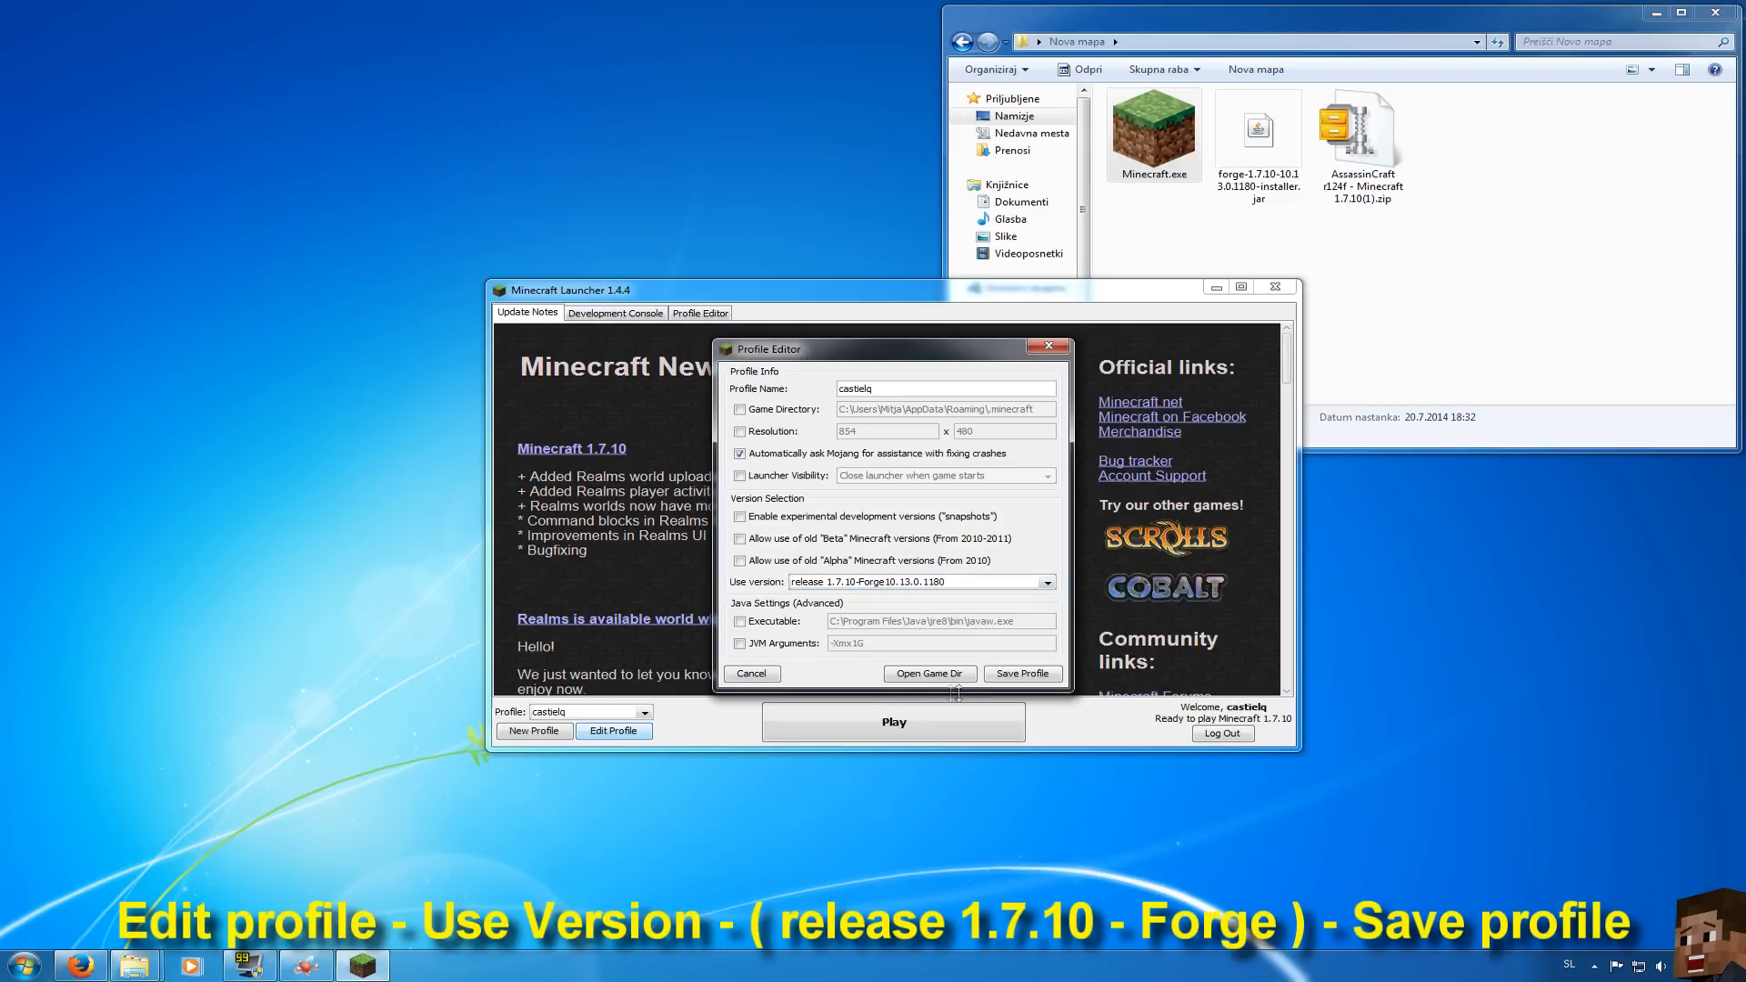
{"action": "left_click", "coordinate": [1020, 673]}
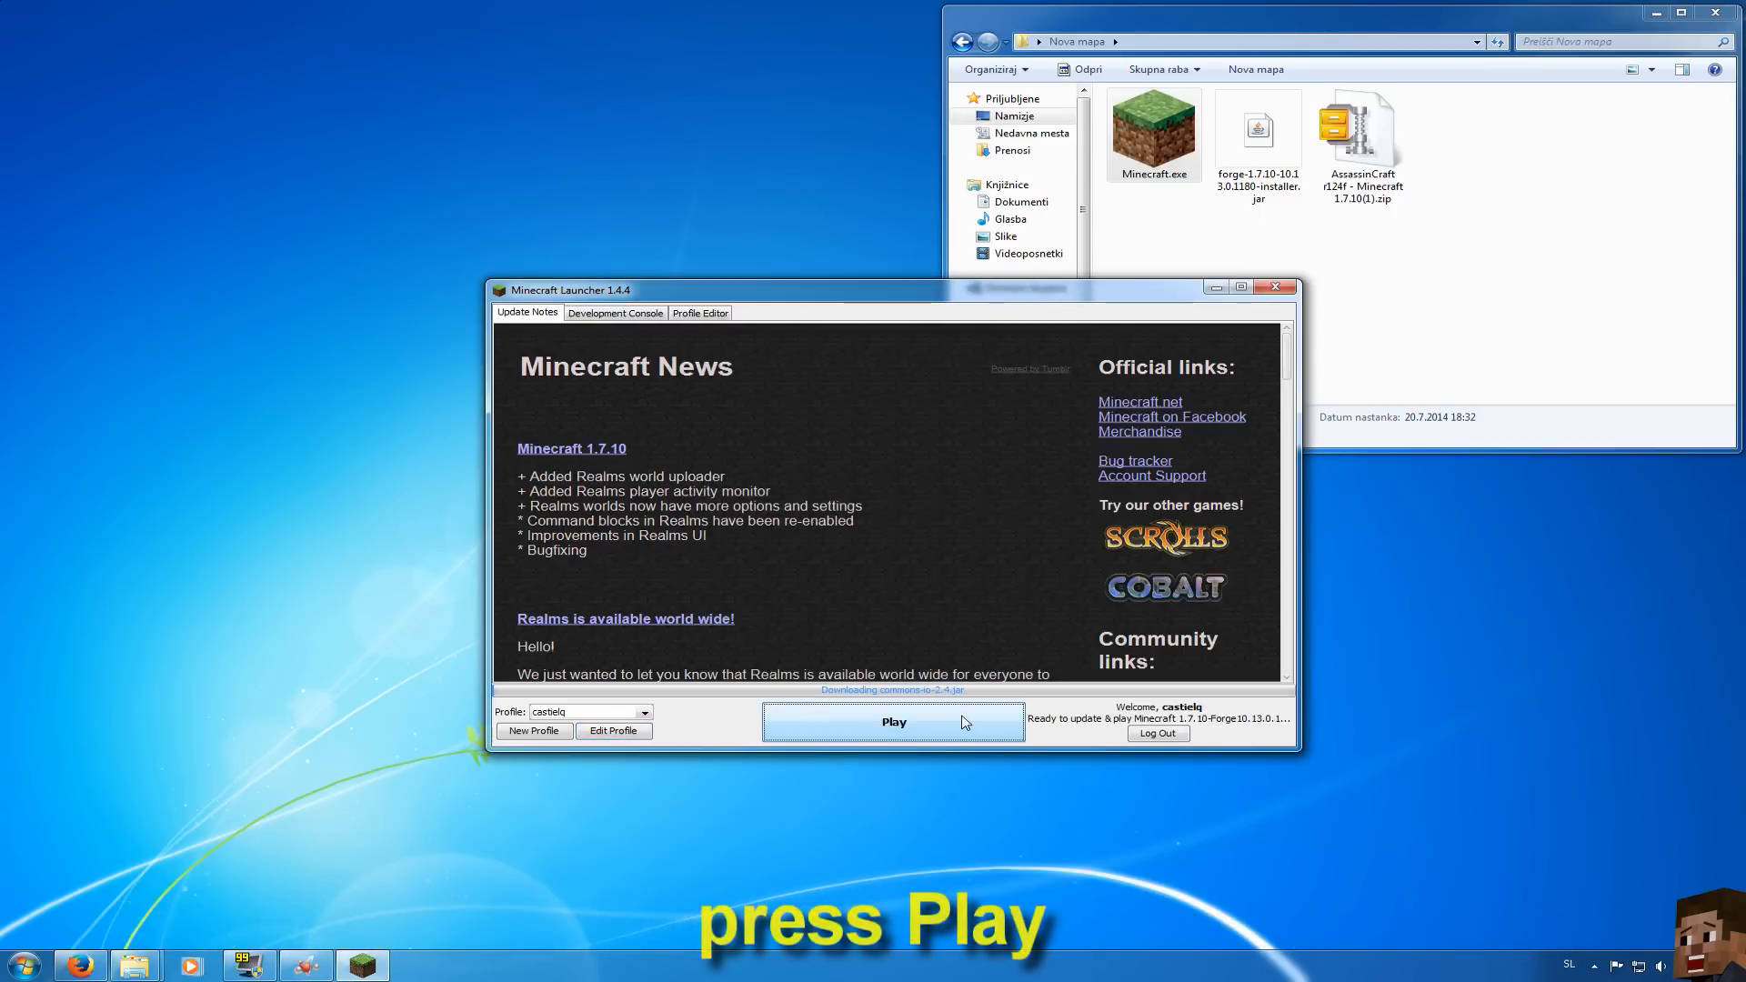
Launch the Forge game, check the Mods list on the title screen, then quit
{"action": "left_click", "coordinate": [891, 722]}
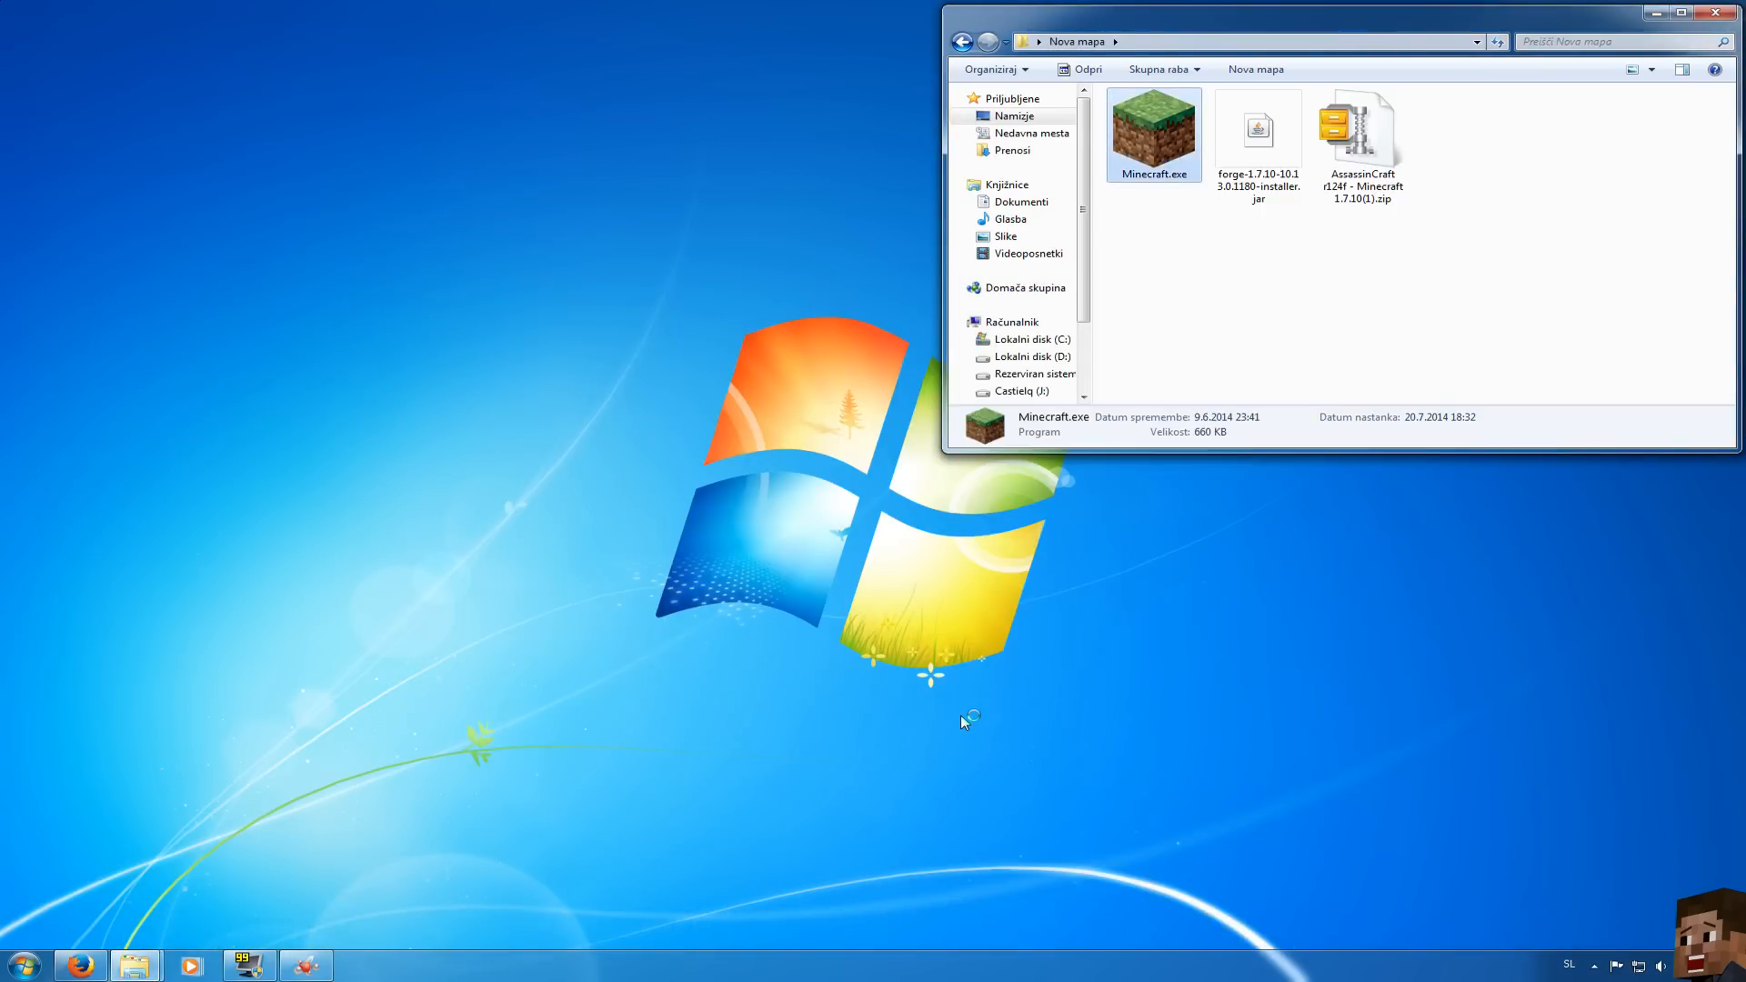
{"action": "double_click", "coordinate": [1153, 127]}
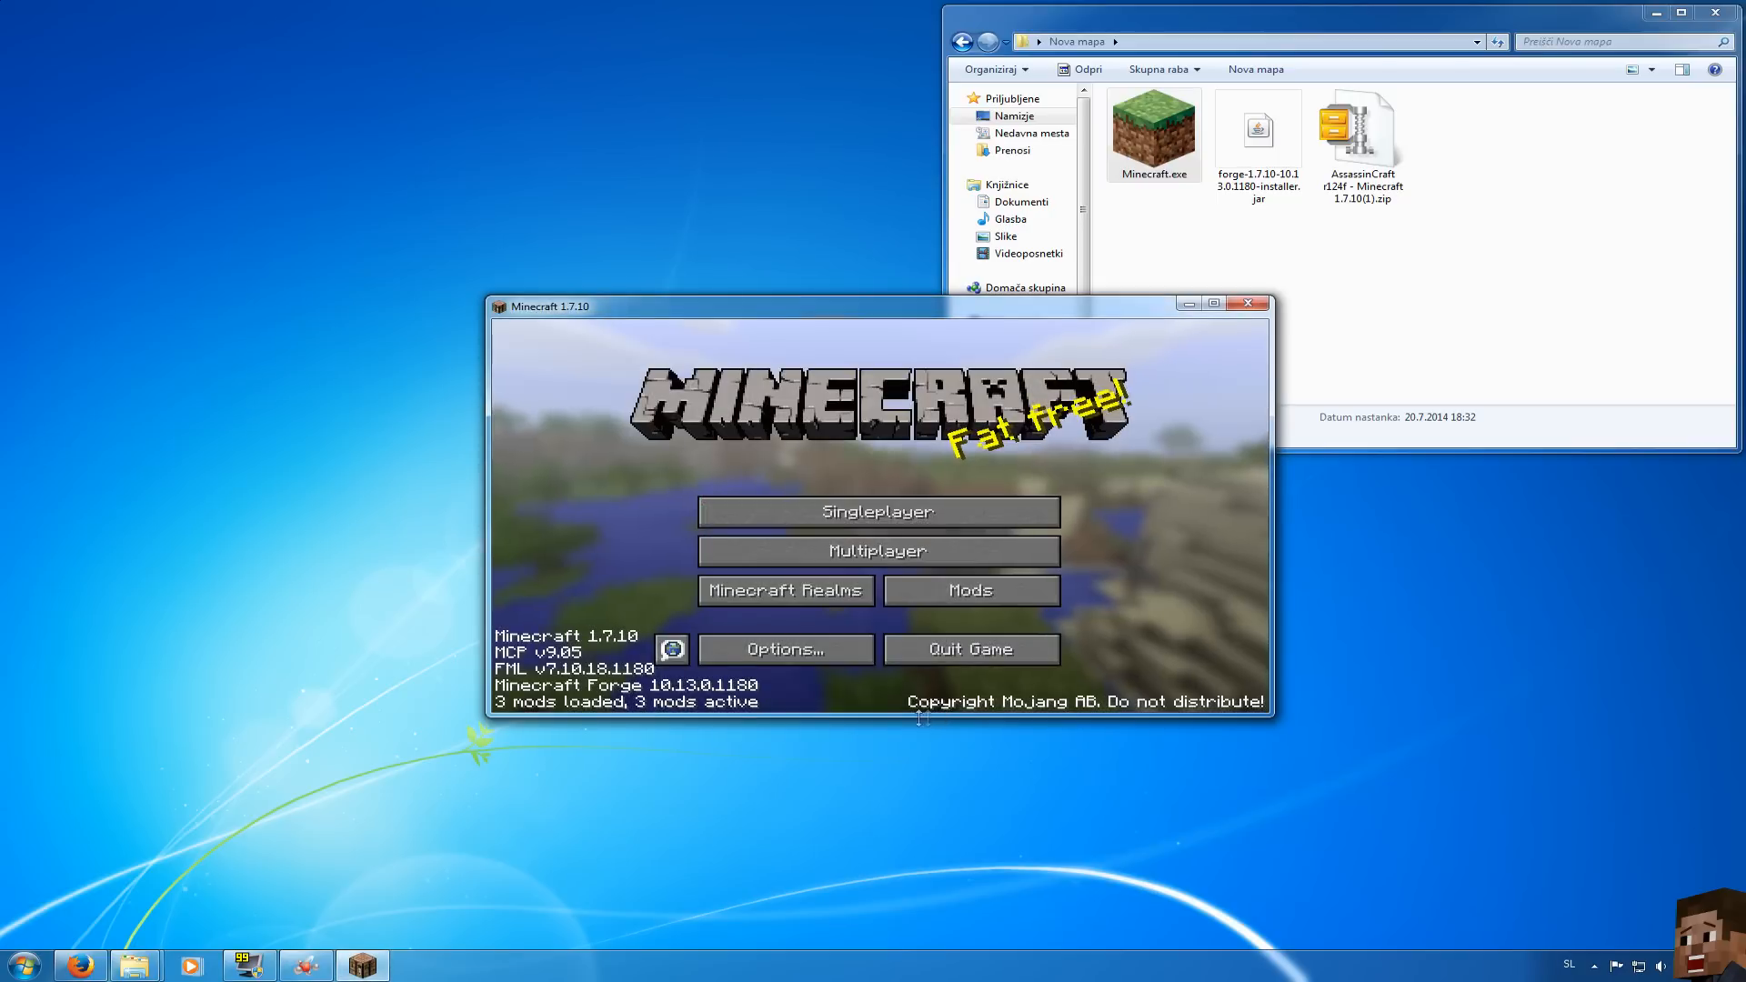
{"action": "mouse_move", "coordinate": [945, 656]}
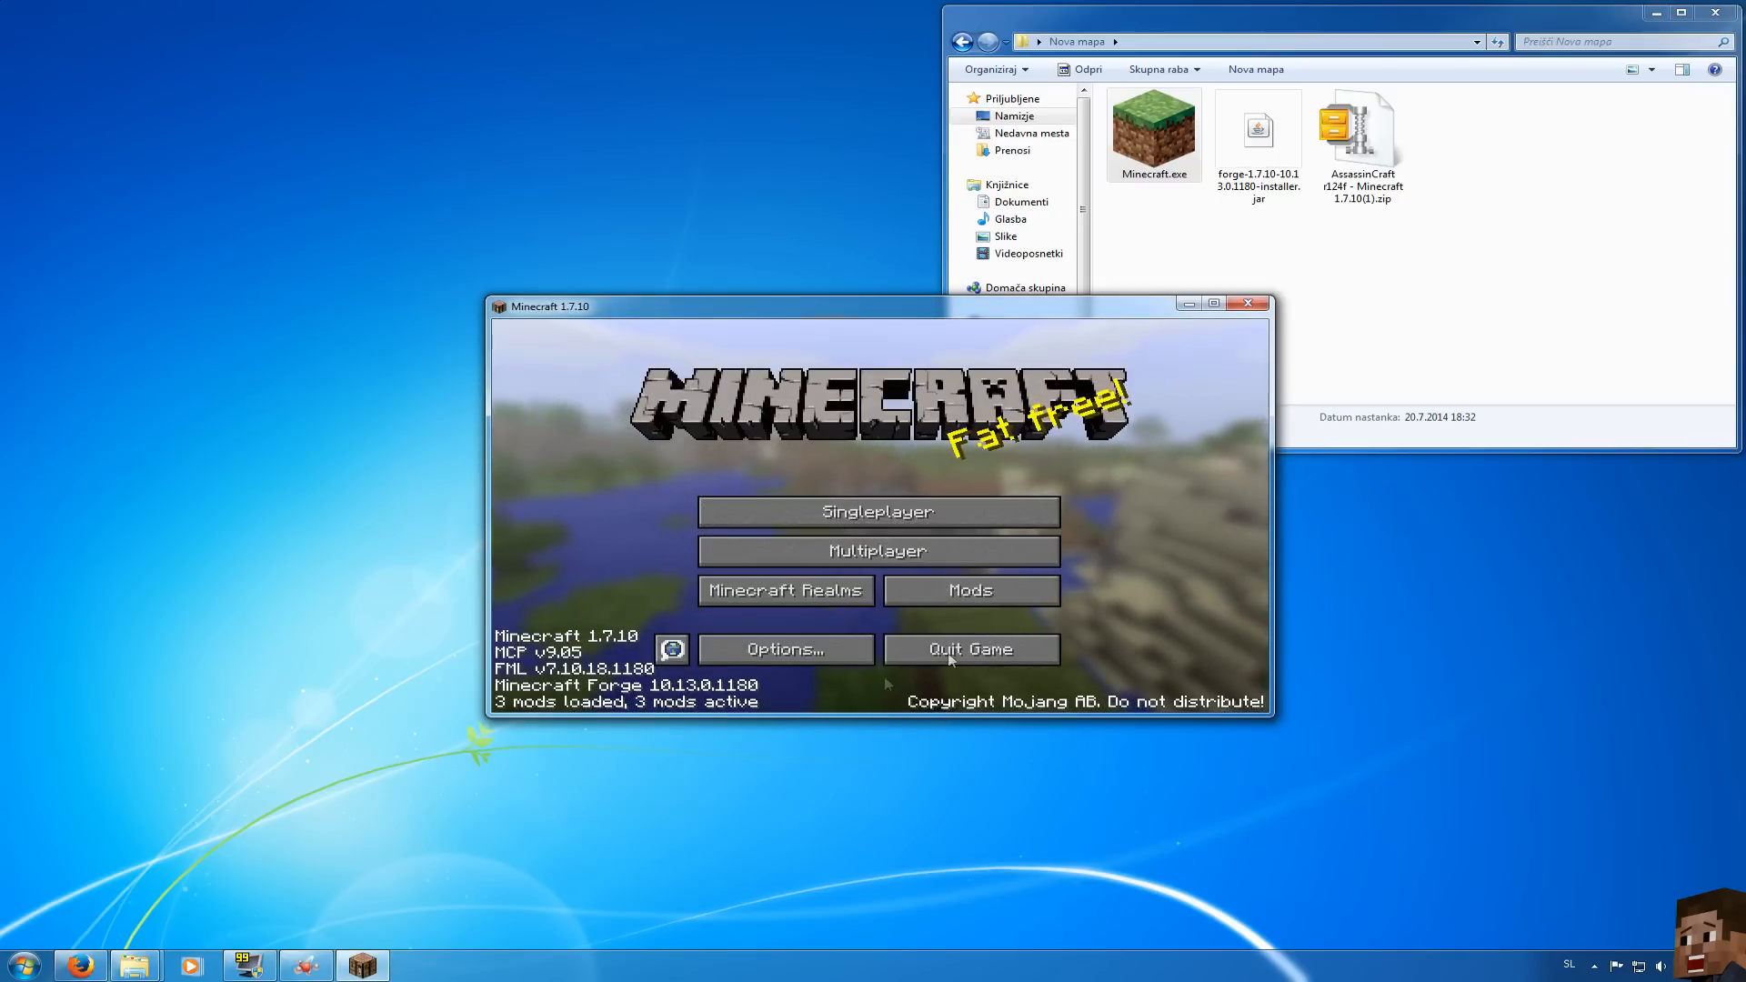
{"action": "left_click", "coordinate": [970, 589]}
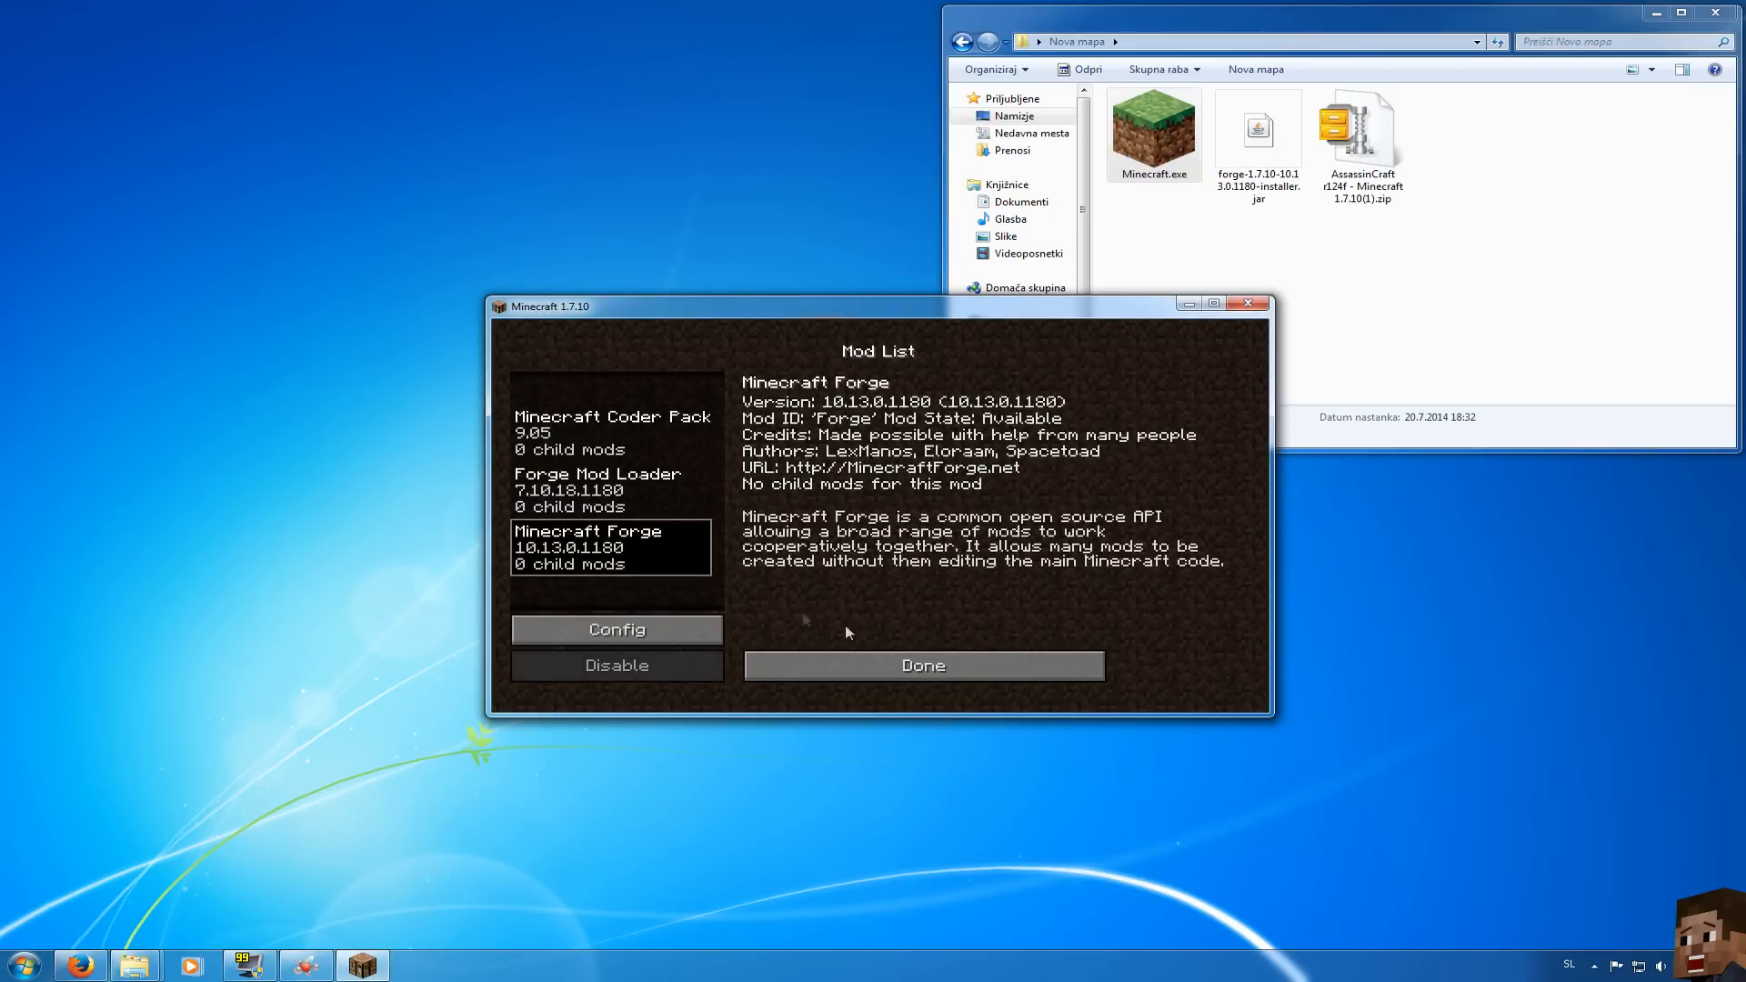
{"action": "left_click", "coordinate": [922, 666]}
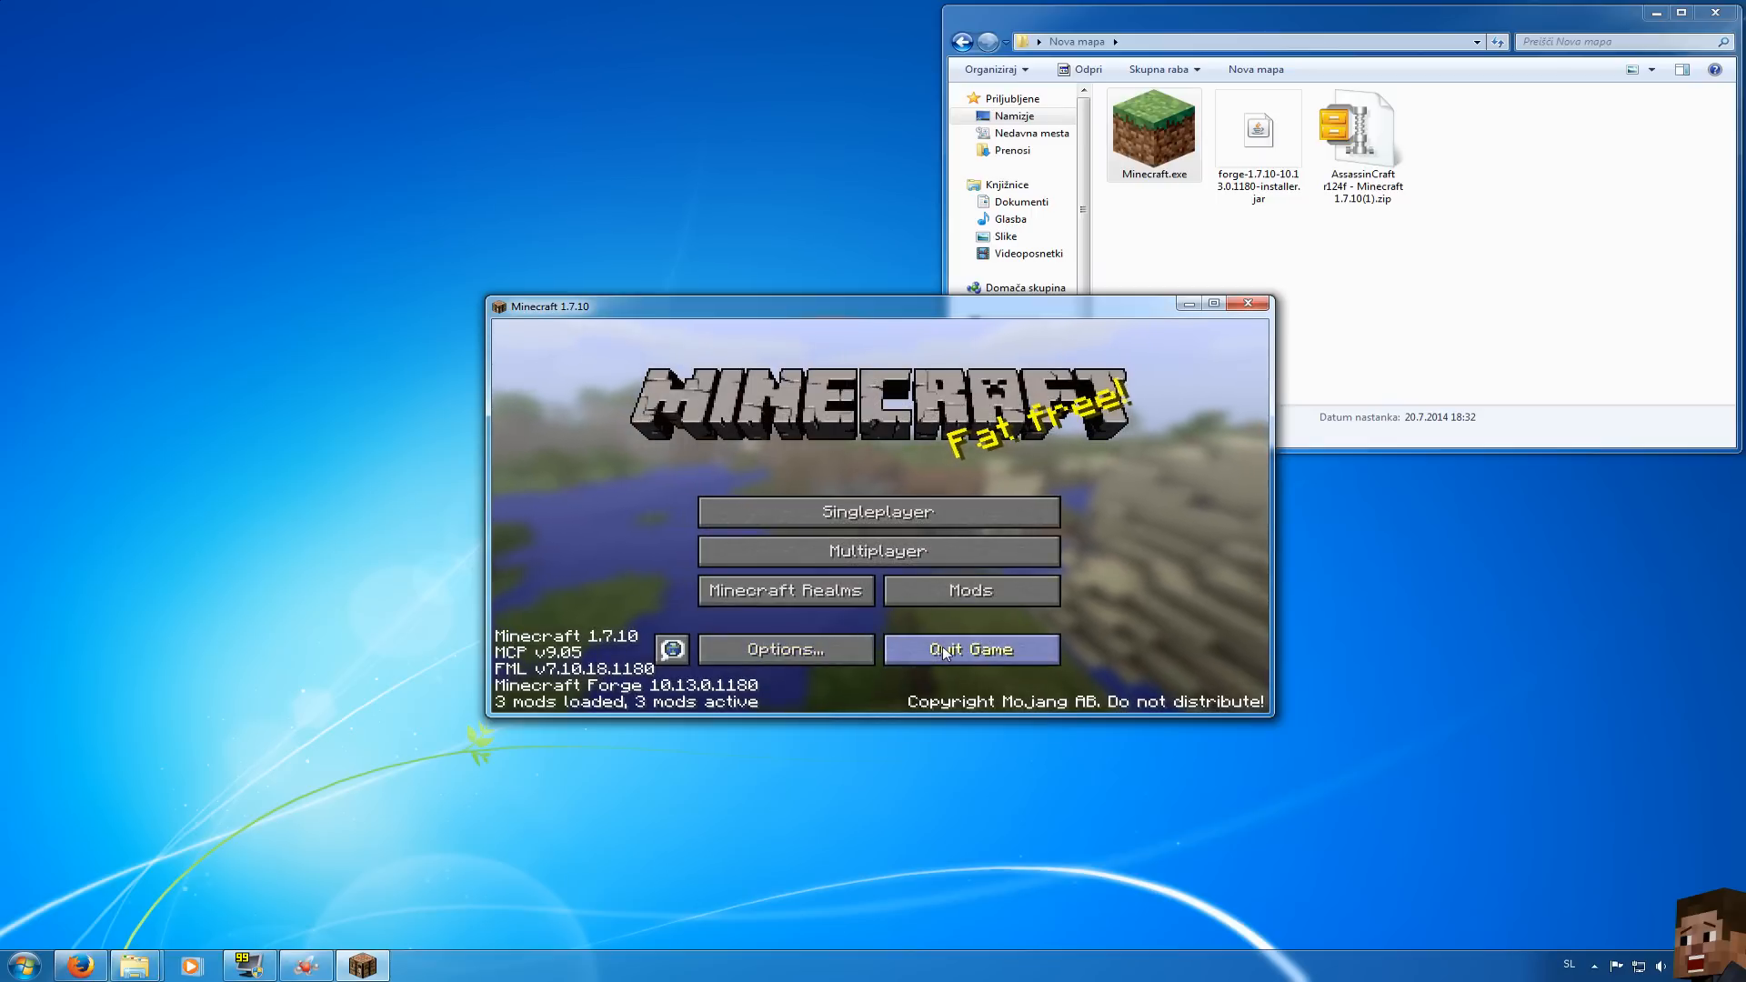
{"action": "left_click", "coordinate": [969, 649]}
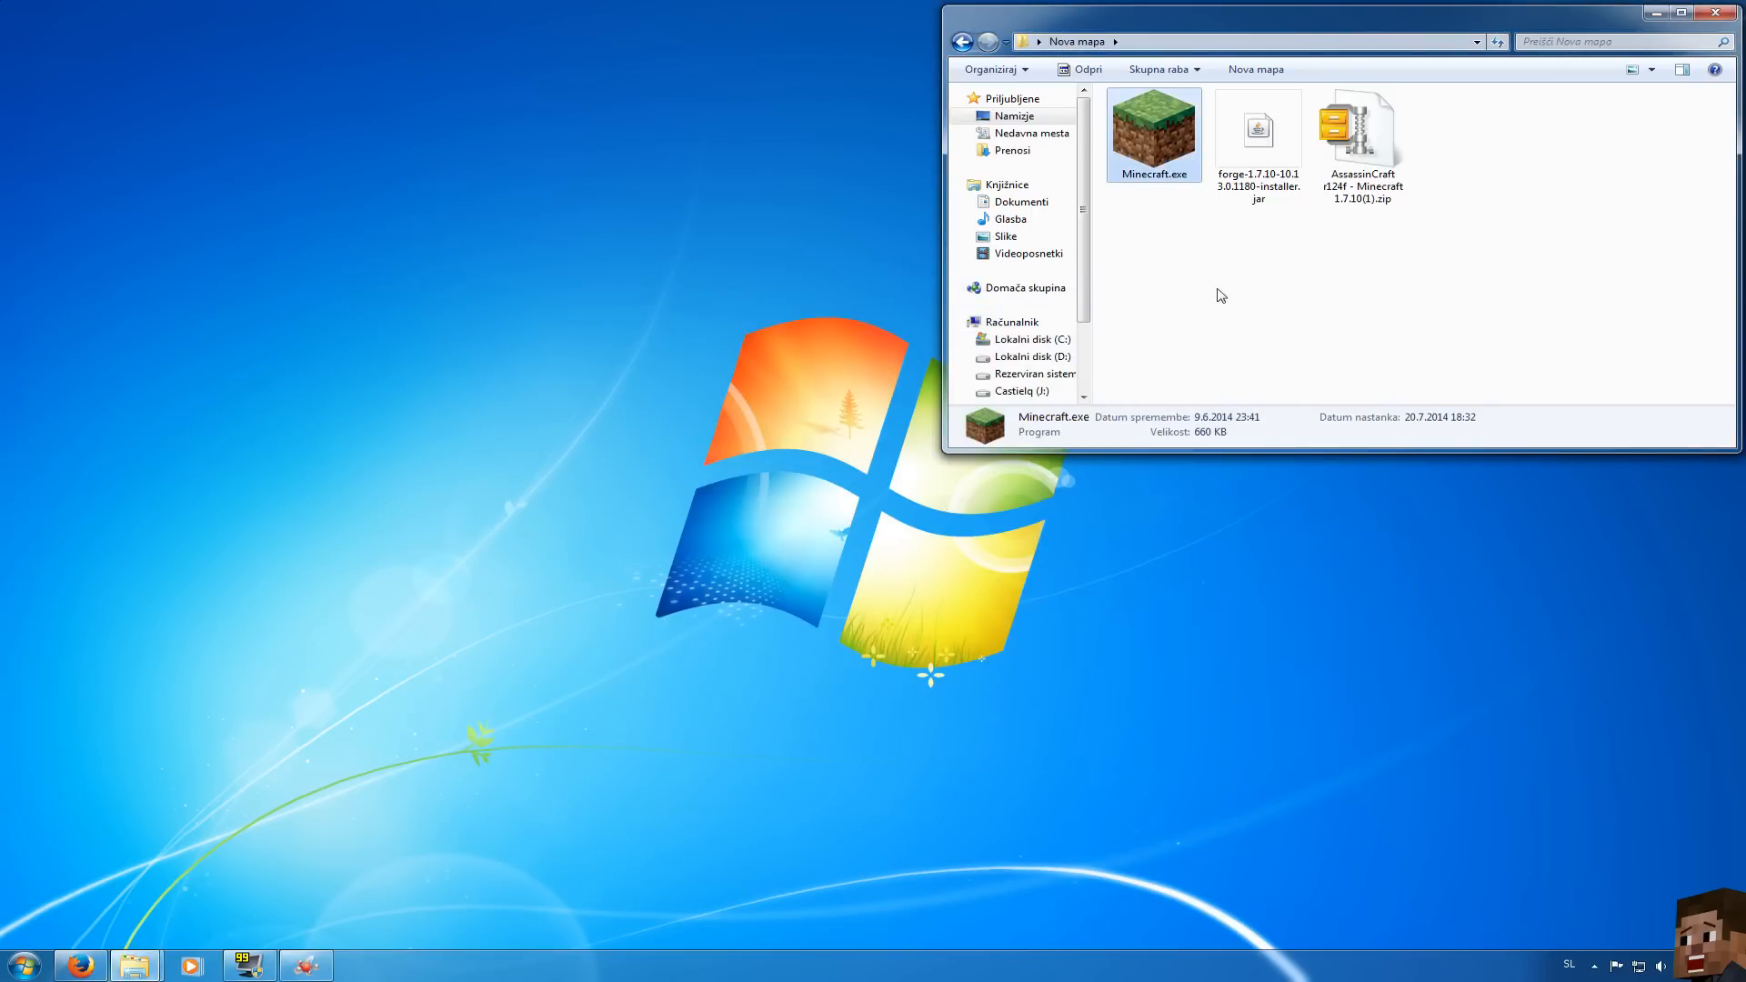
Reach AppData\Roaming via %appdata% and open the .minecraft mods folder
{"action": "left_click", "coordinate": [1200, 284]}
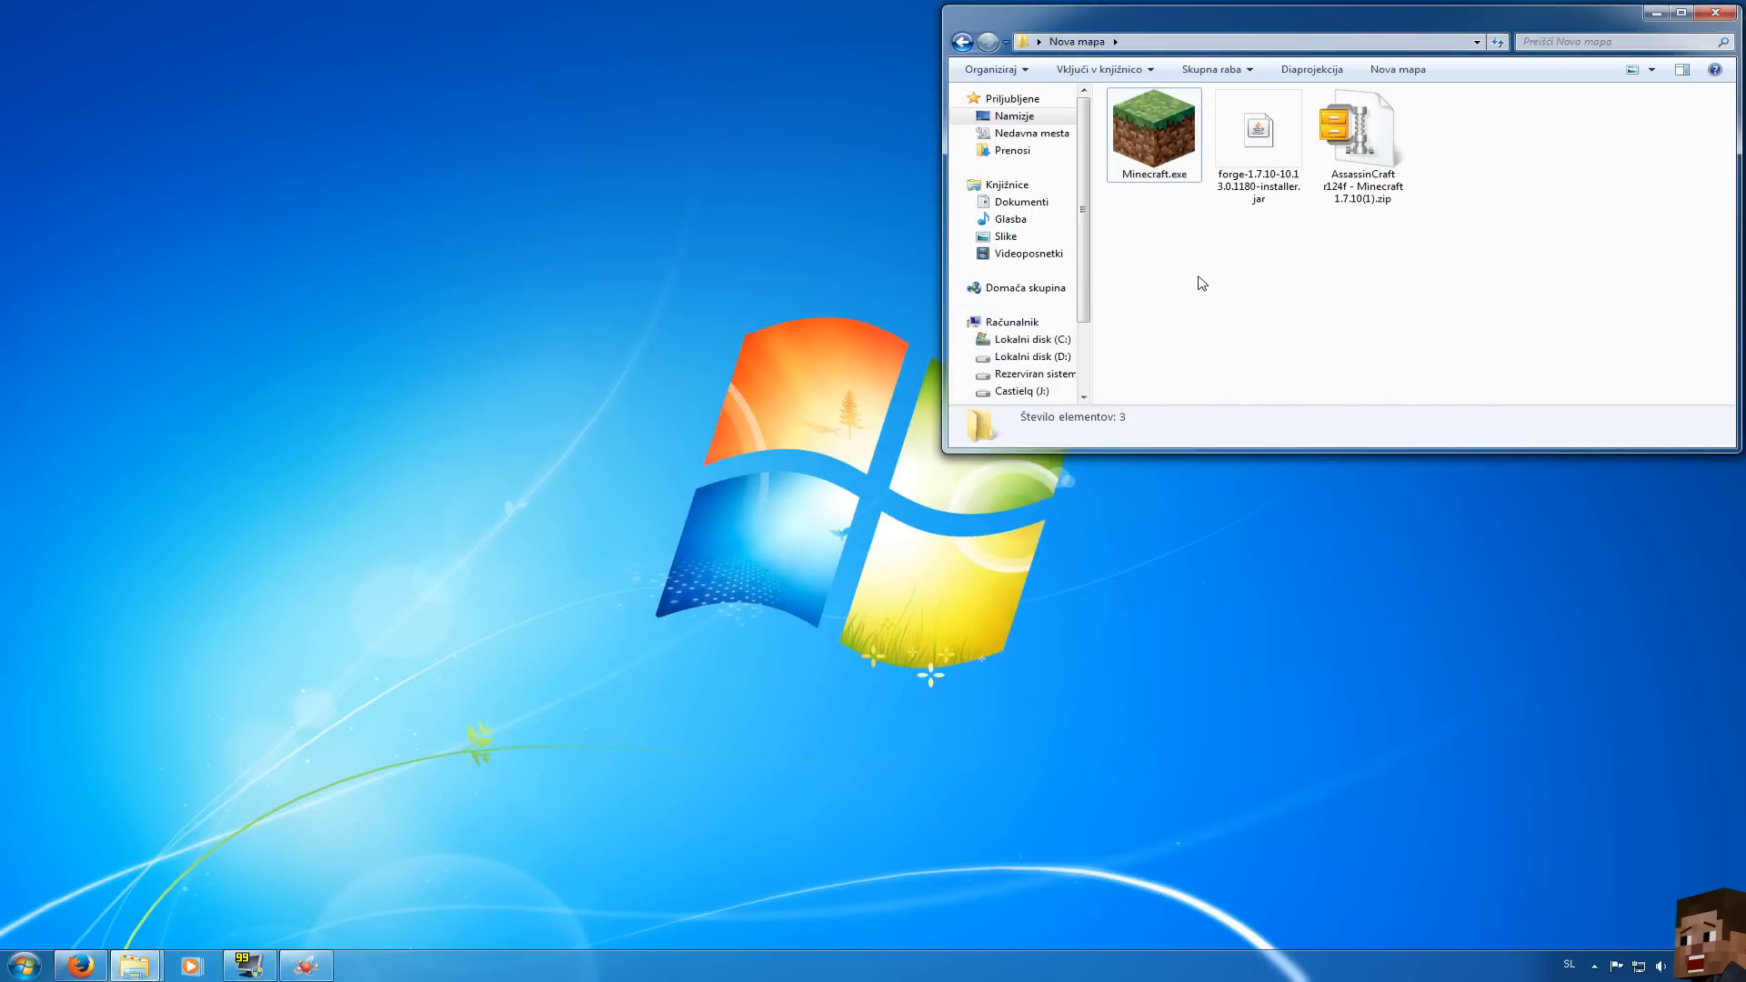
{"action": "left_click", "coordinate": [22, 964]}
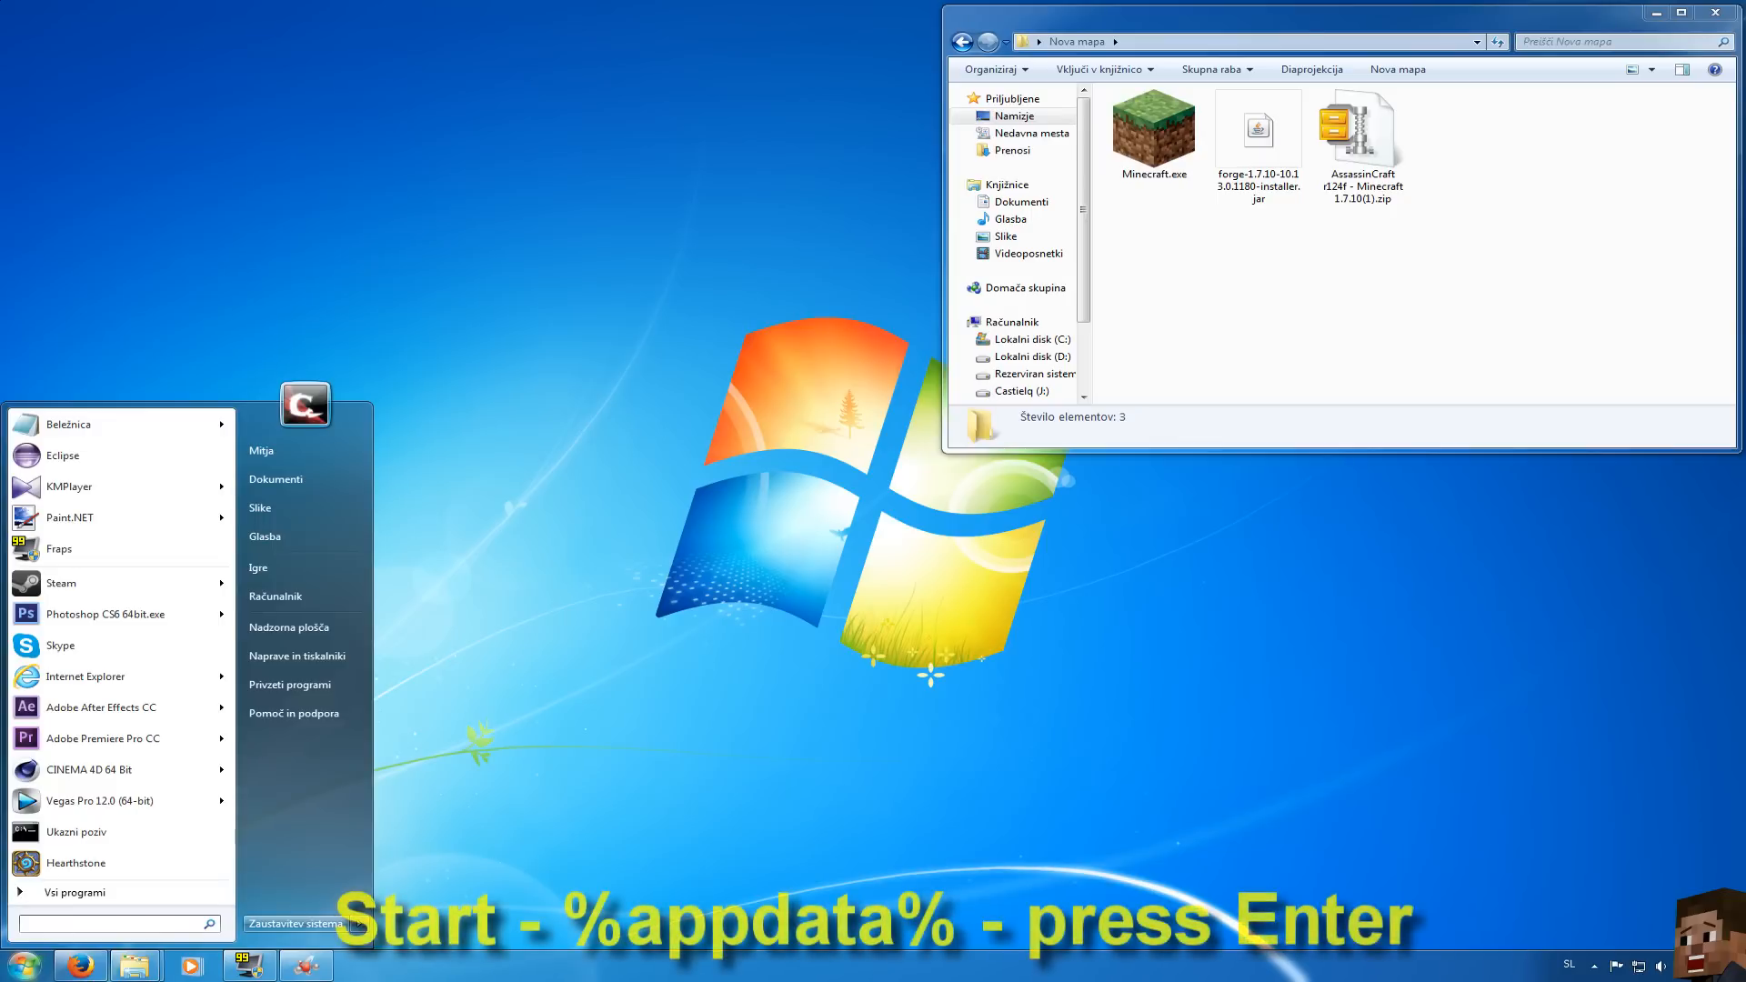
{"action": "type", "text": "%appd"}
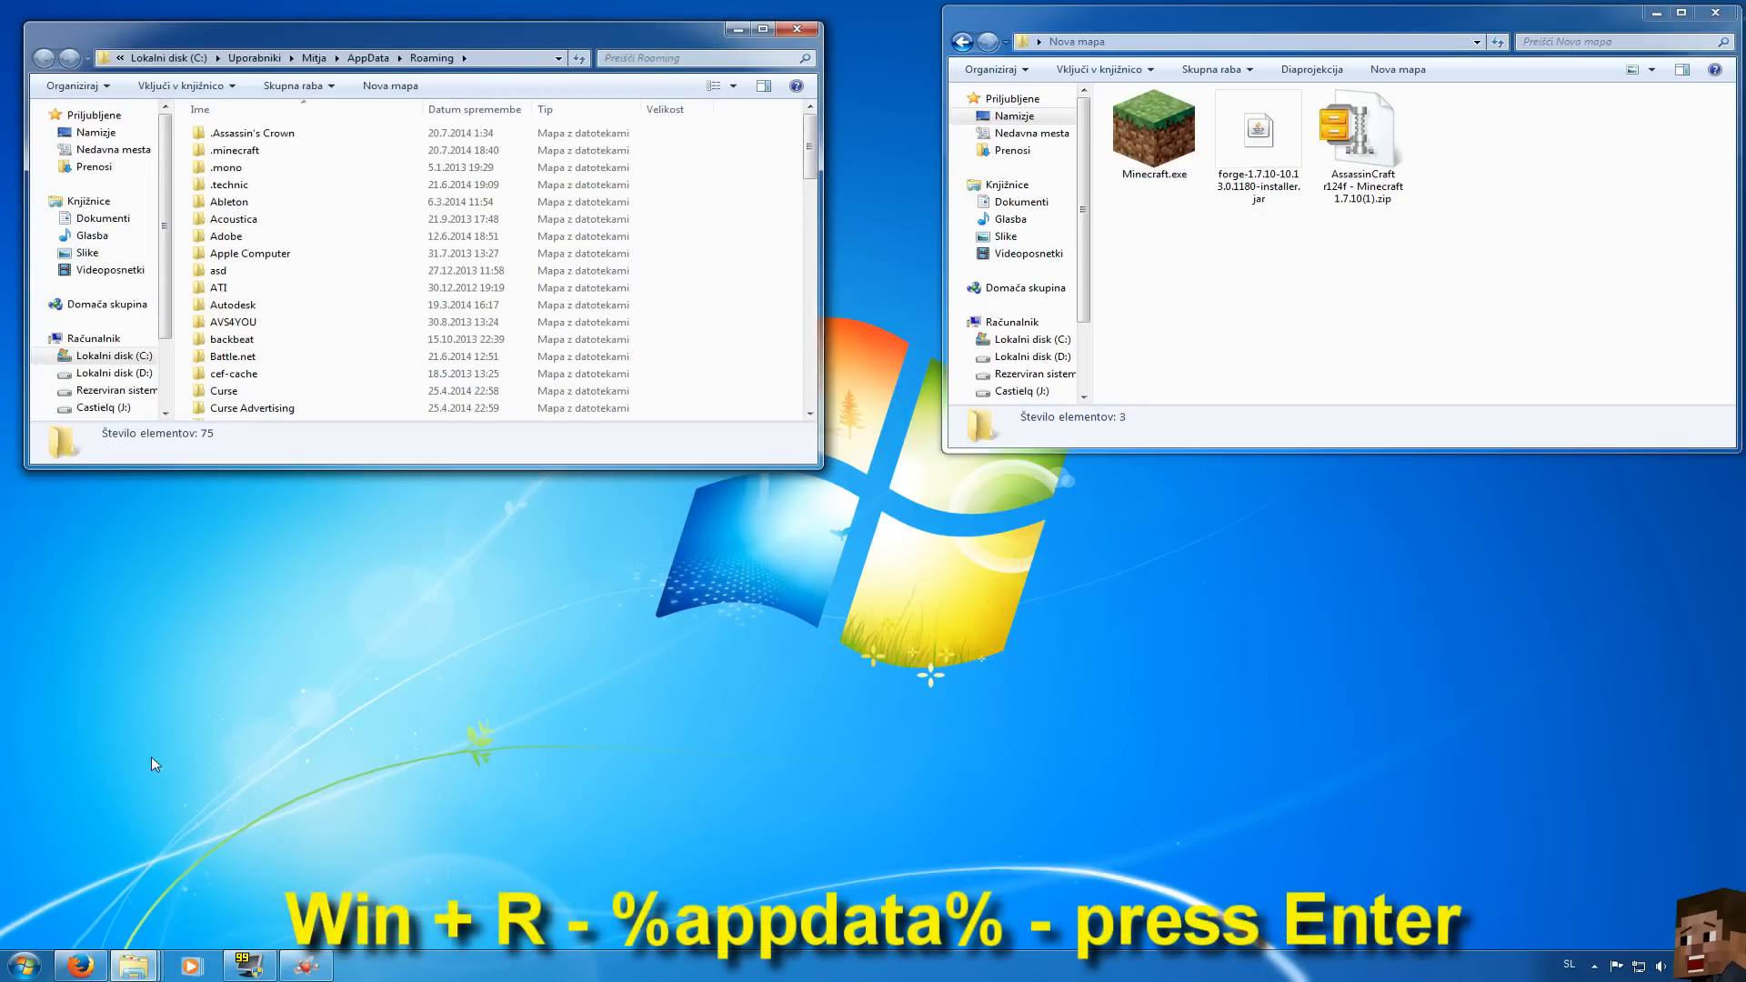
{"action": "key", "text": "win+r"}
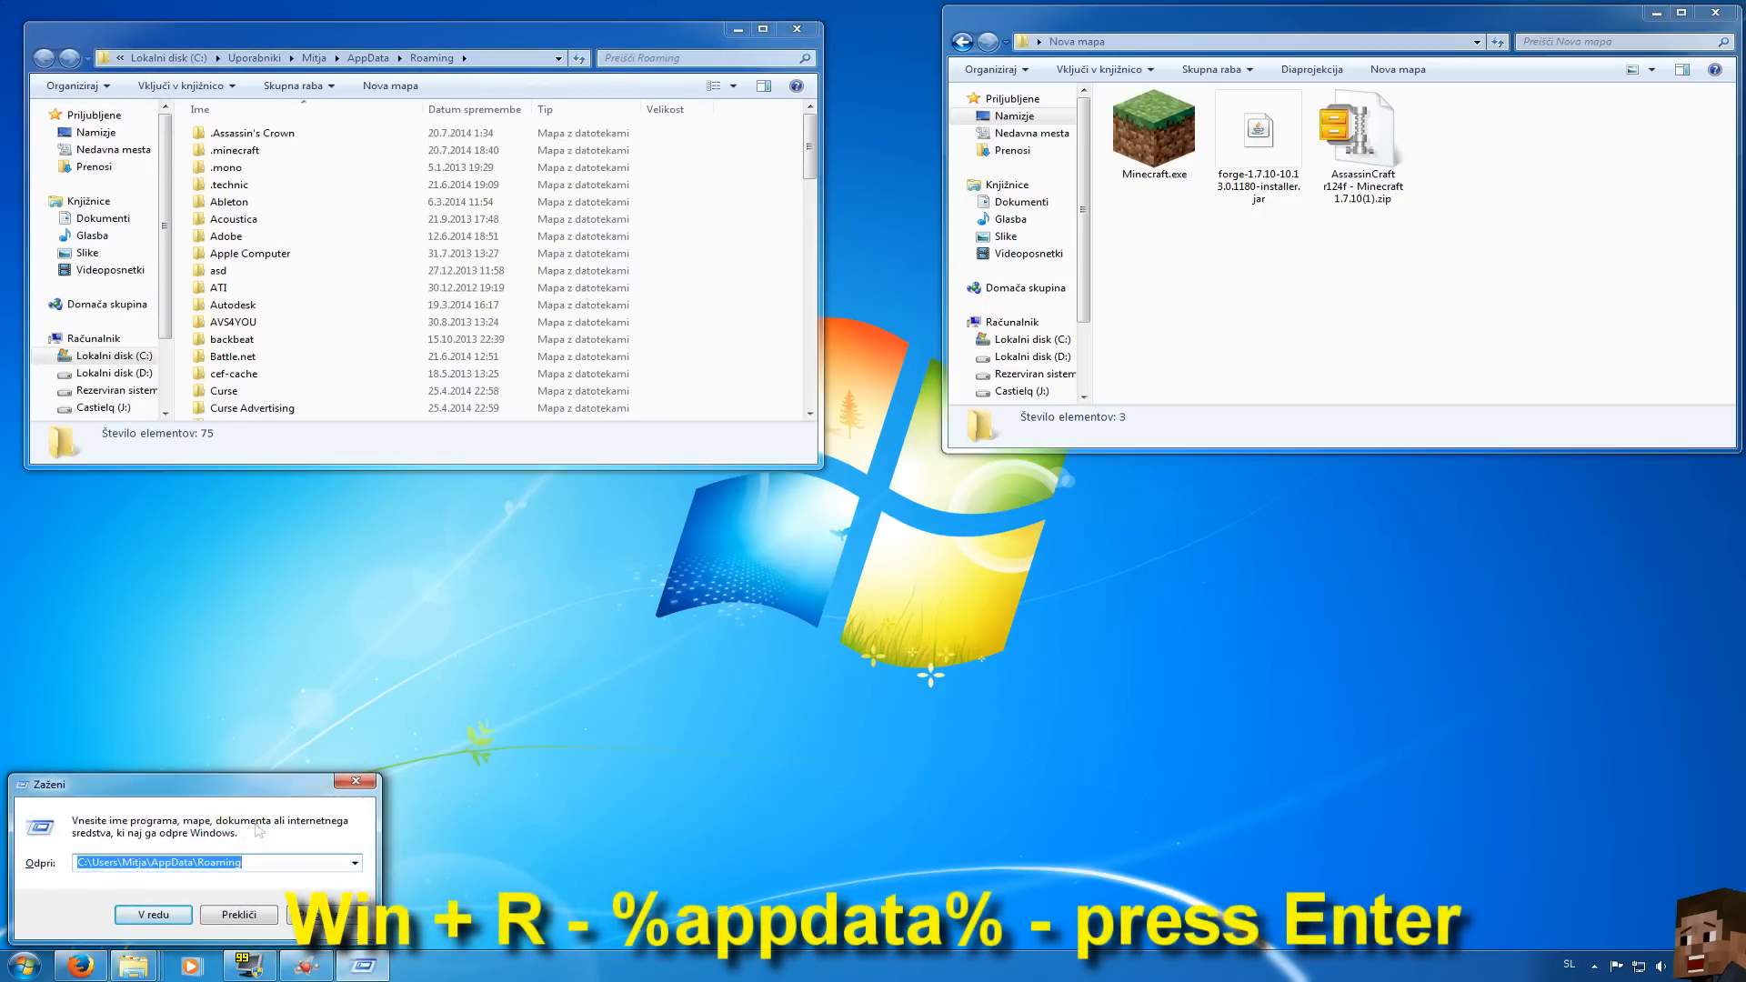
{"action": "type", "text": "%appdata%"}
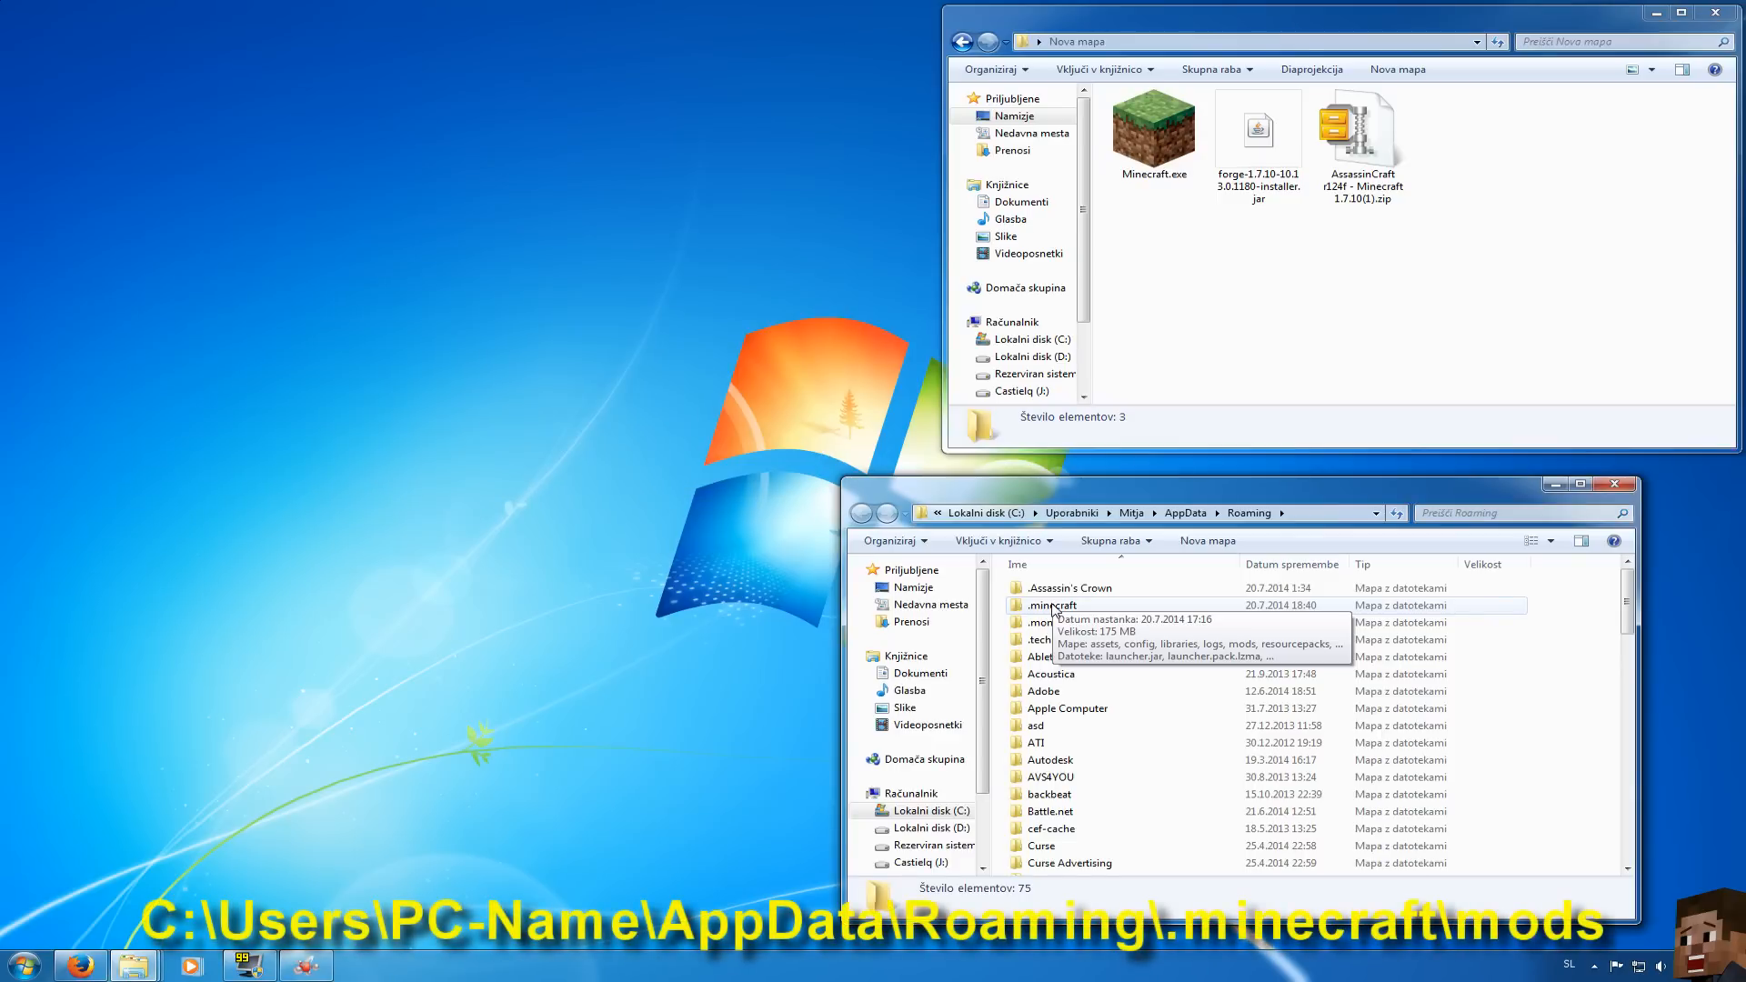
{"action": "double_click", "coordinate": [1050, 603]}
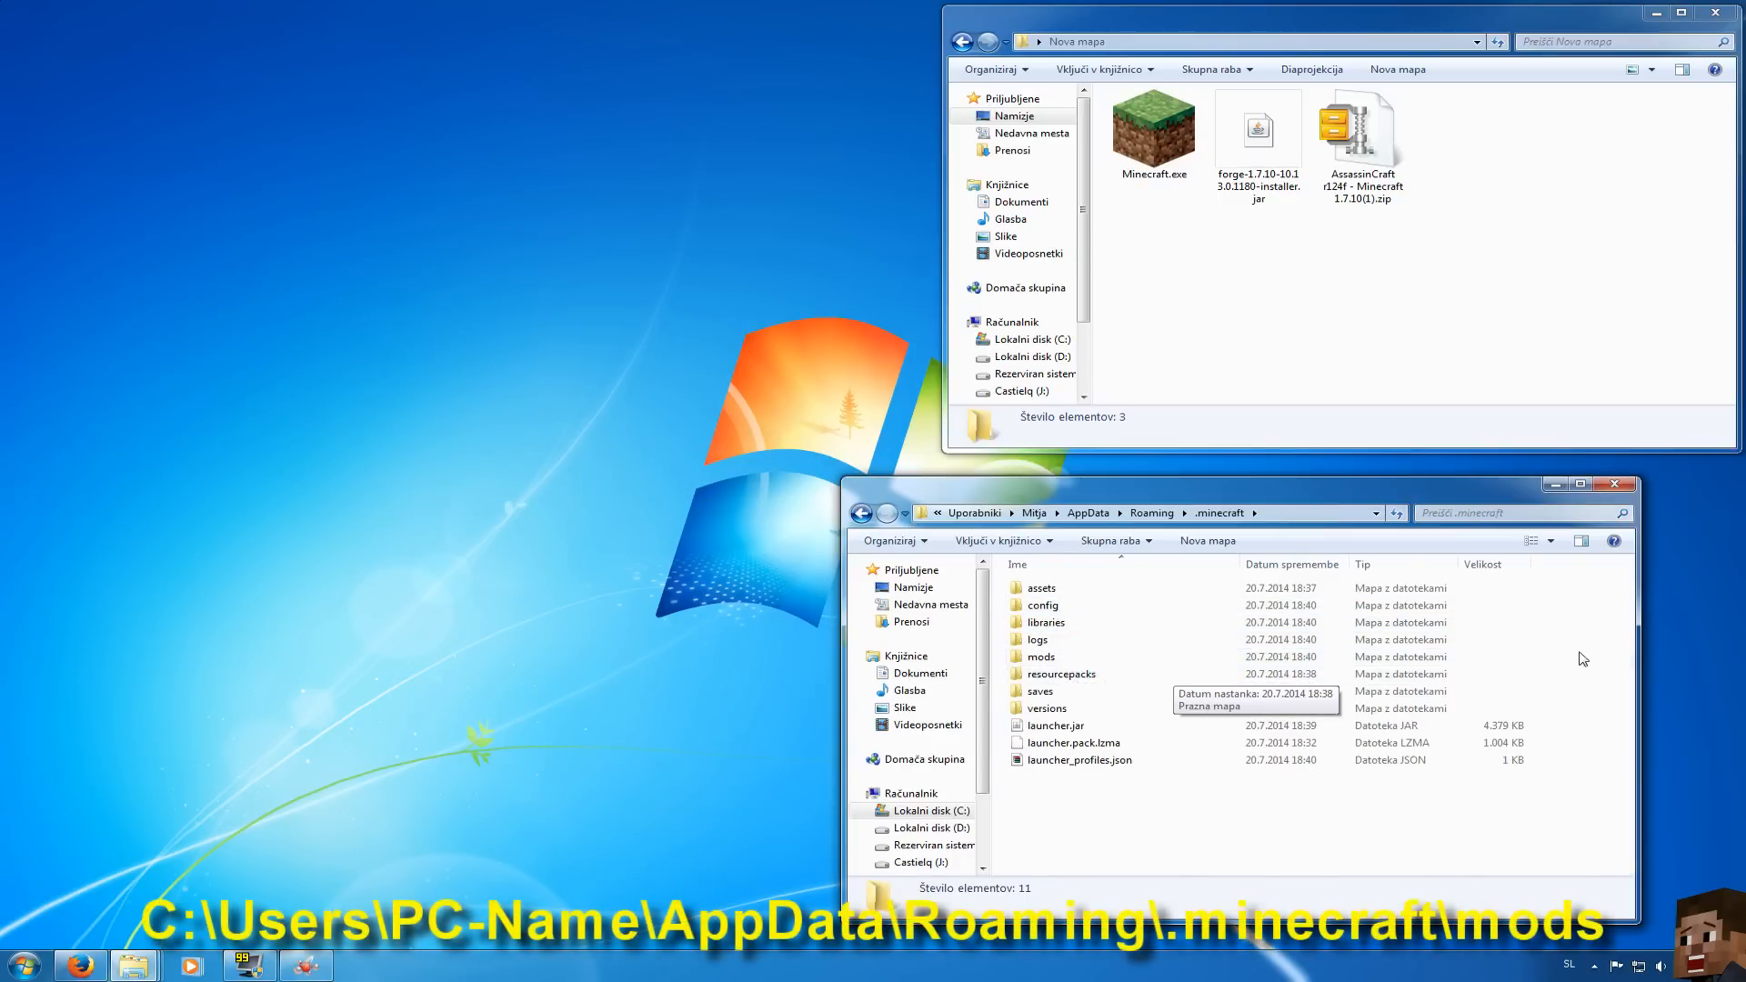
{"action": "double_click", "coordinate": [1040, 656]}
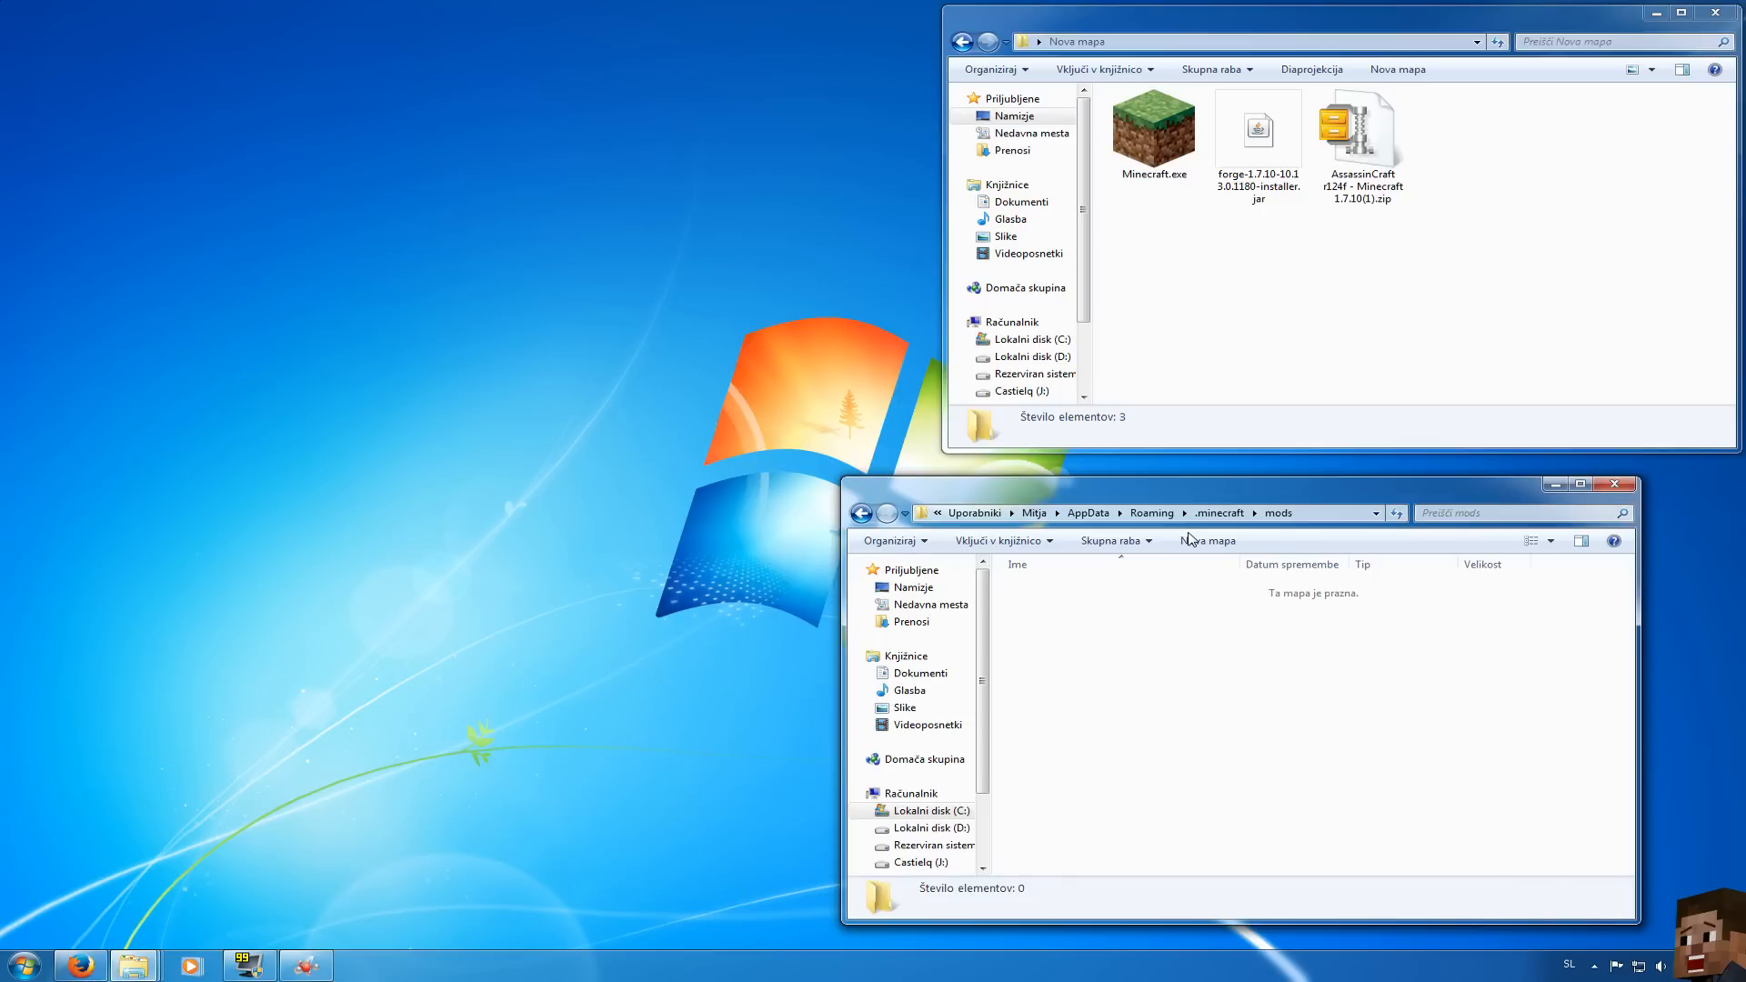
Open the AssassinCraft zip in WinZip, view its changelog, and place AssassinCraft-r124f.jar in mods
{"action": "left_click", "coordinate": [1360, 132]}
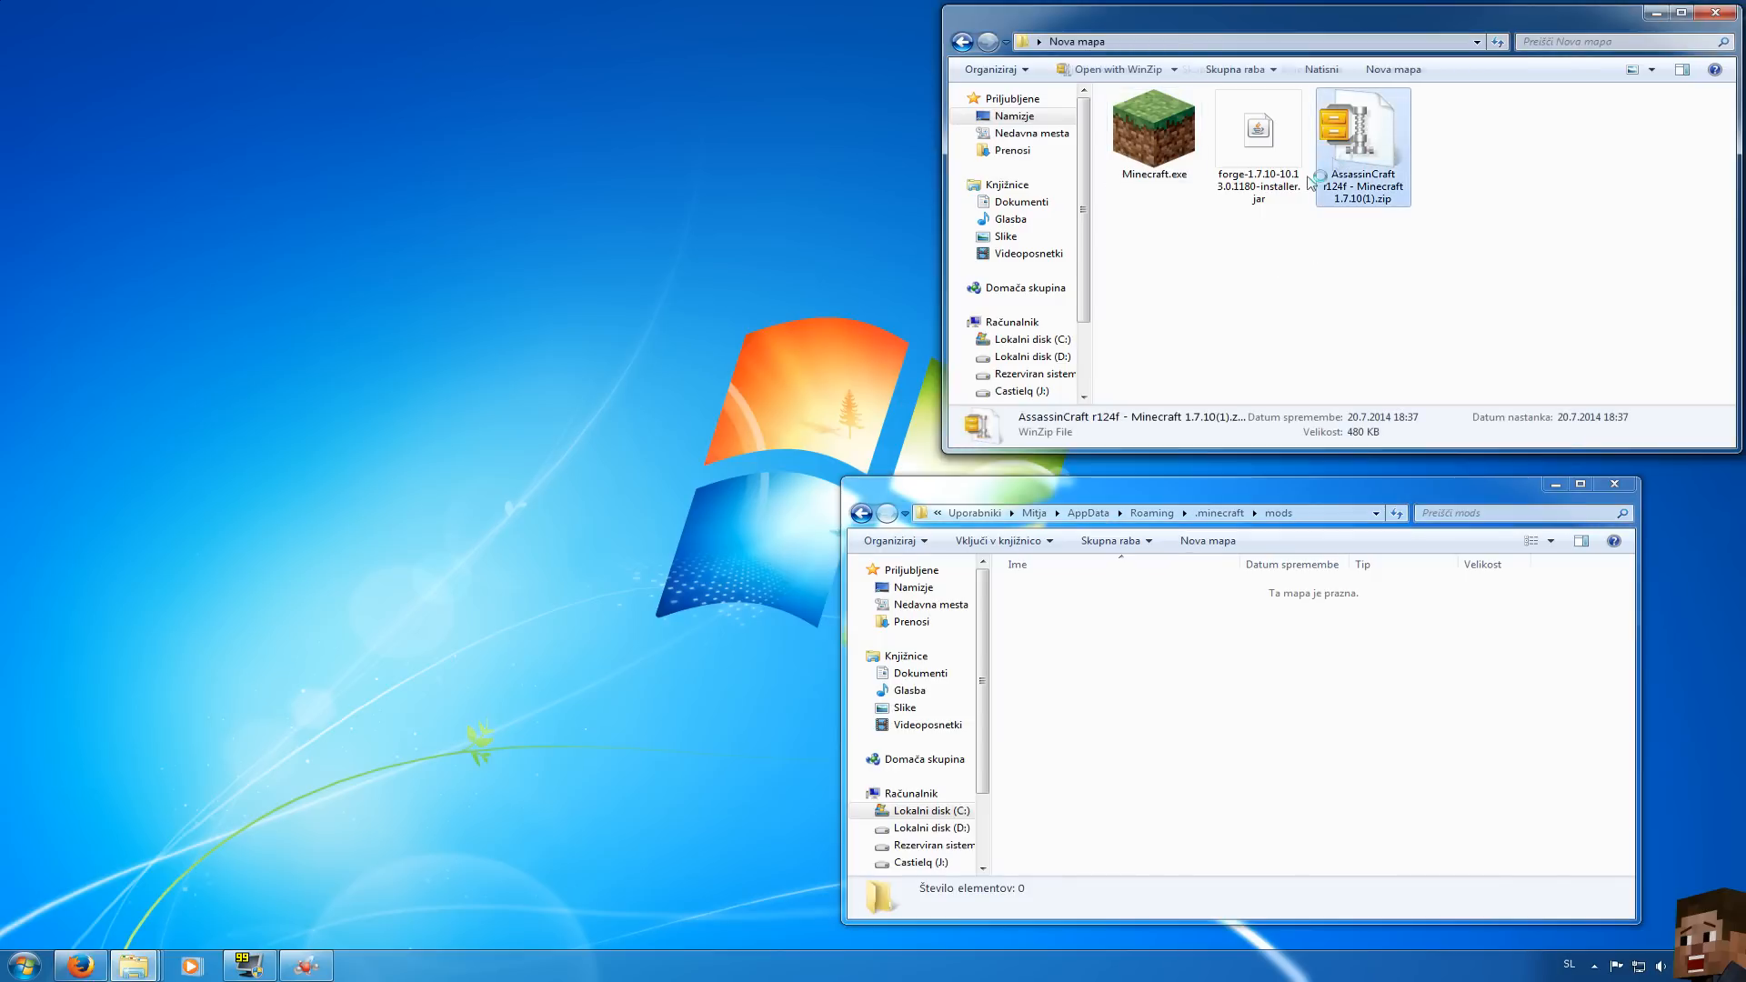
{"action": "double_click", "coordinate": [1360, 126]}
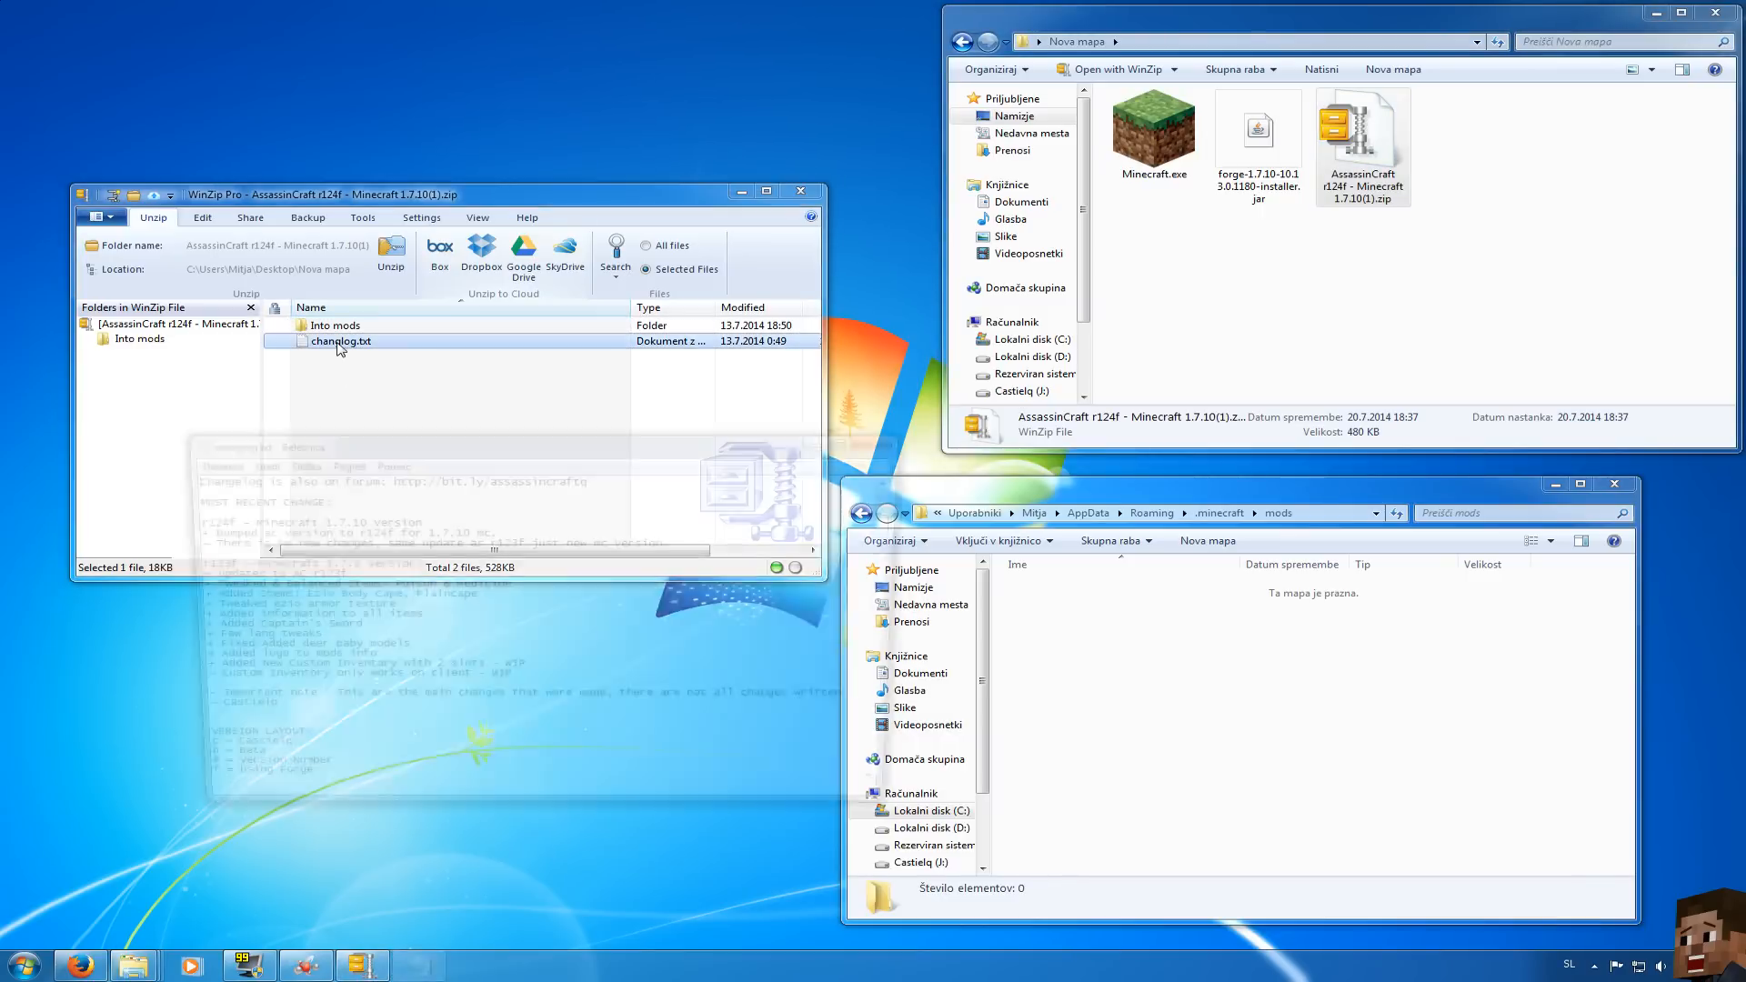
{"action": "double_click", "coordinate": [340, 340]}
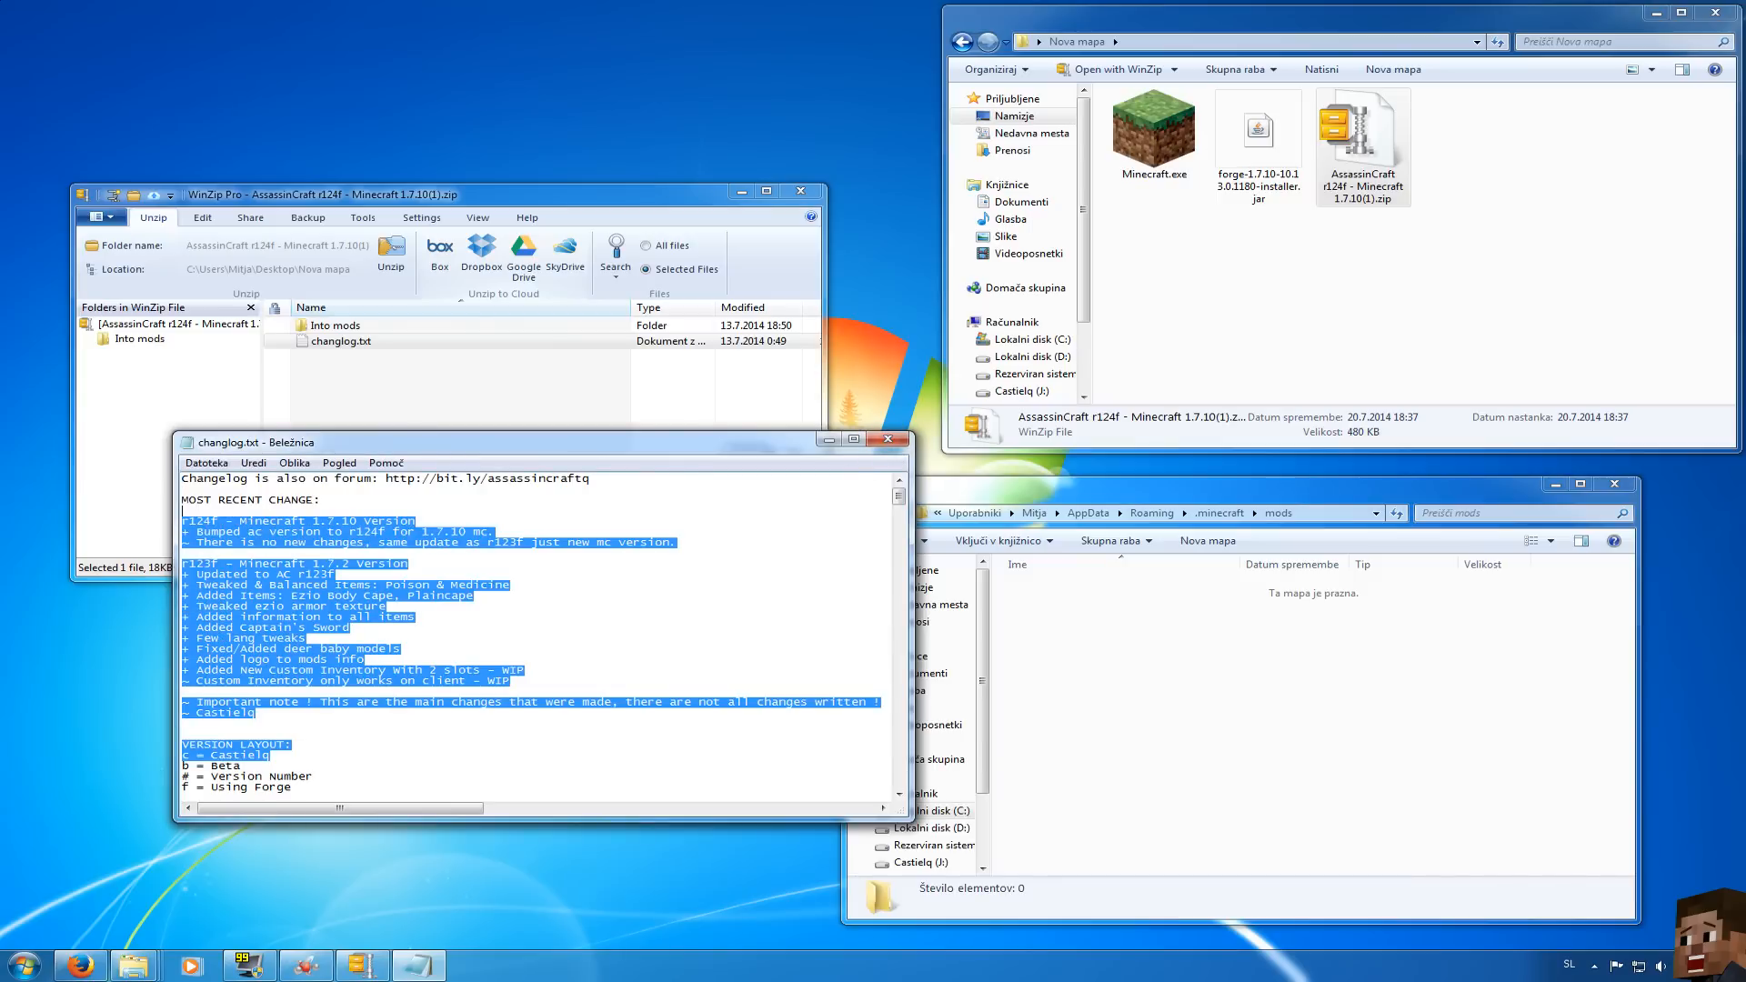
{"action": "left_click", "coordinate": [890, 439]}
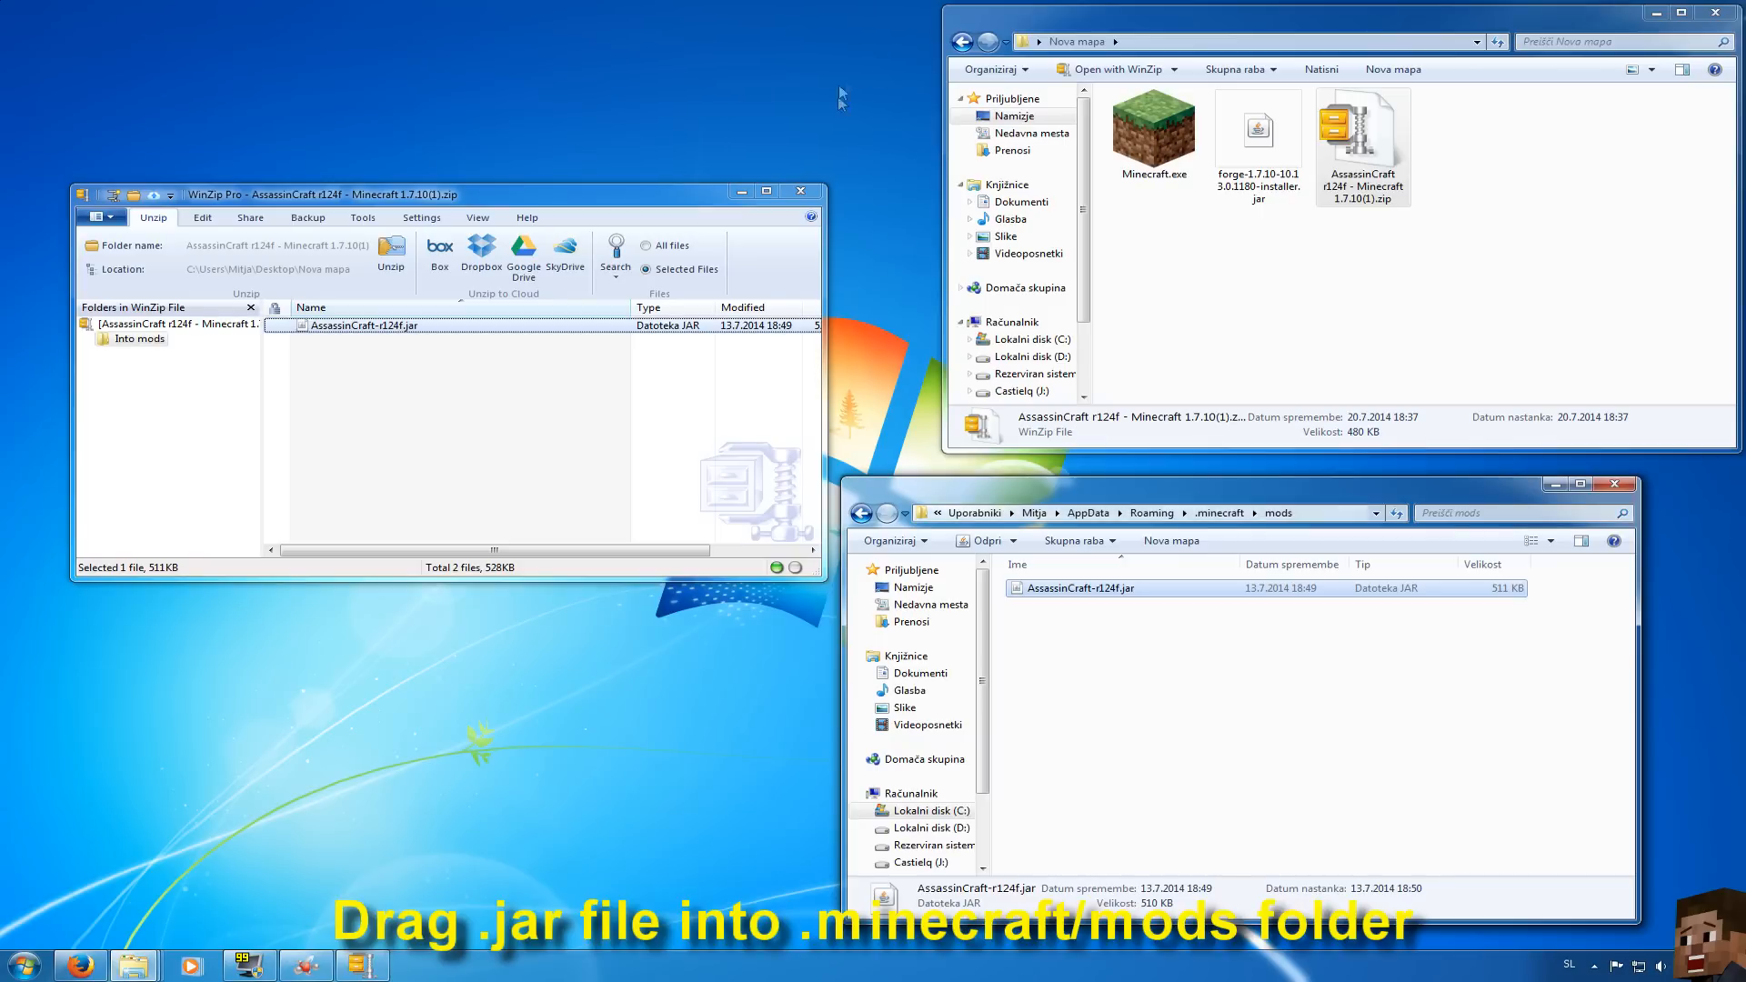
{"action": "left_click", "coordinate": [801, 191]}
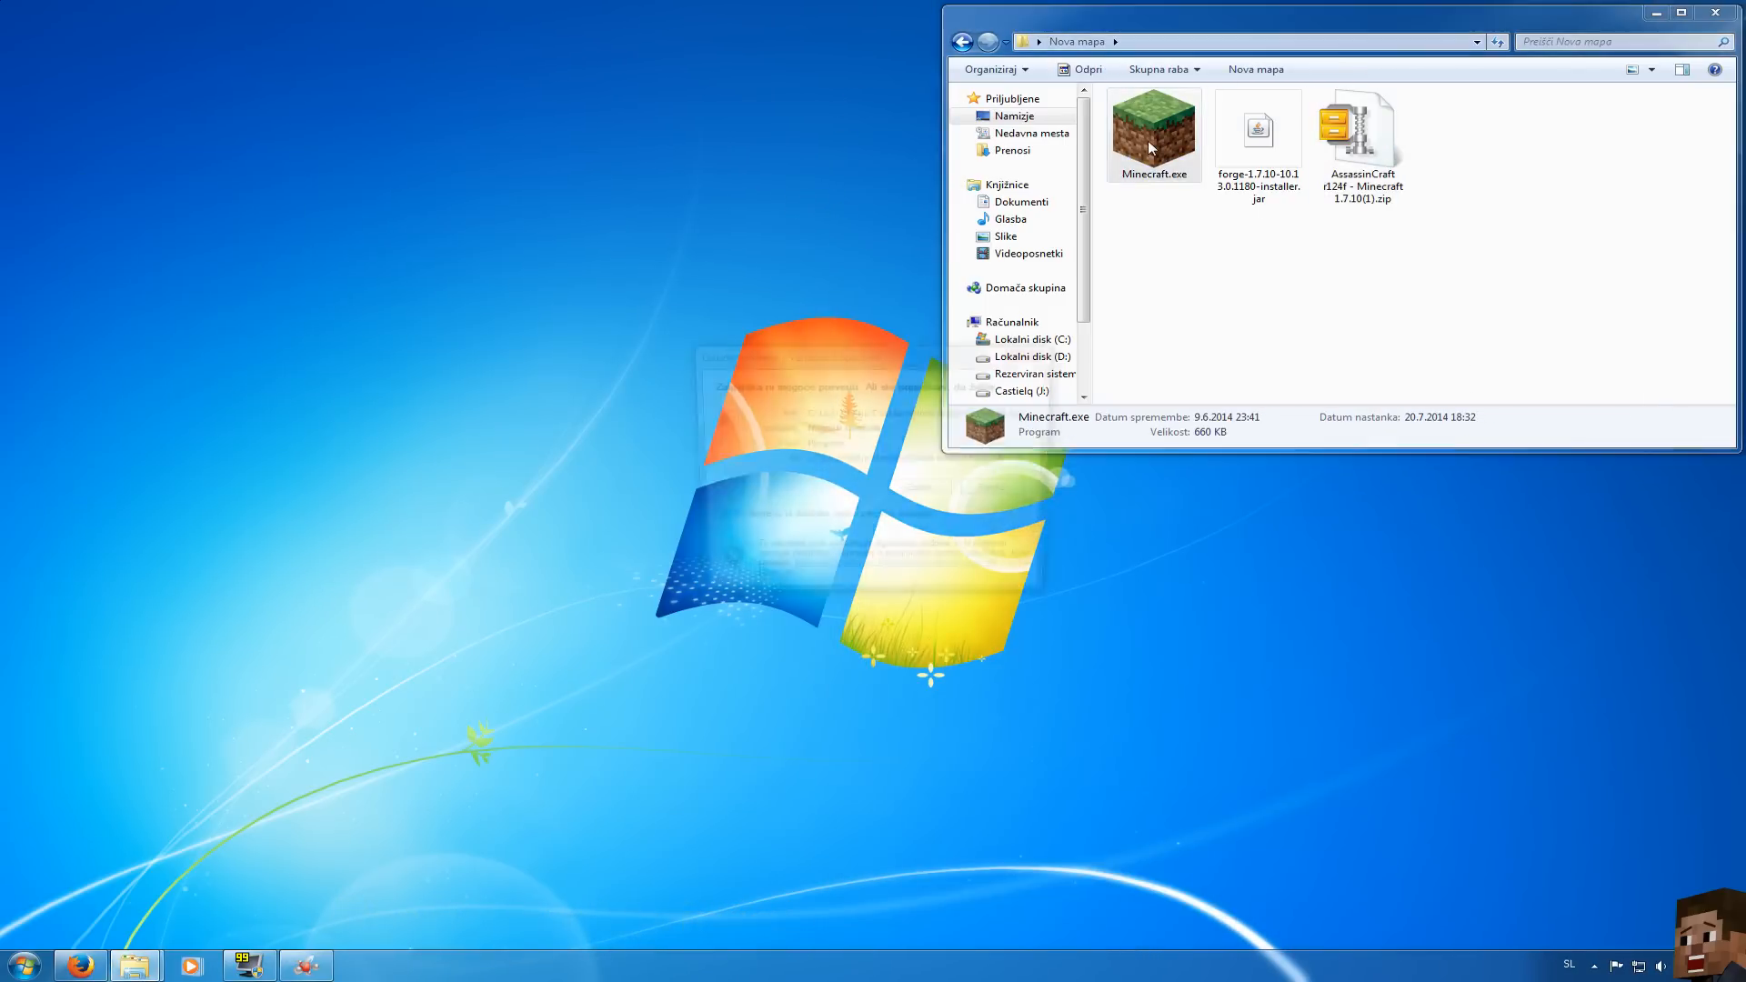
Relaunch Minecraft.exe so the Forge game starts with four mods loaded
{"action": "double_click", "coordinate": [1153, 128]}
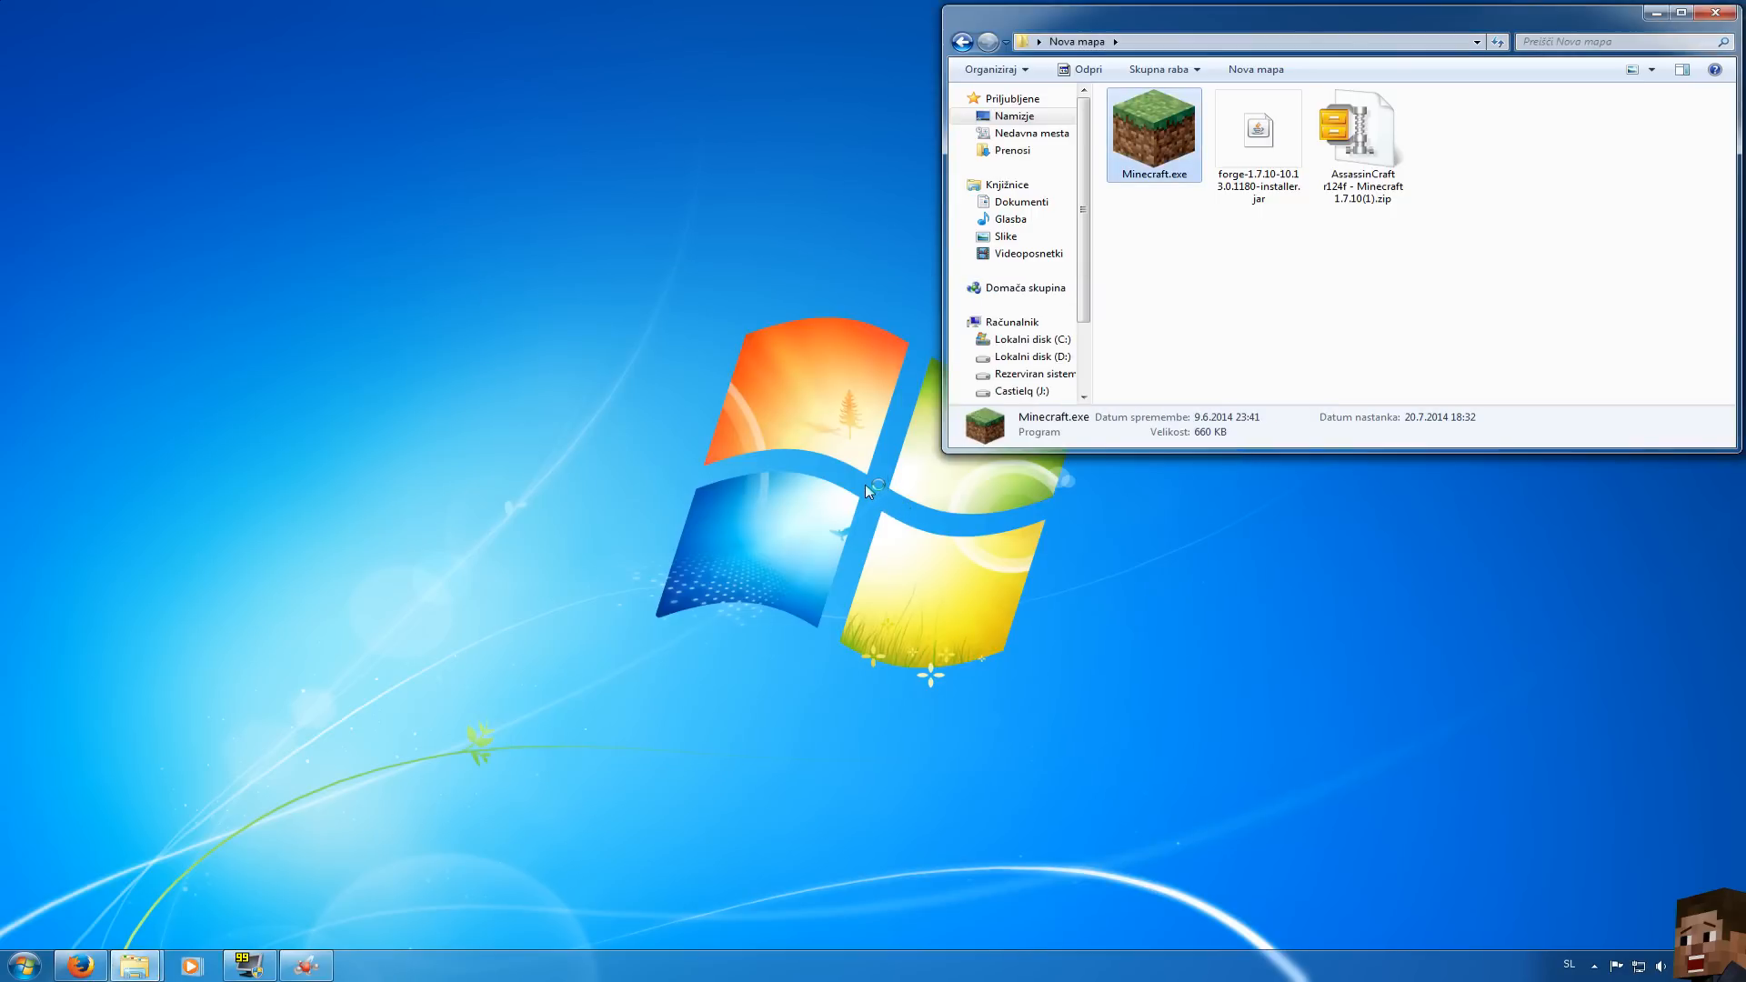
{"action": "double_click", "coordinate": [1153, 126]}
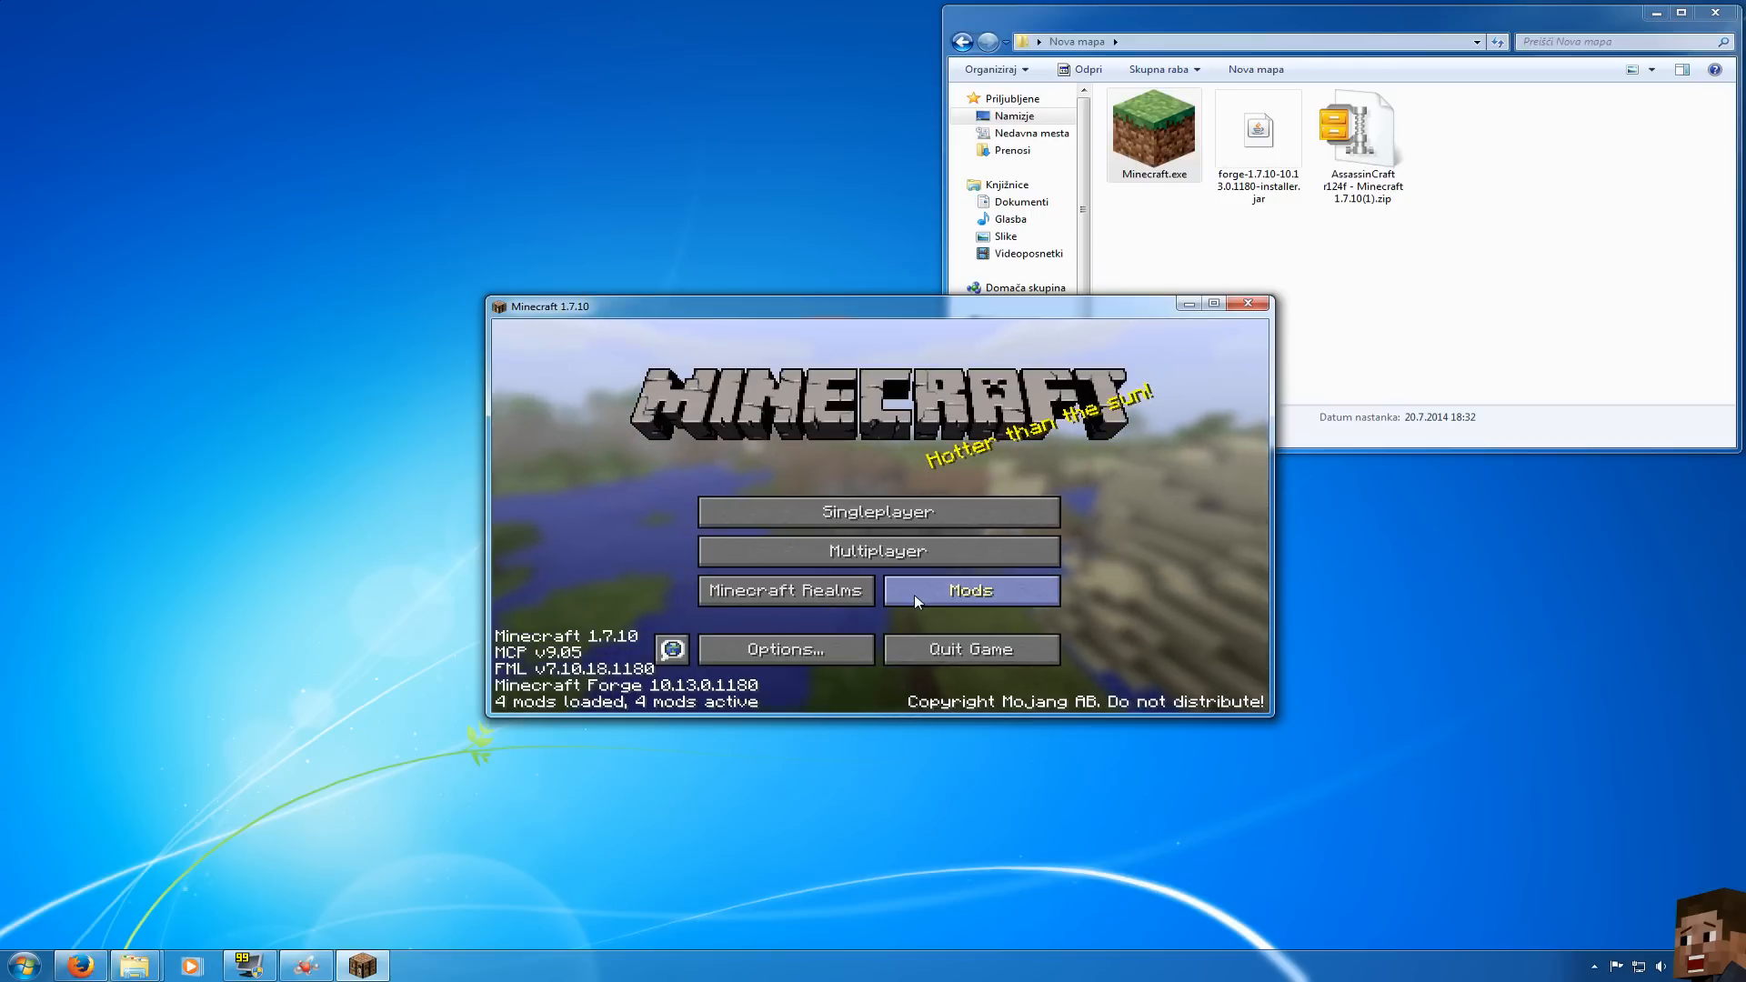
Check the mod list for AssassinCraft r124f, then create a new Singleplayer world in Creative mode
{"action": "left_click", "coordinate": [969, 589]}
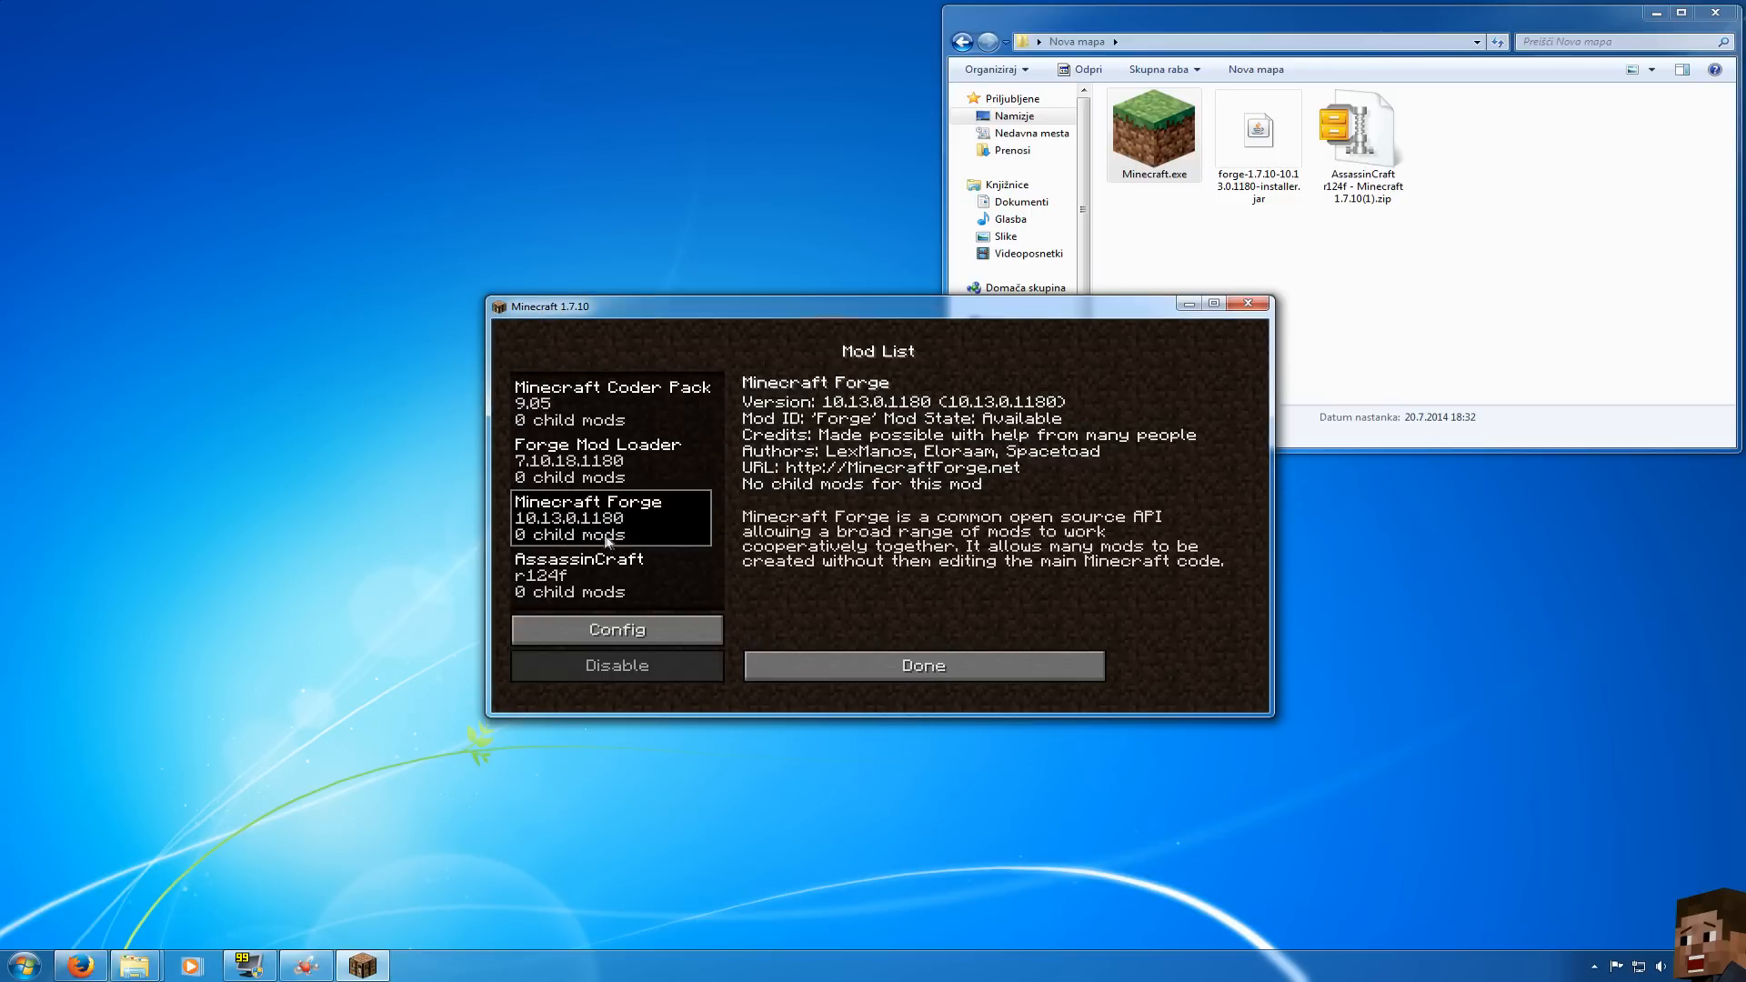
{"action": "left_click", "coordinate": [922, 665]}
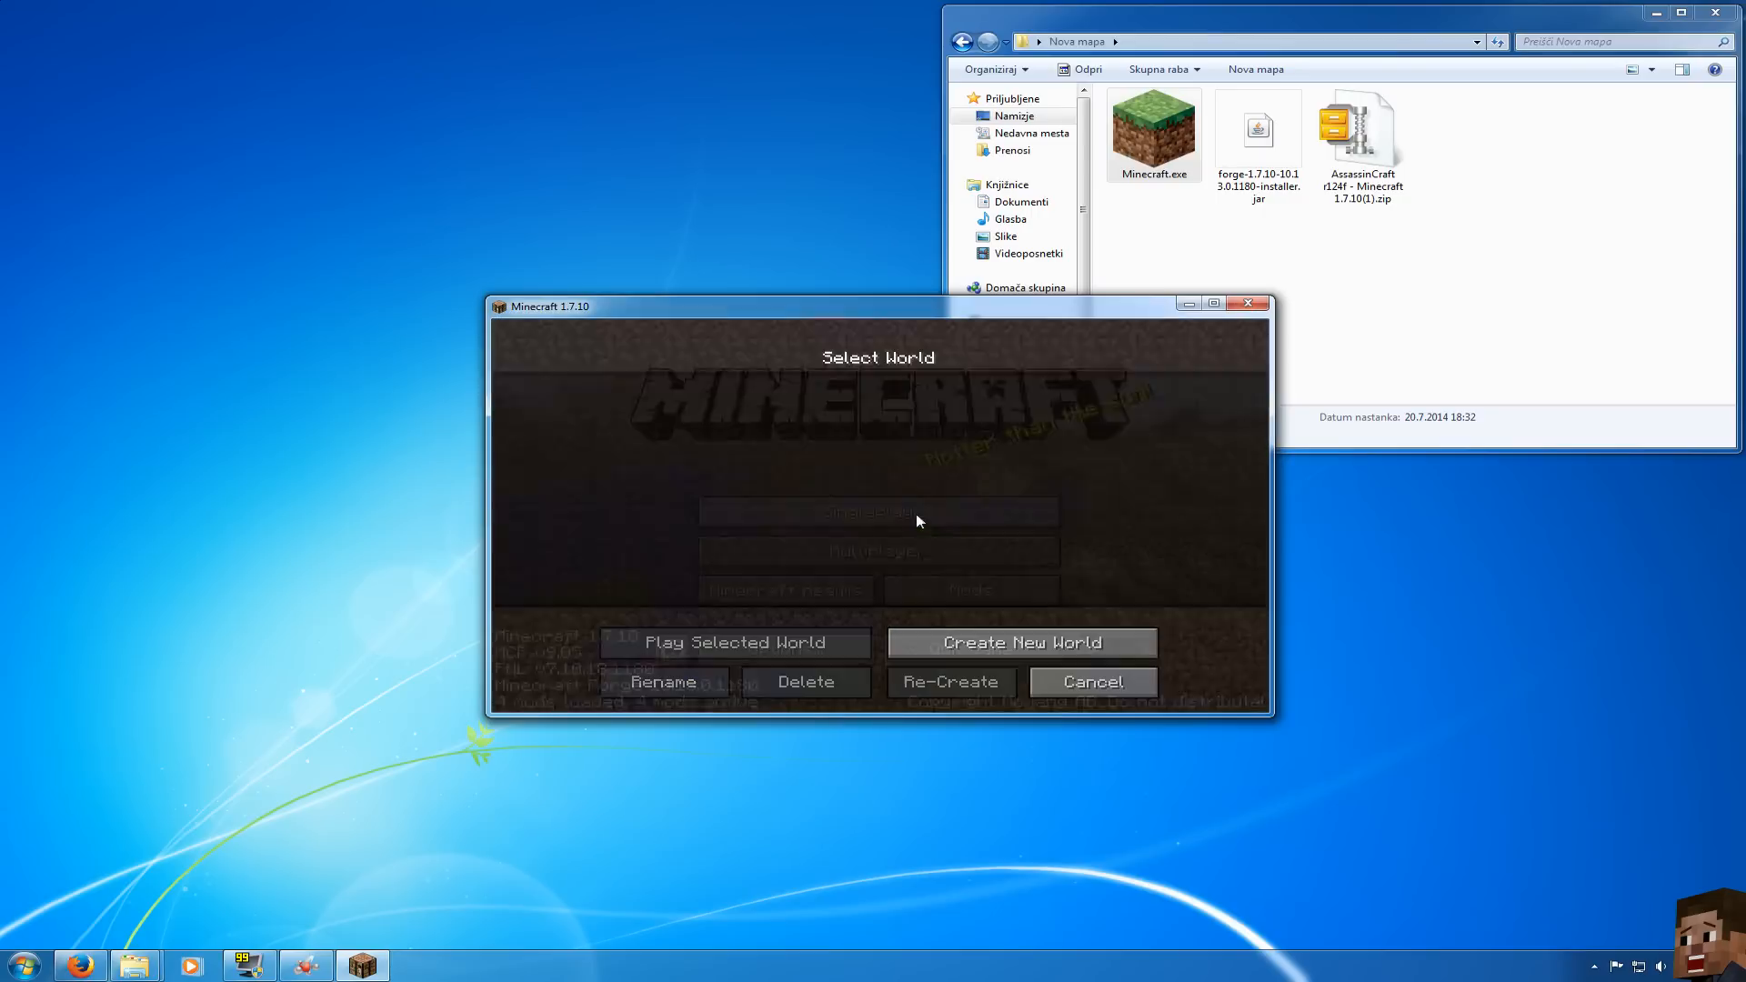
{"action": "left_click", "coordinate": [1020, 642]}
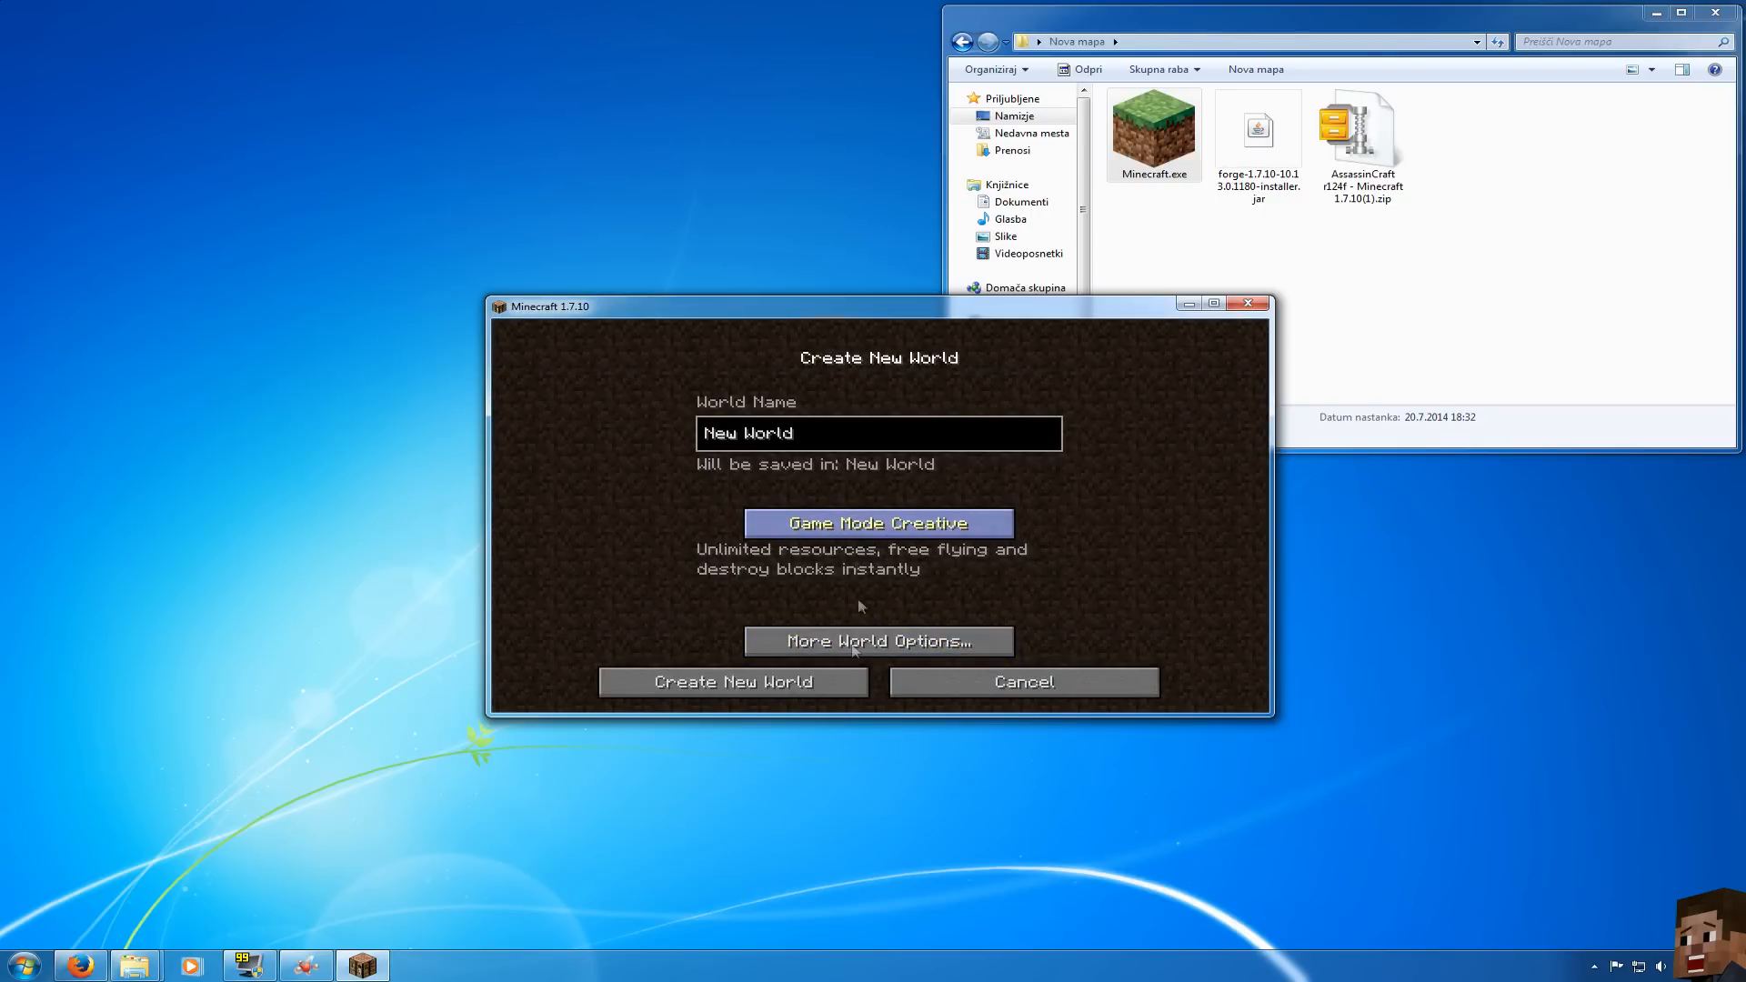
{"action": "left_click", "coordinate": [733, 682]}
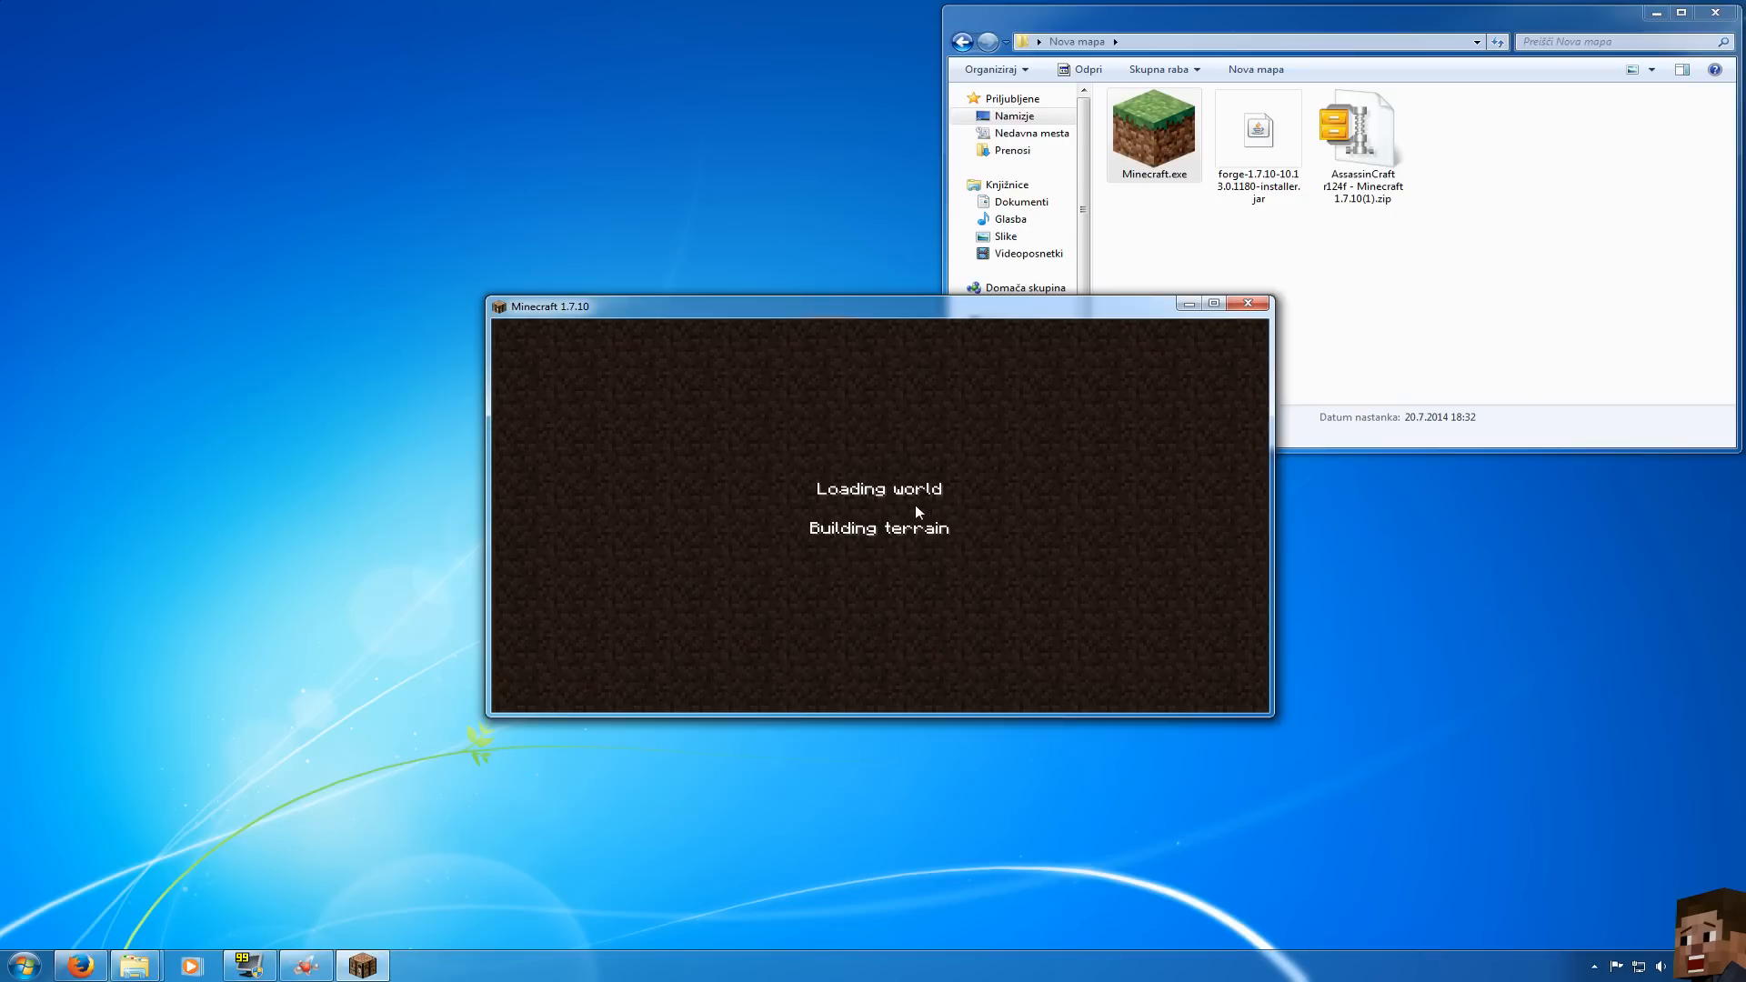
{"action": "mouse_move", "coordinate": [980, 509]}
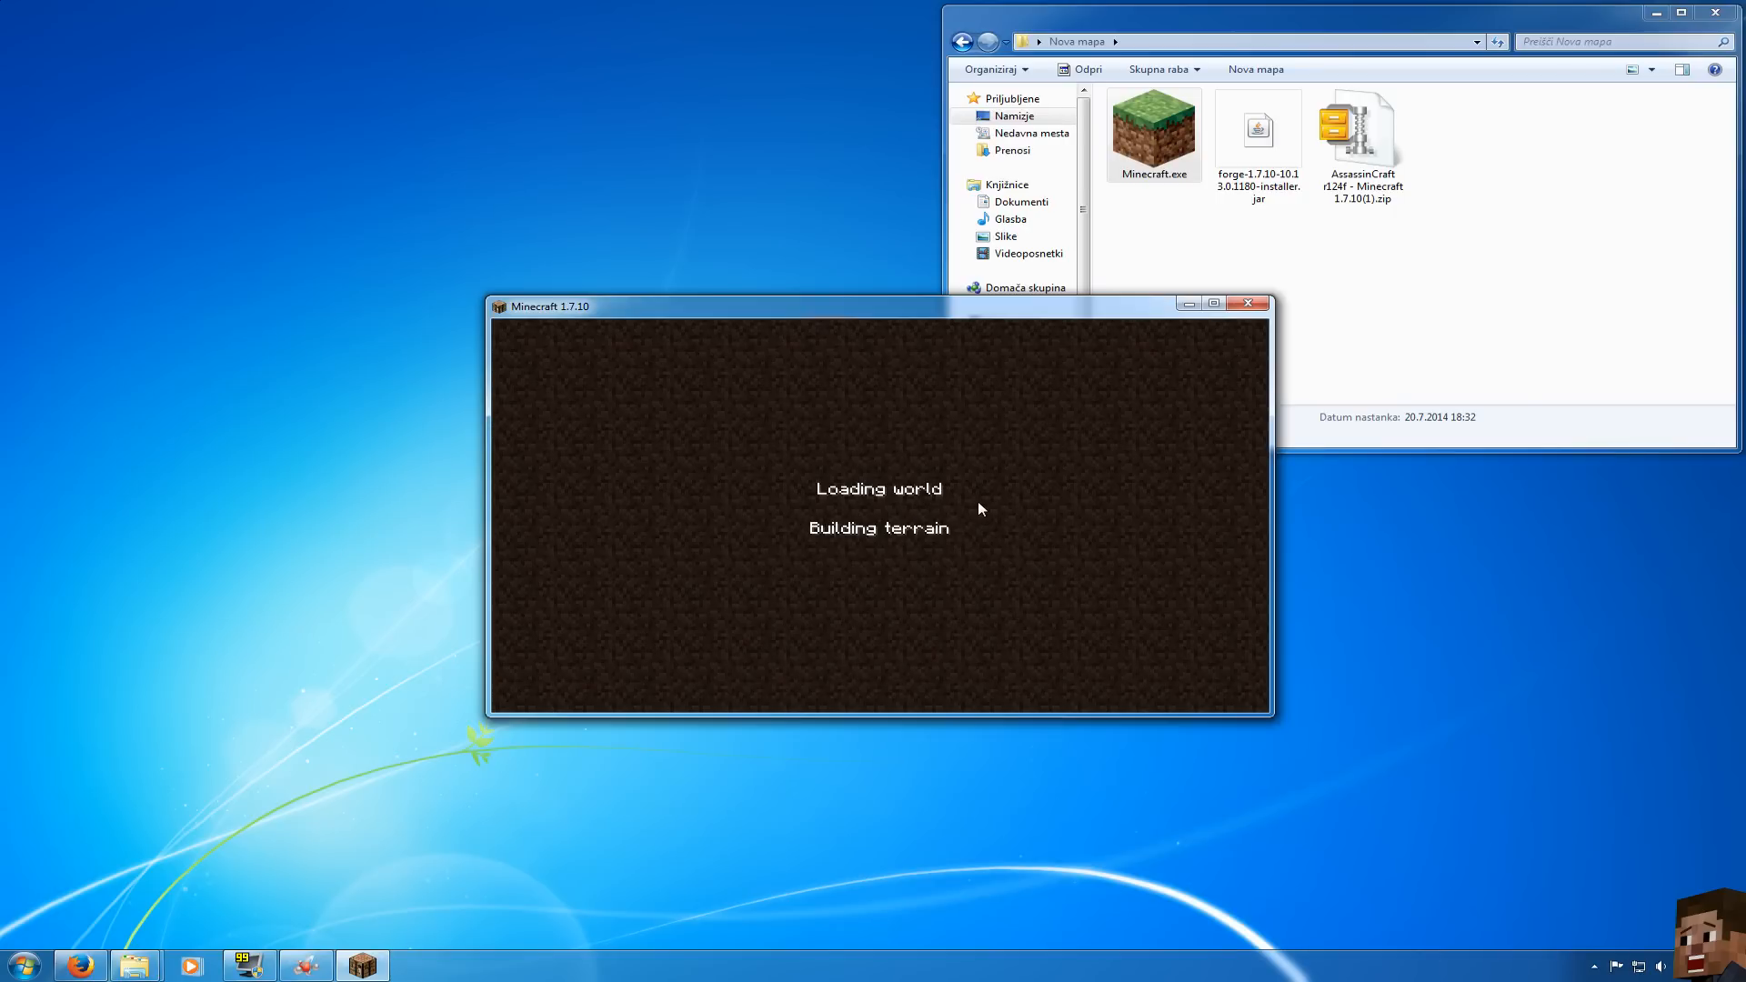
Visit the pause menu's sound settings, return to play and show the AssassinCraft Weapons inventory tab
{"action": "key", "text": "Escape"}
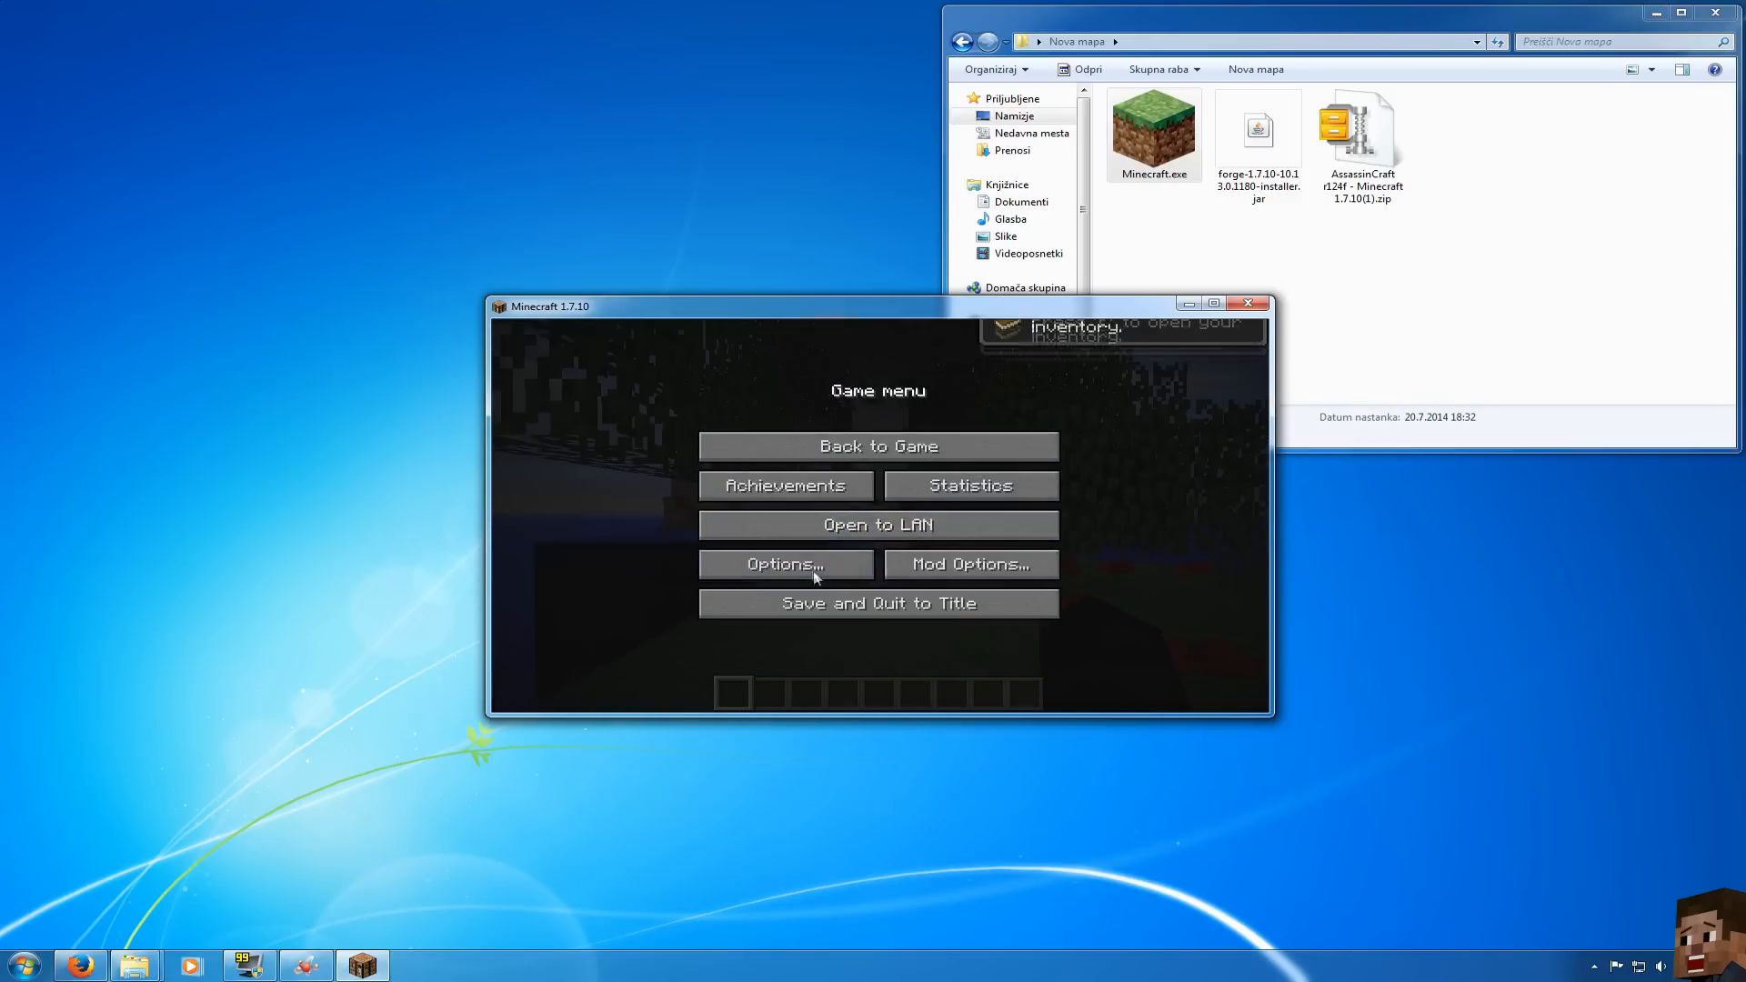
{"action": "left_click", "coordinate": [784, 564]}
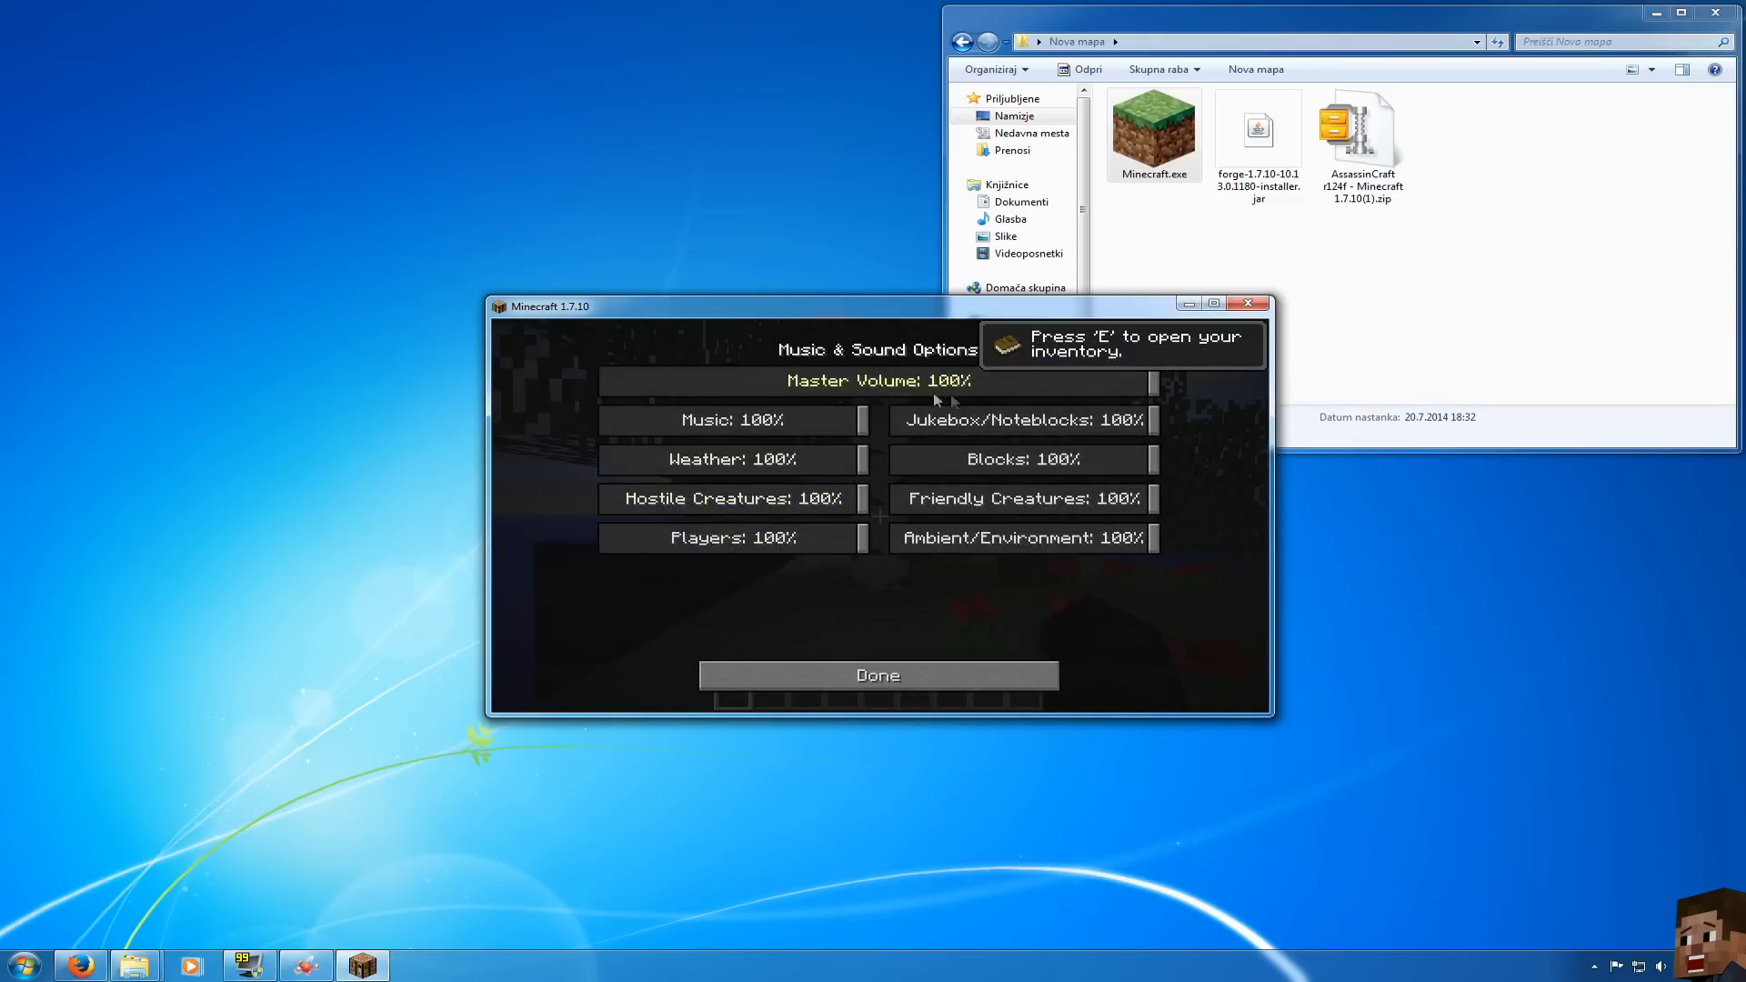
{"action": "left_click", "coordinate": [876, 675]}
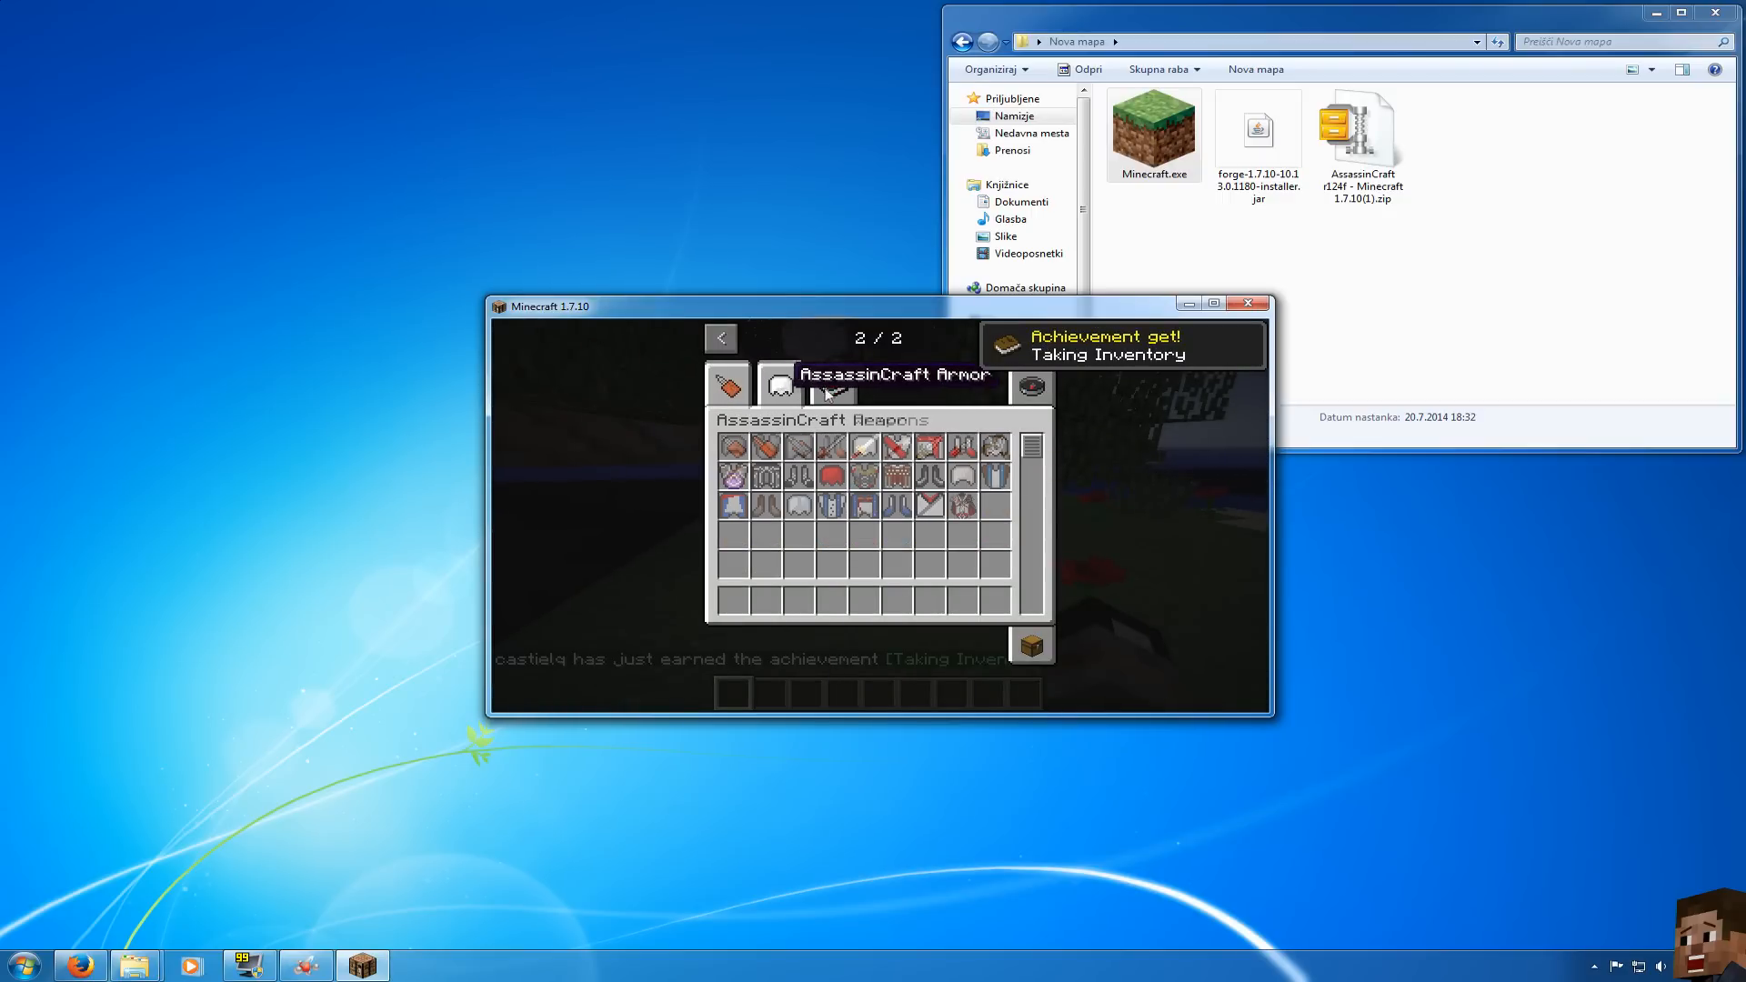
{"action": "left_click", "coordinate": [781, 384]}
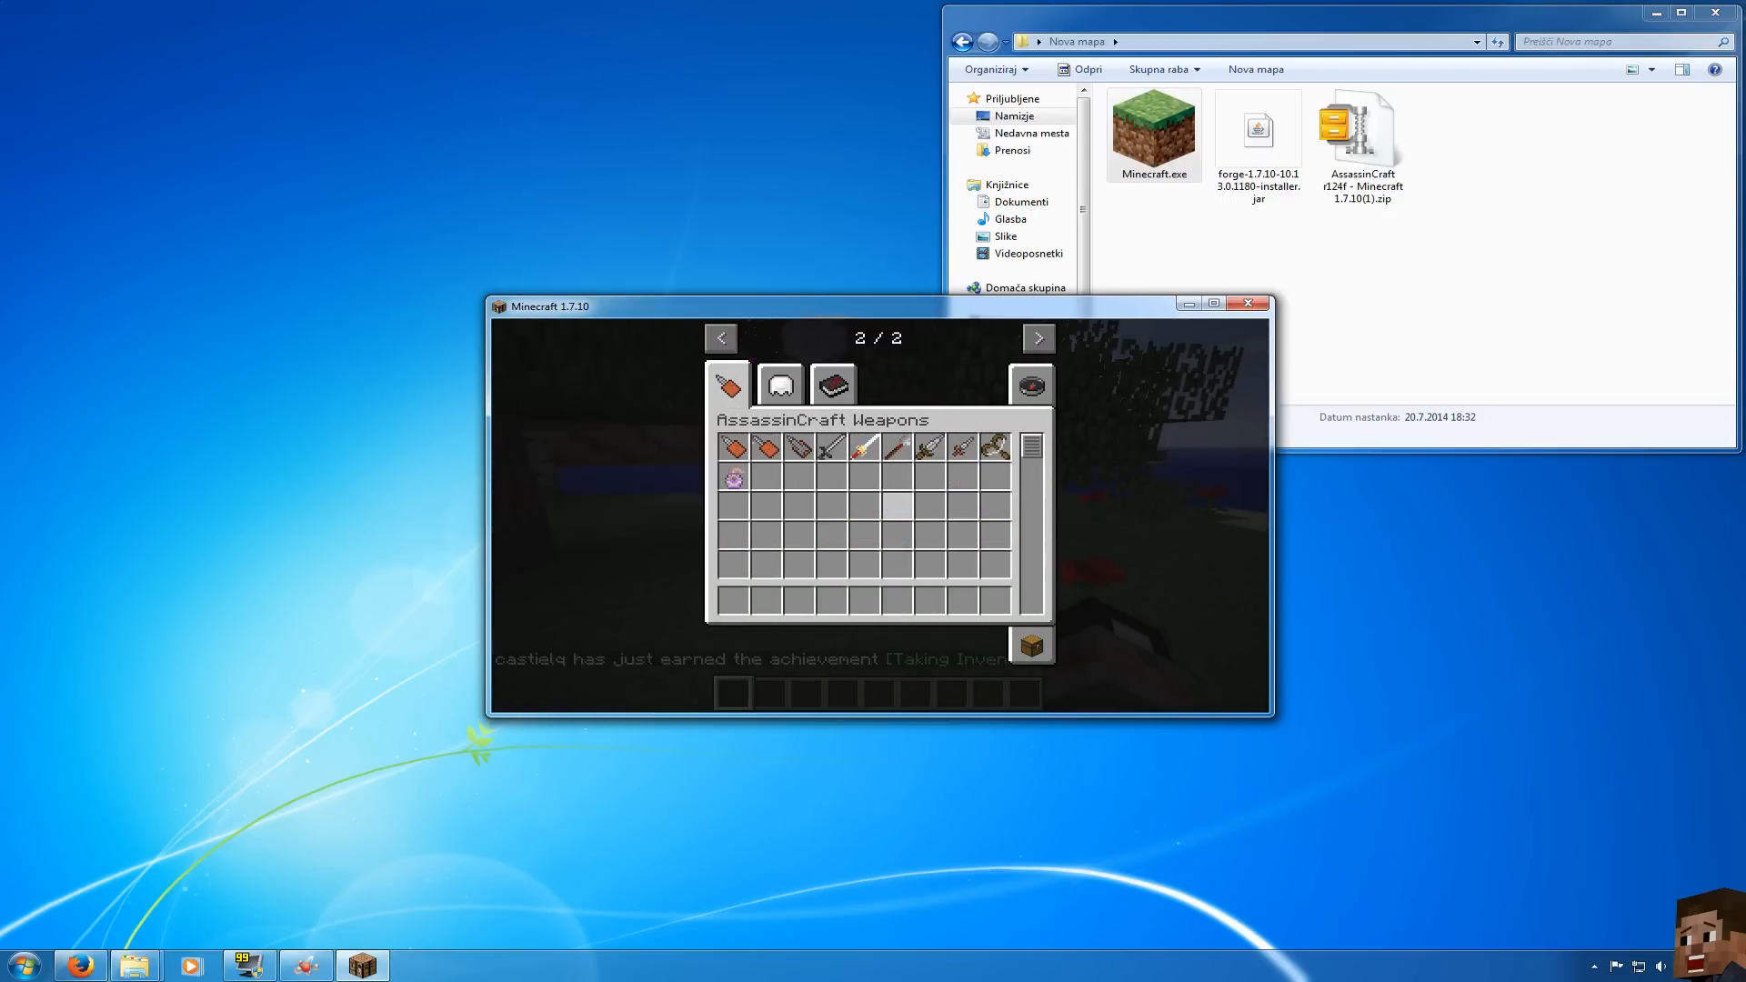